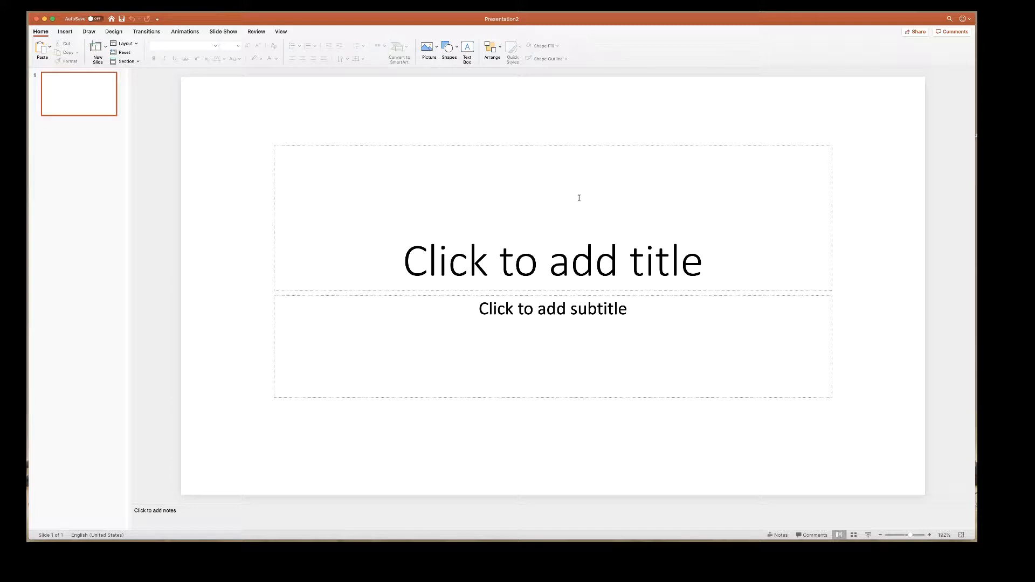
pyautogui.moveTo(575, 196)
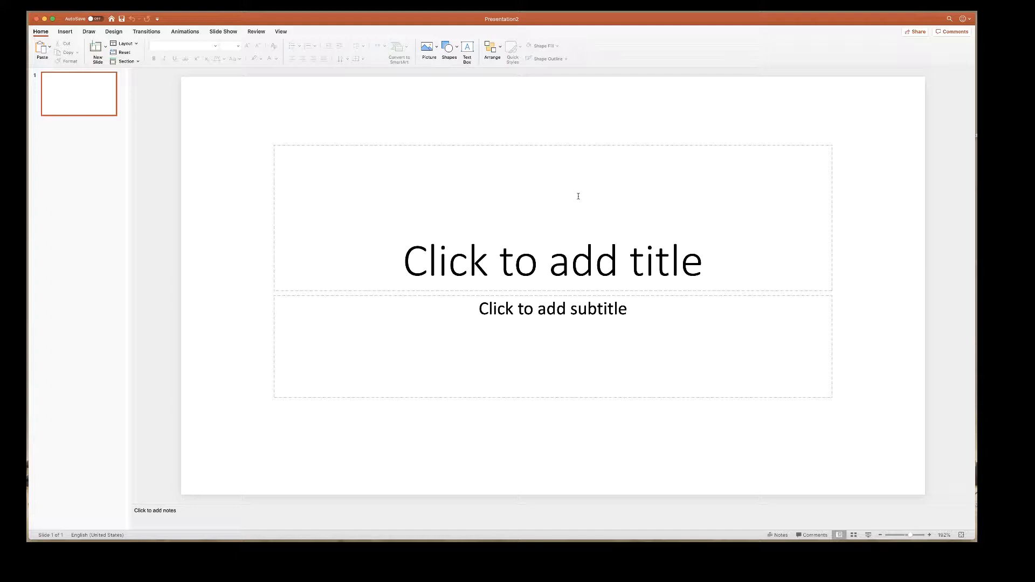
pyautogui.moveTo(565, 167)
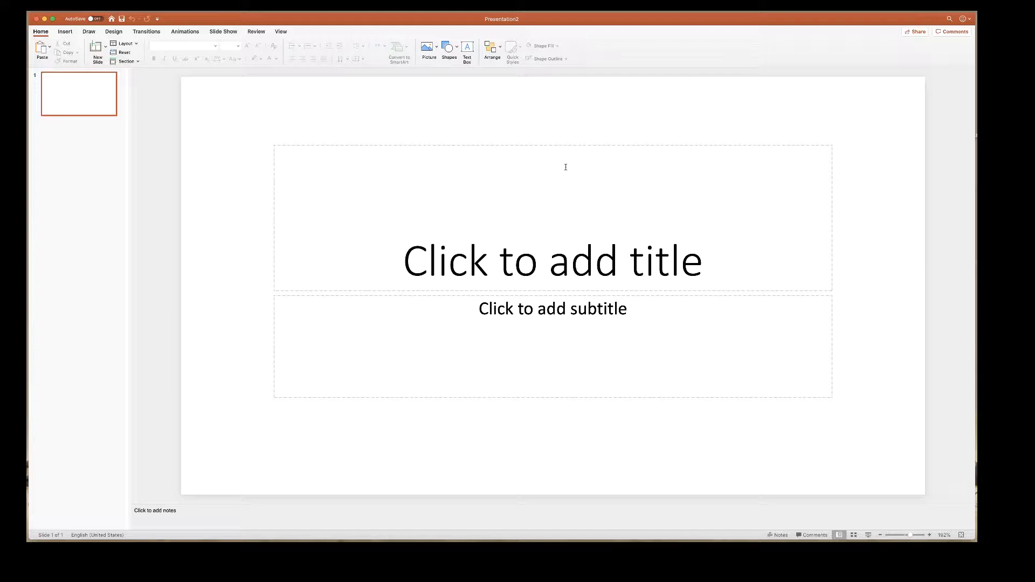
pyautogui.moveTo(342, 117)
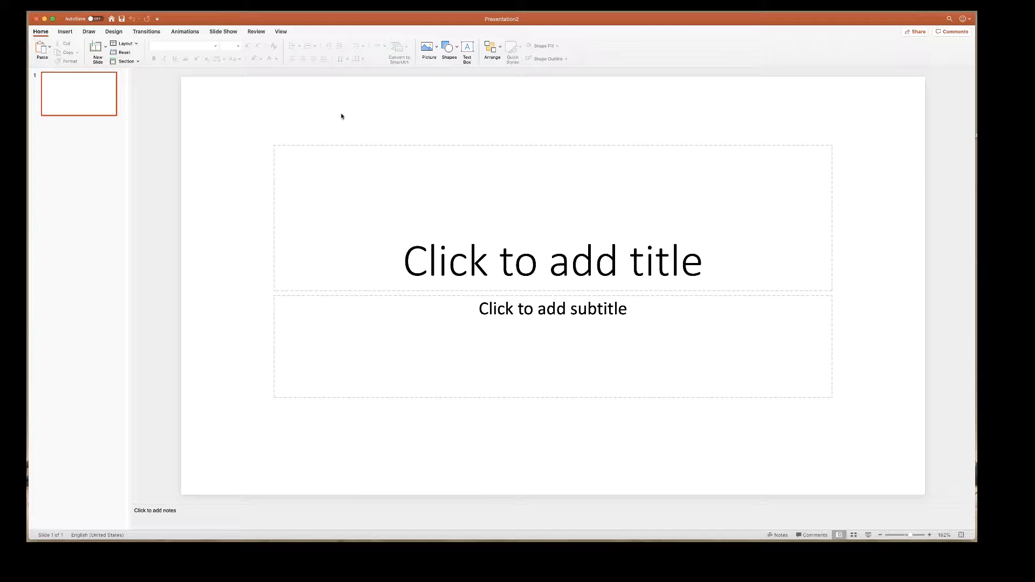
pyautogui.moveTo(375, 127)
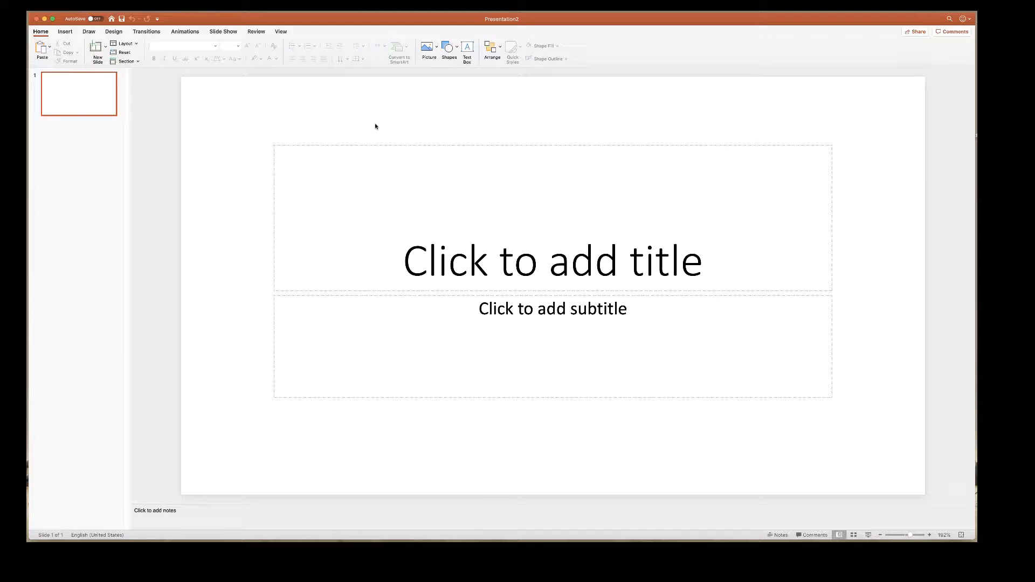
pyautogui.moveTo(388, 114)
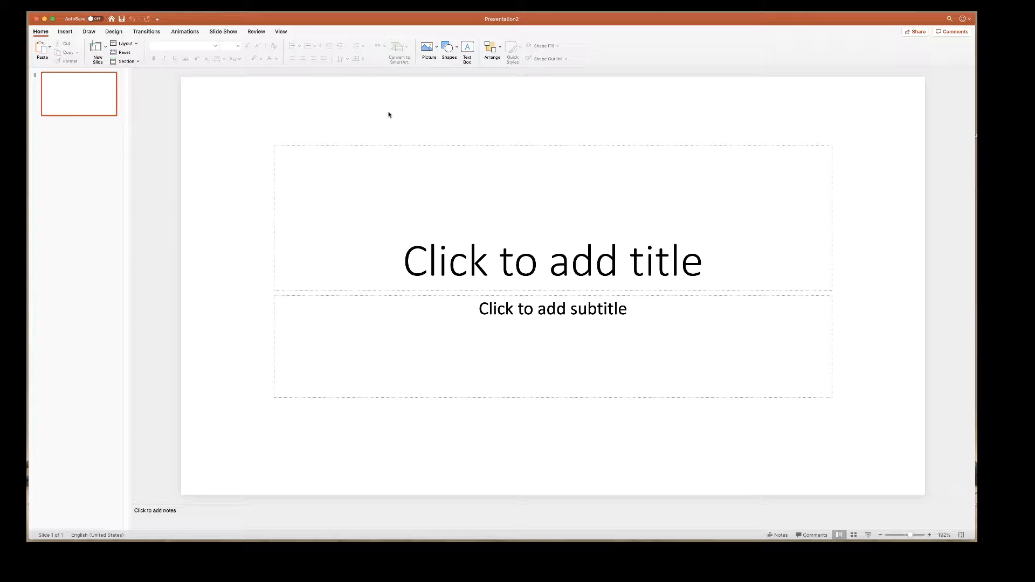
pyautogui.moveTo(384, 118)
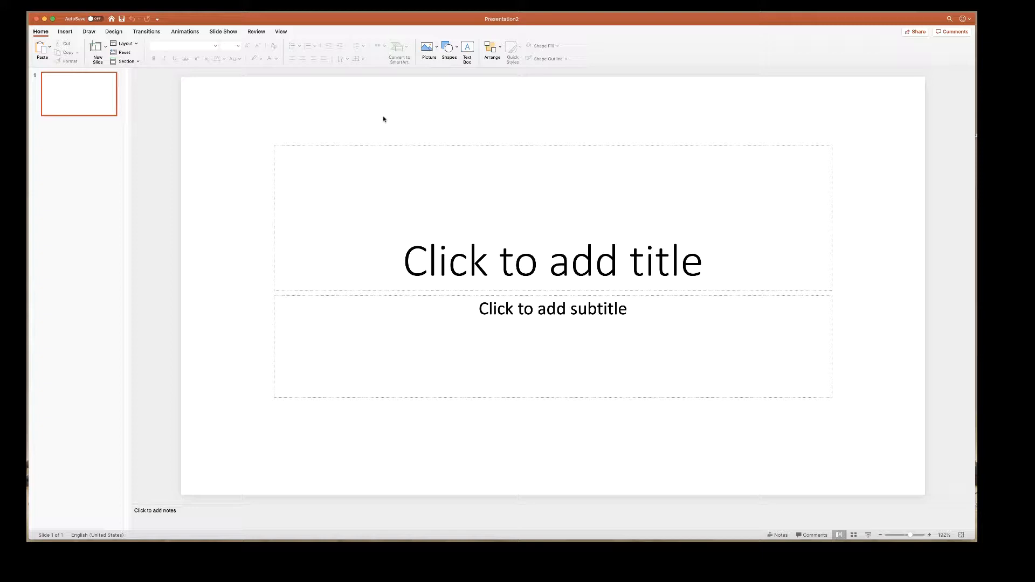
pyautogui.moveTo(358, 129)
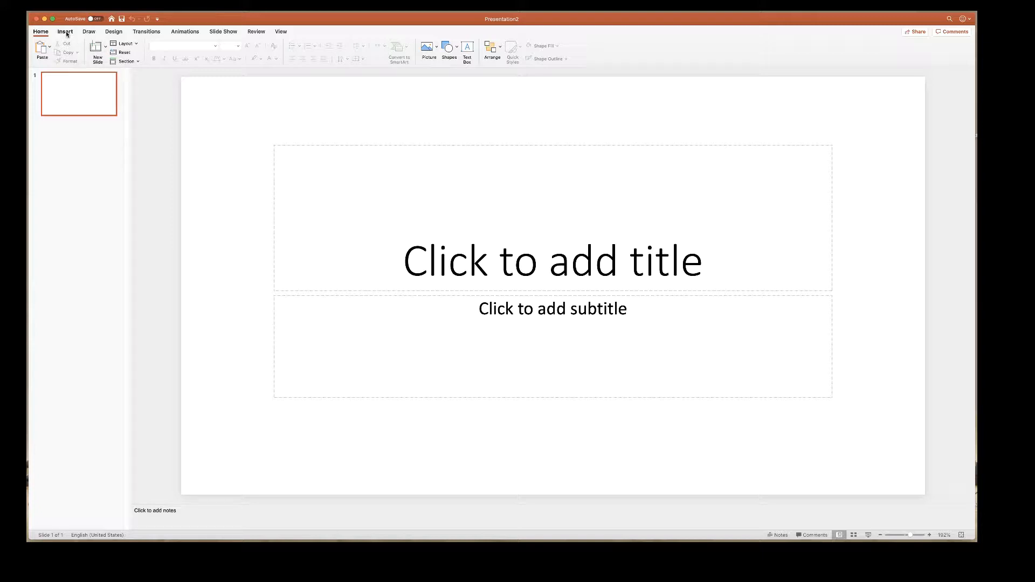
# - Insert the Sad Dog.jpg photo from file onto slide 1
pyautogui.click(65, 31)
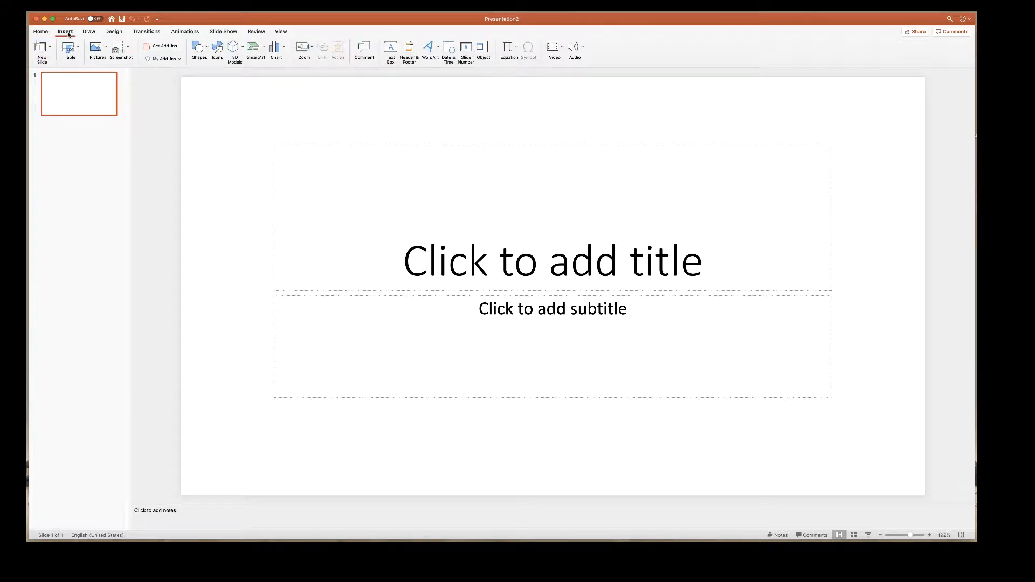
pyautogui.click(97, 46)
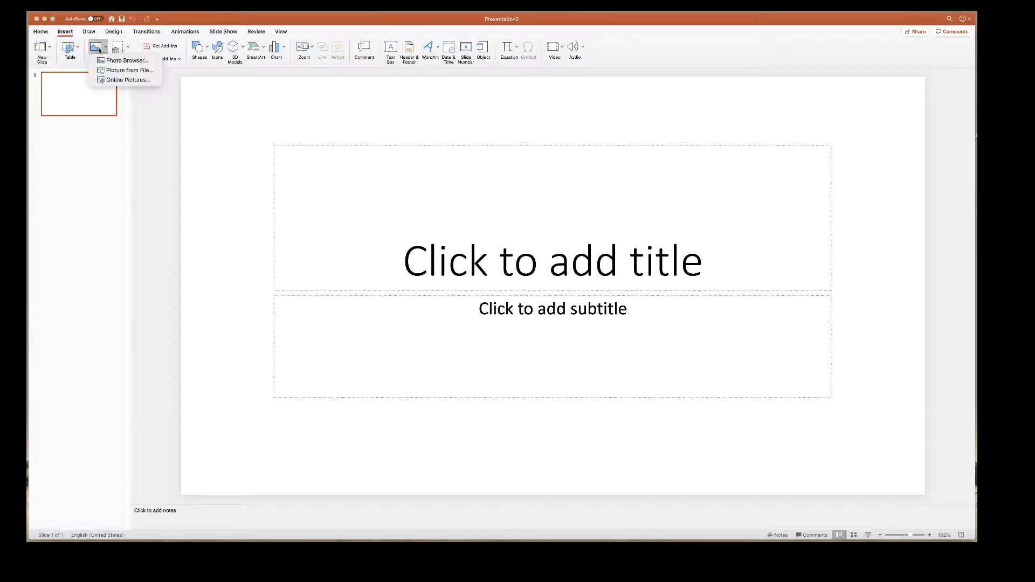
pyautogui.moveTo(128, 70)
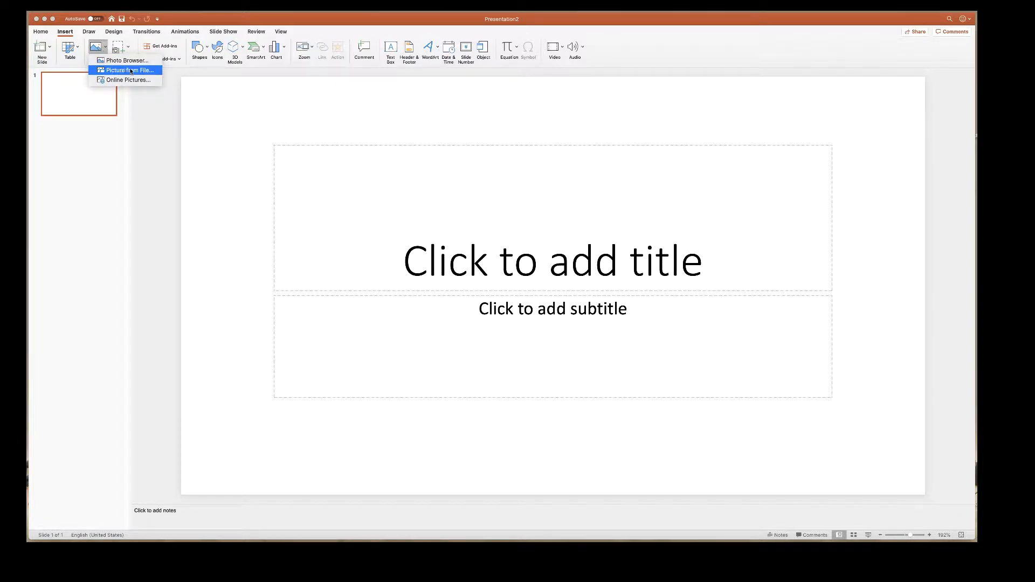
pyautogui.click(125, 70)
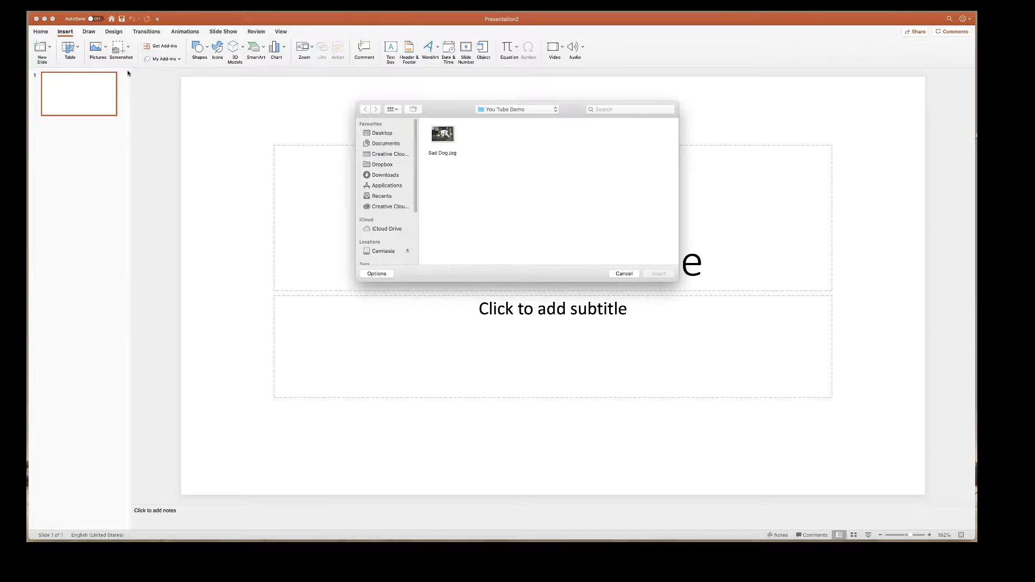
pyautogui.click(442, 134)
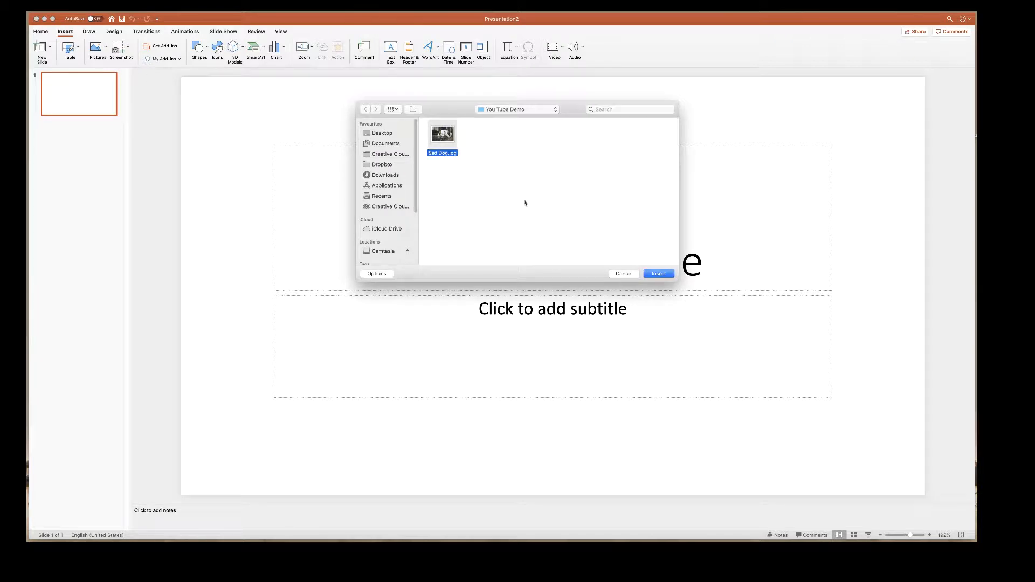
pyautogui.click(623, 273)
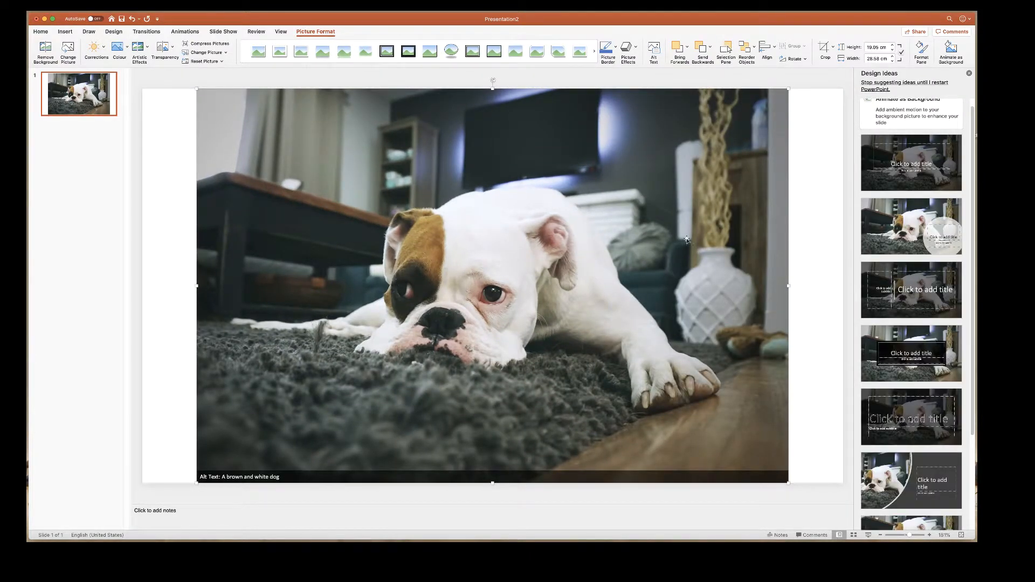
pyautogui.moveTo(778, 180)
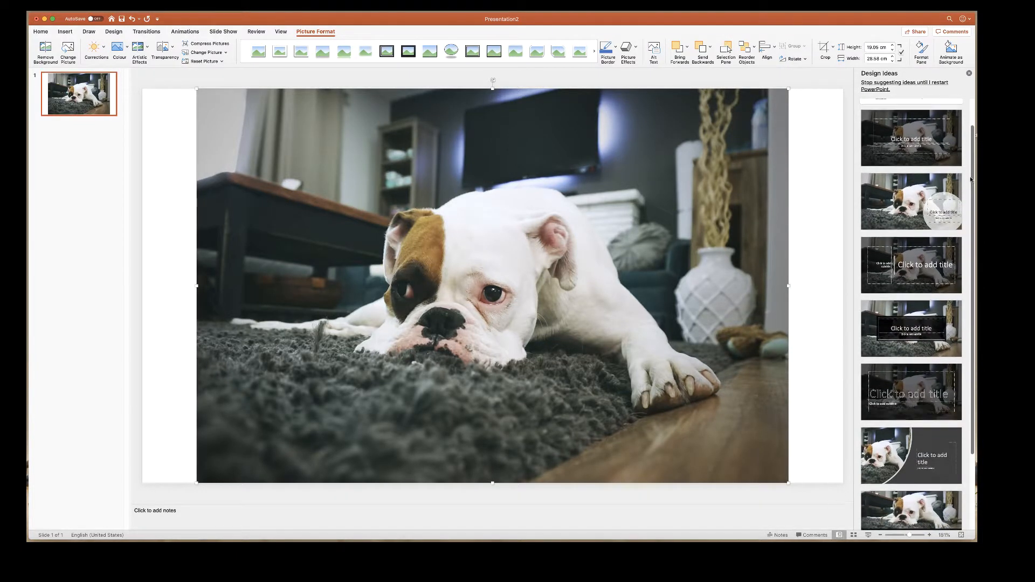
# - Browse the Design Ideas pane and close it without applying a design
pyautogui.scroll(-3)
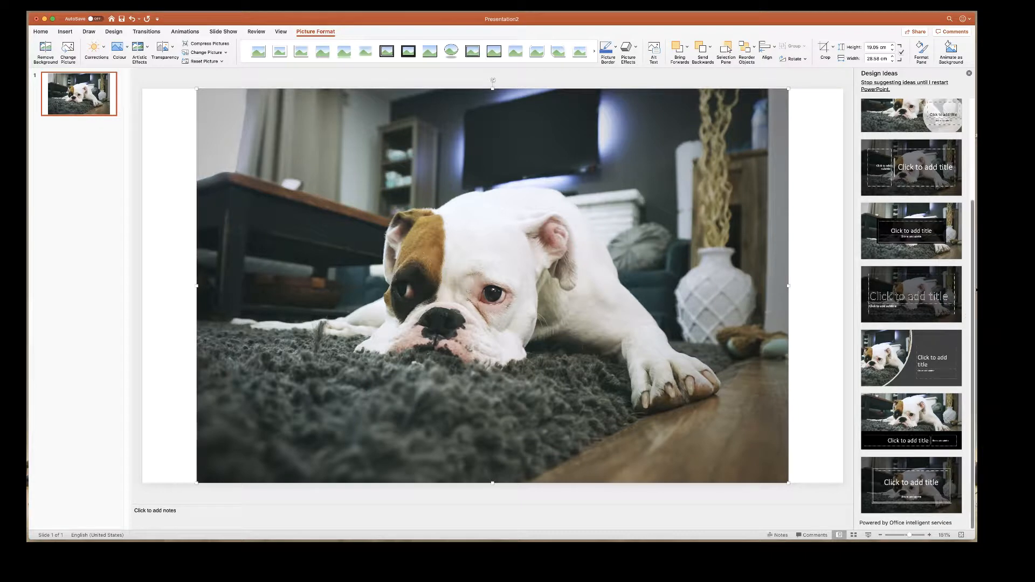
pyautogui.scroll(-3)
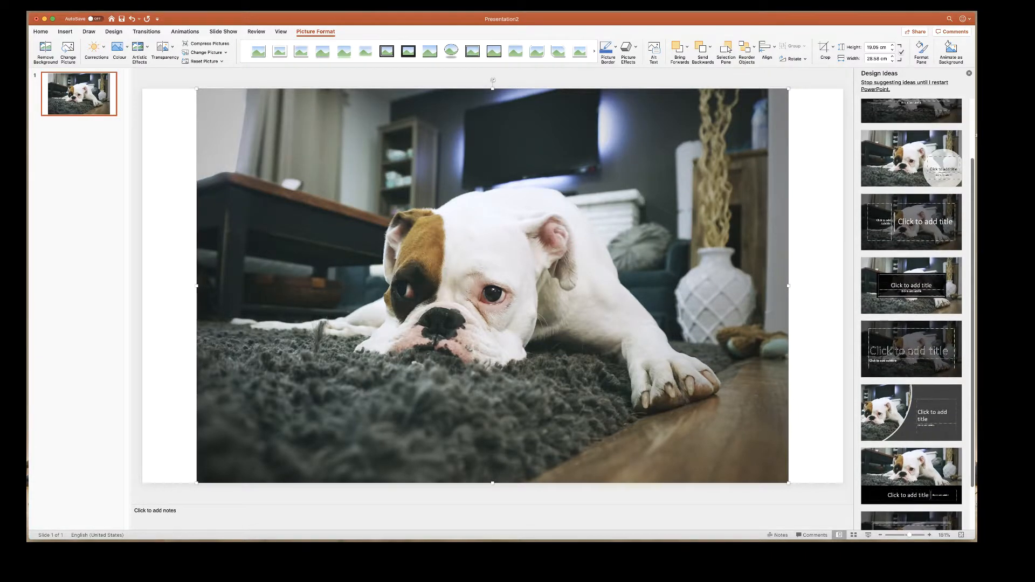
pyautogui.scroll(3)
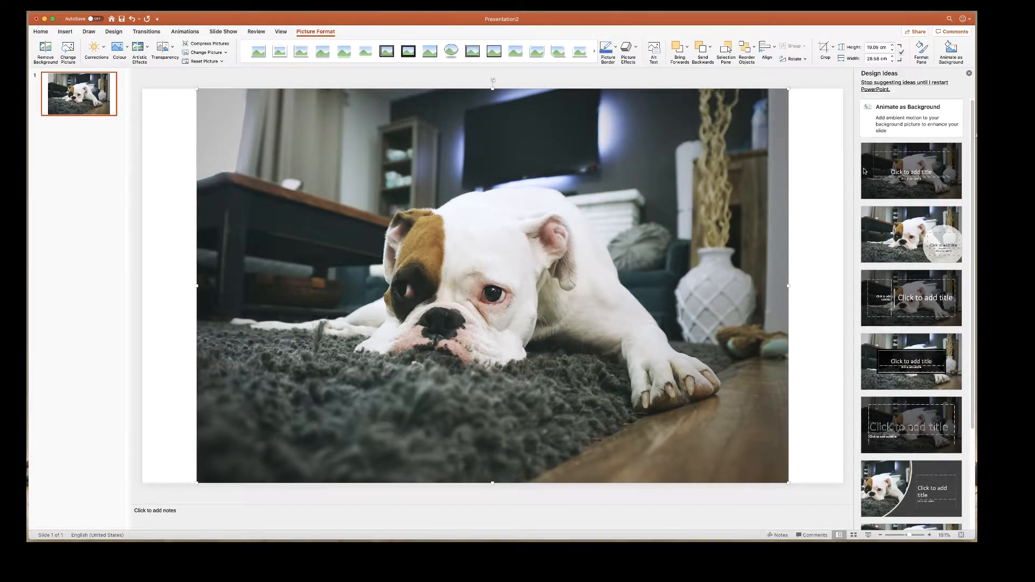
pyautogui.moveTo(877, 191)
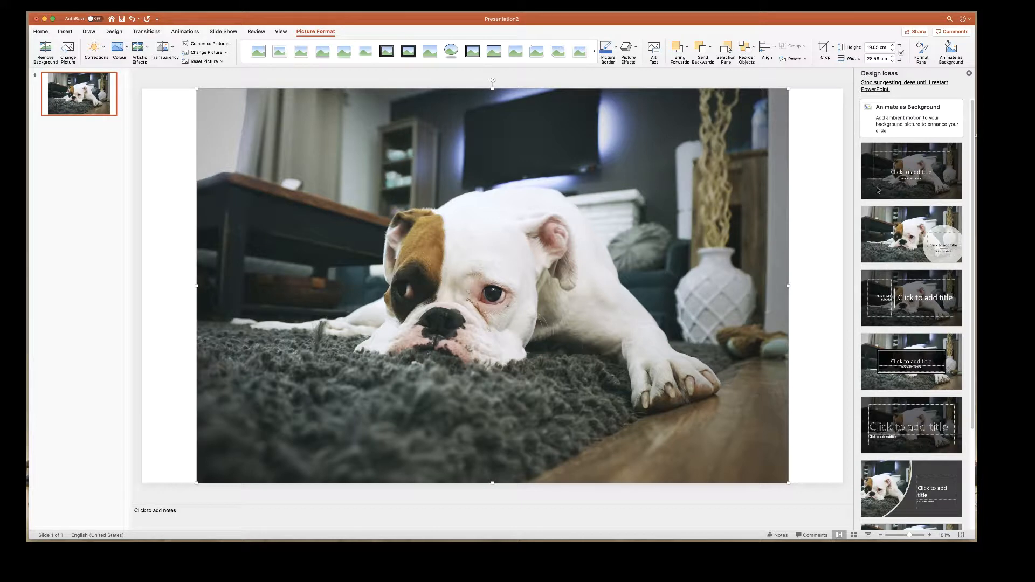
pyautogui.moveTo(874, 192)
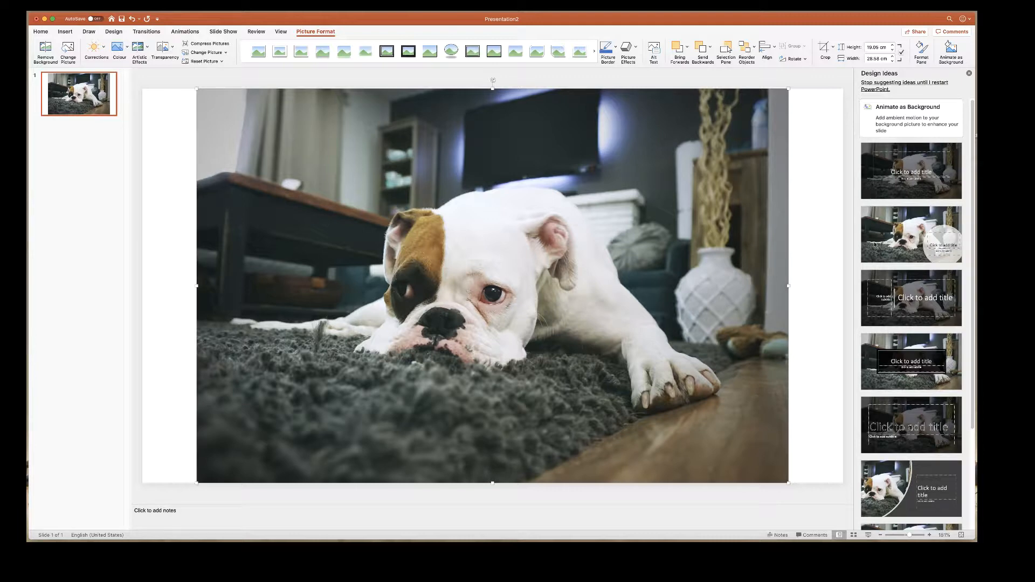
pyautogui.moveTo(872, 276)
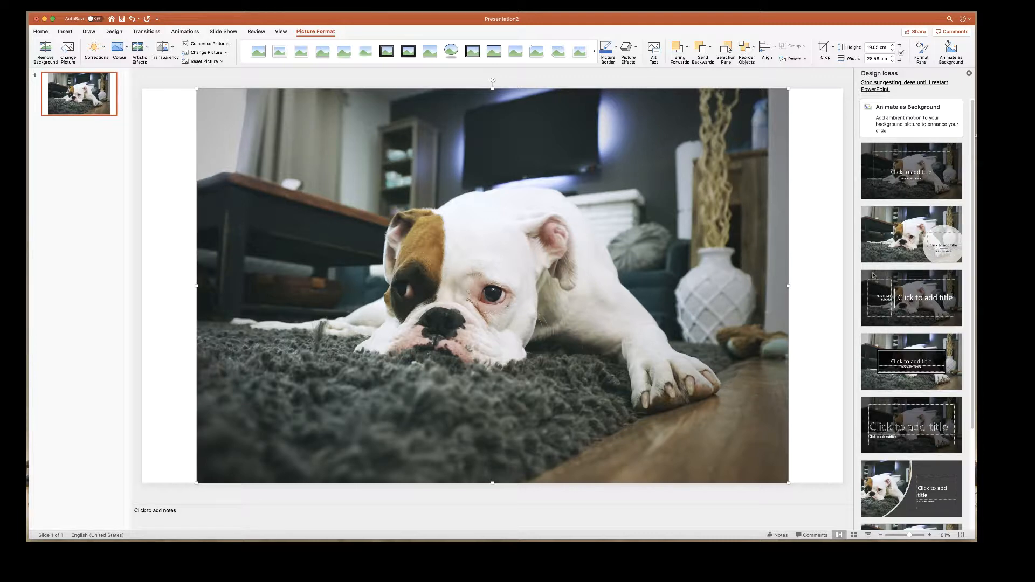
pyautogui.moveTo(959, 280)
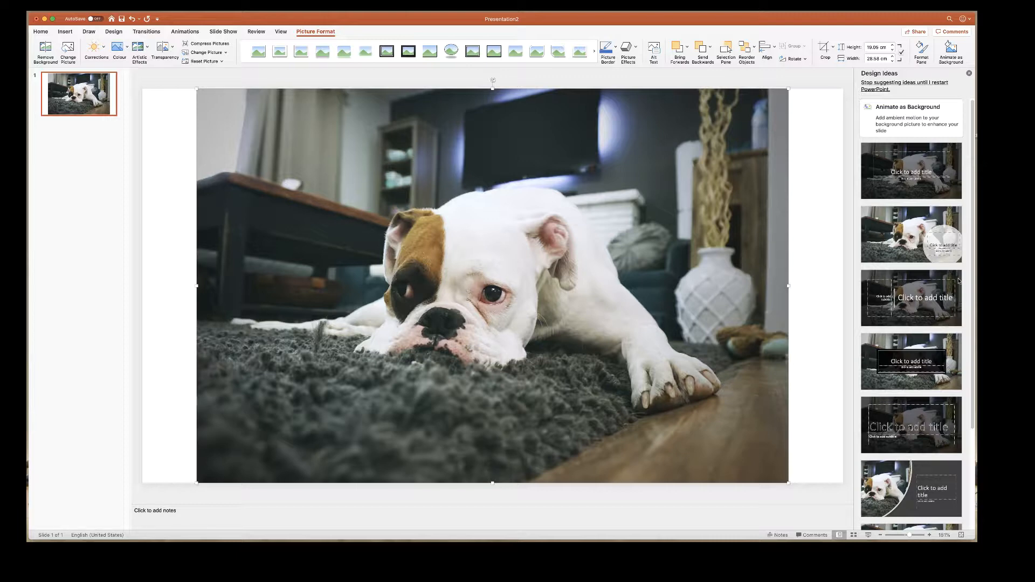
pyautogui.moveTo(867, 408)
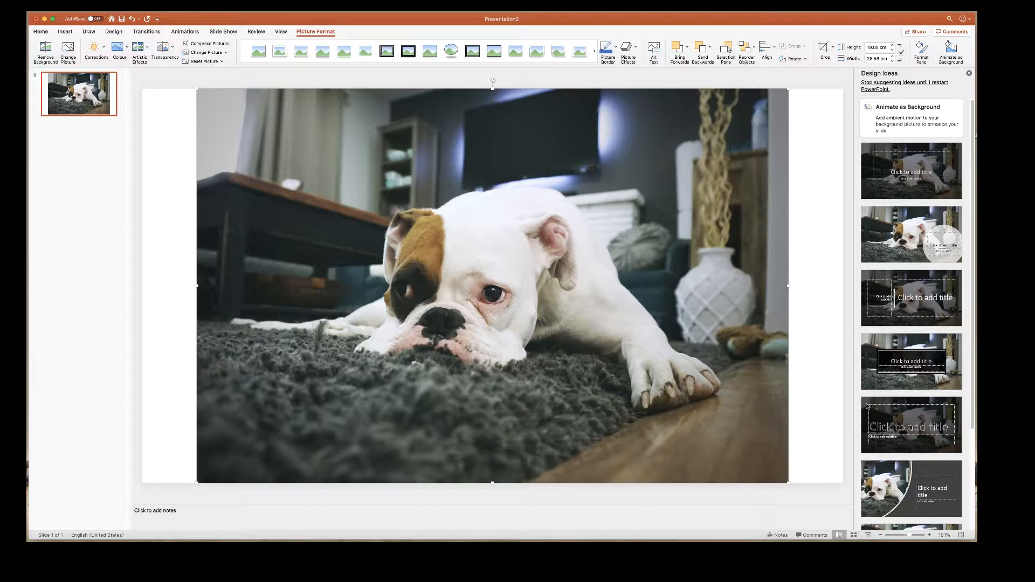
pyautogui.moveTo(917, 142)
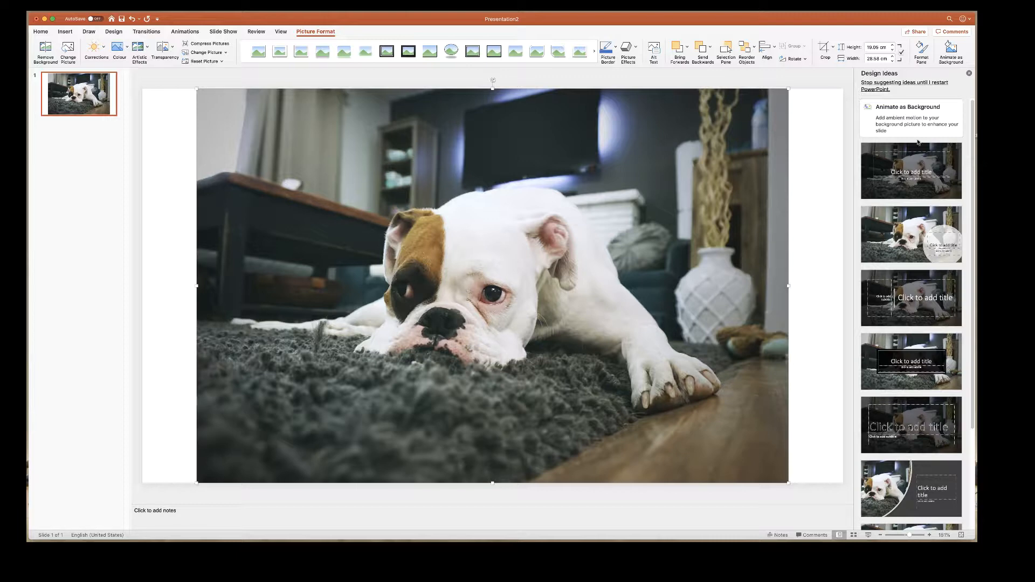
pyautogui.click(968, 72)
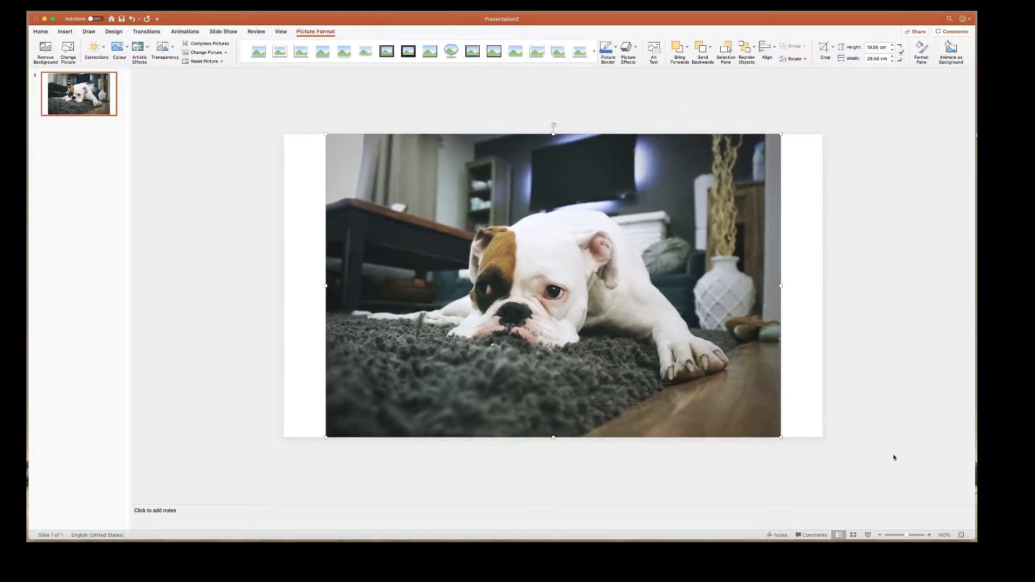
pyautogui.moveTo(722, 152)
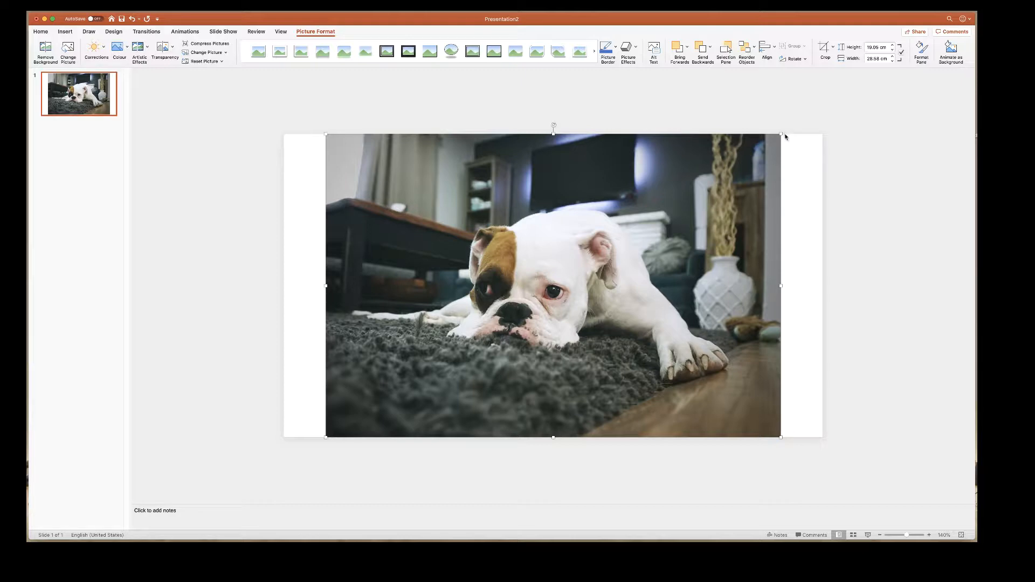
pyautogui.moveTo(527, 255)
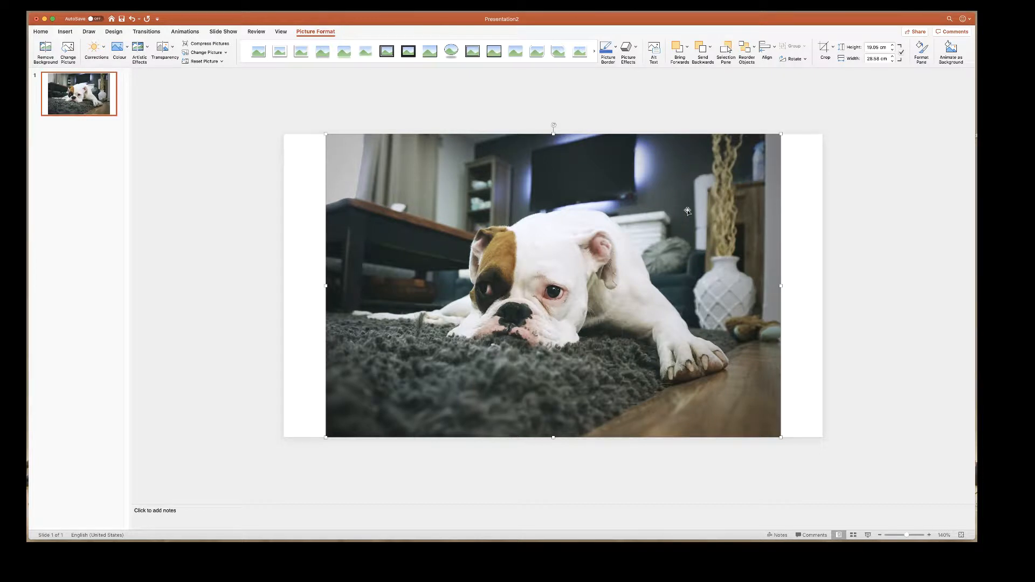
pyautogui.moveTo(704, 181)
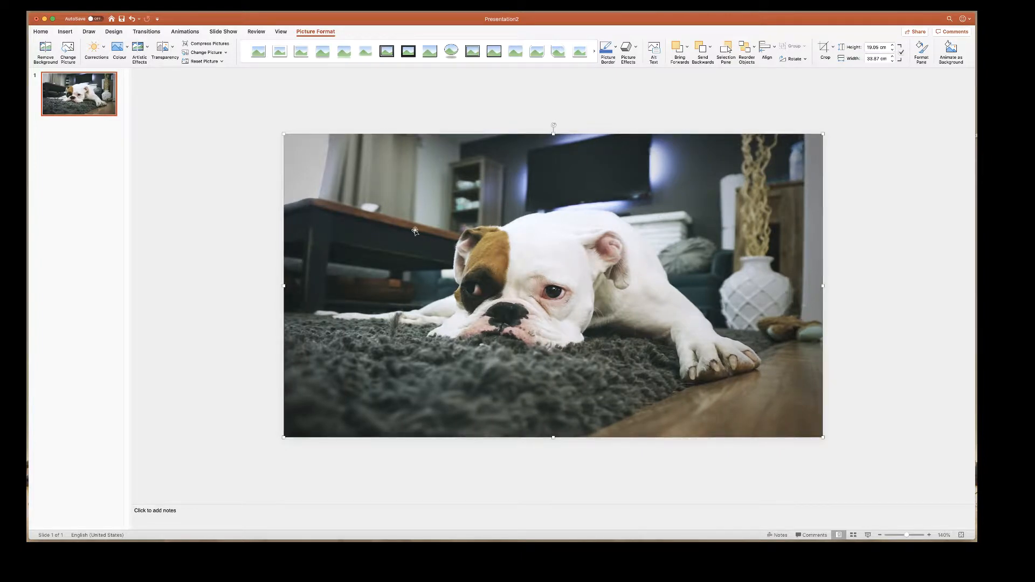
pyautogui.moveTo(592, 314)
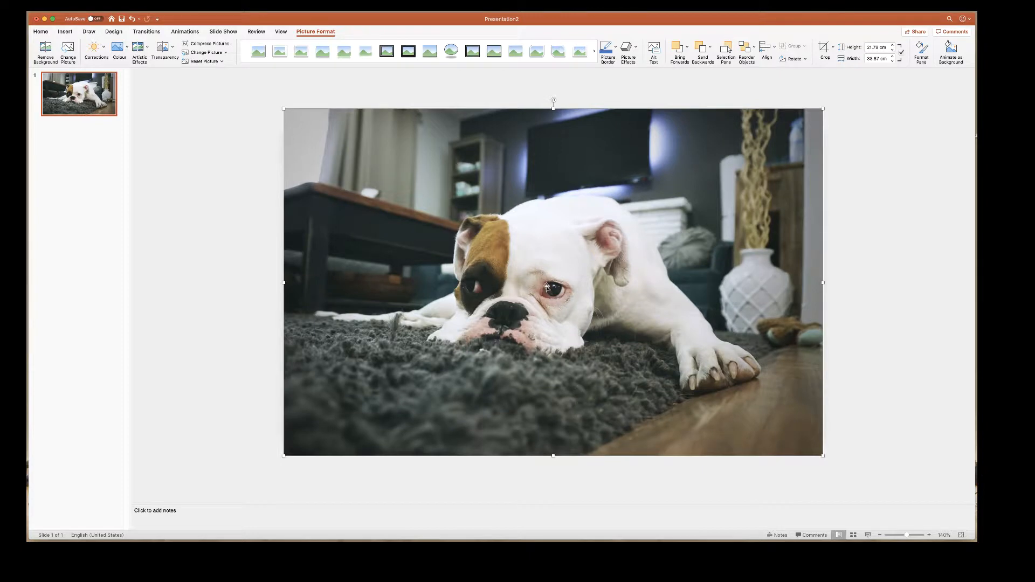
pyautogui.moveTo(175, 84)
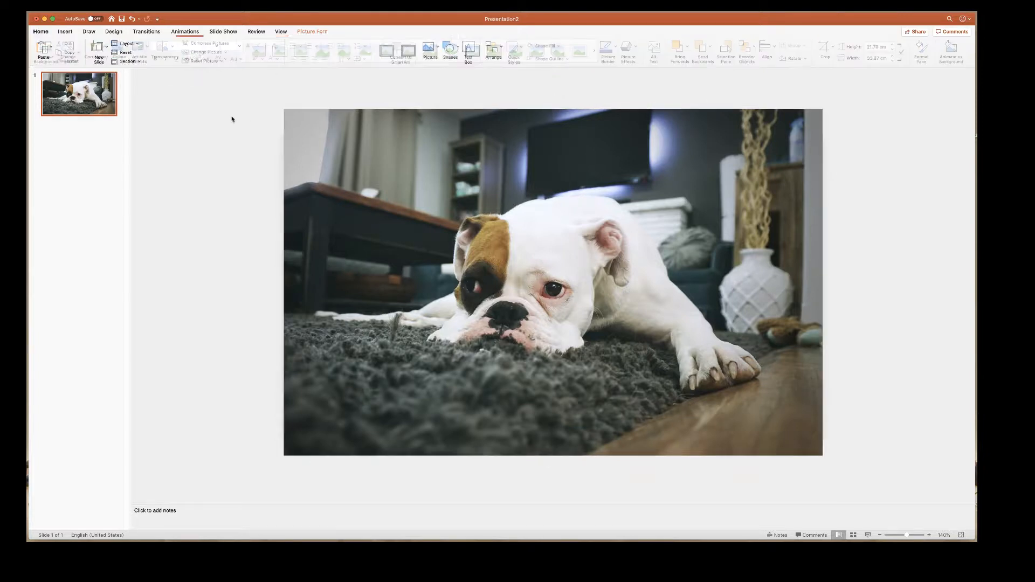
# - Apply the 65% transparency preset to the dog photo so the placeholders show through
pyautogui.click(553, 283)
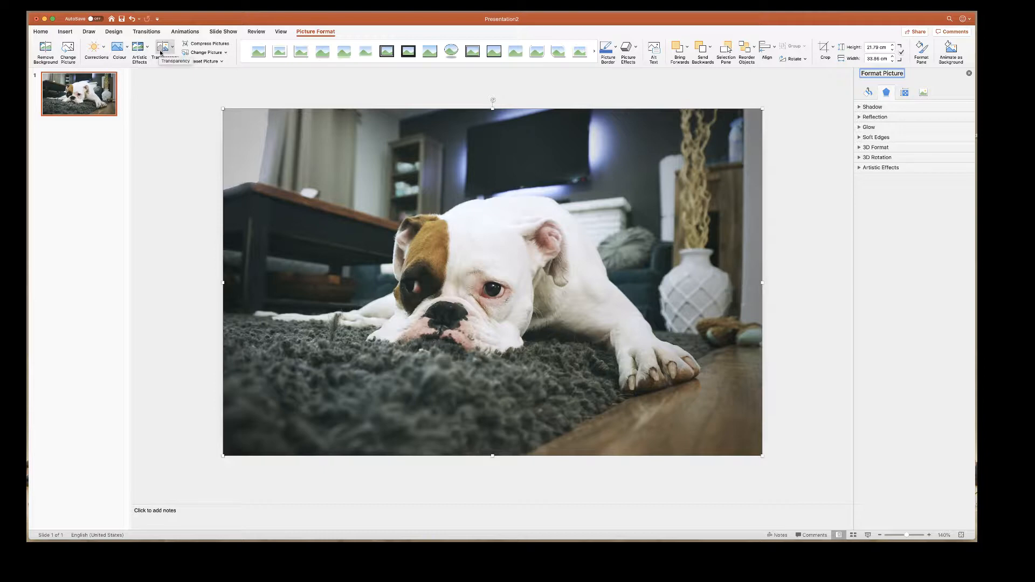
pyautogui.click(162, 46)
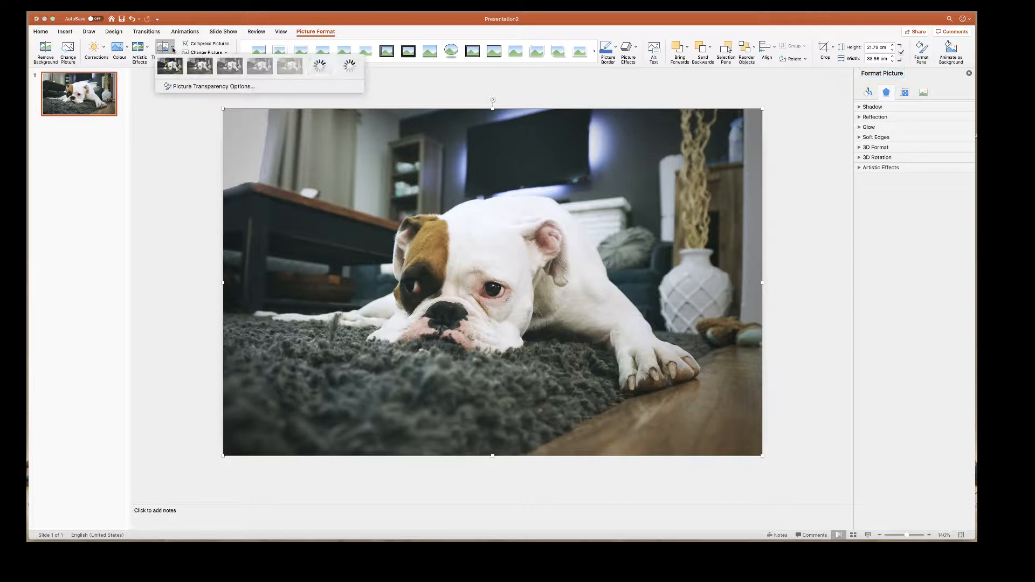
pyautogui.moveTo(258, 66)
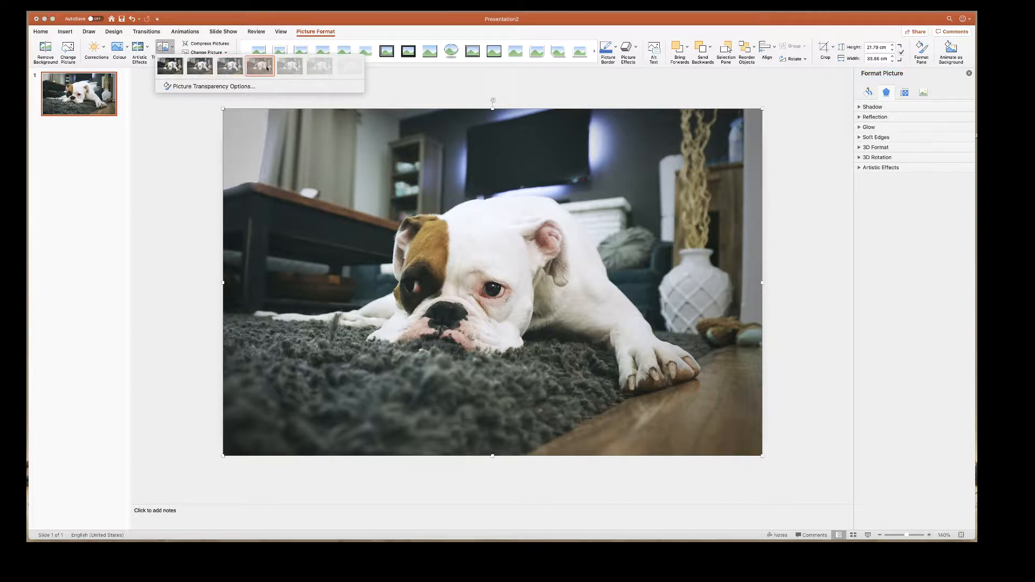
pyautogui.moveTo(289, 66)
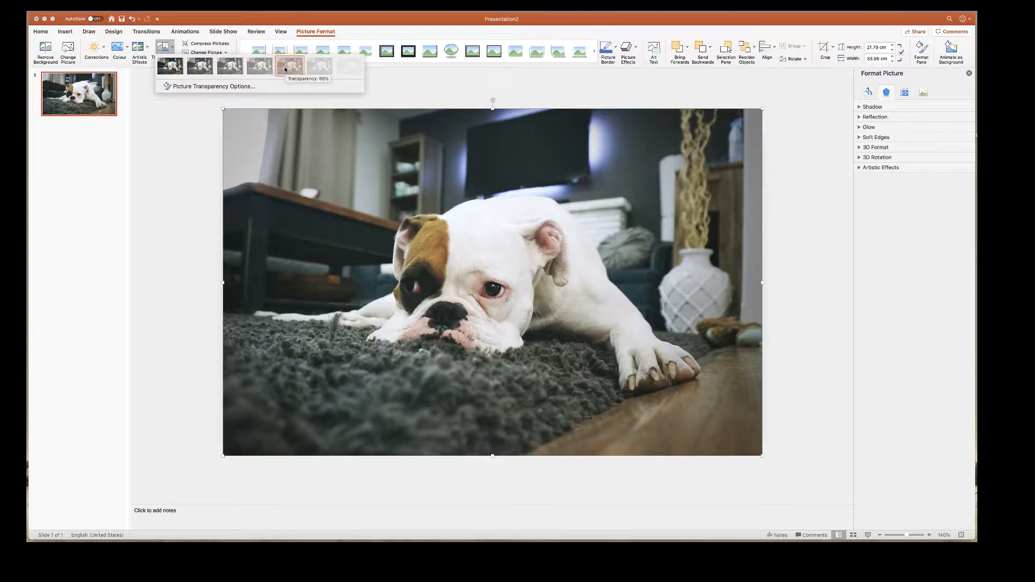
pyautogui.click(288, 66)
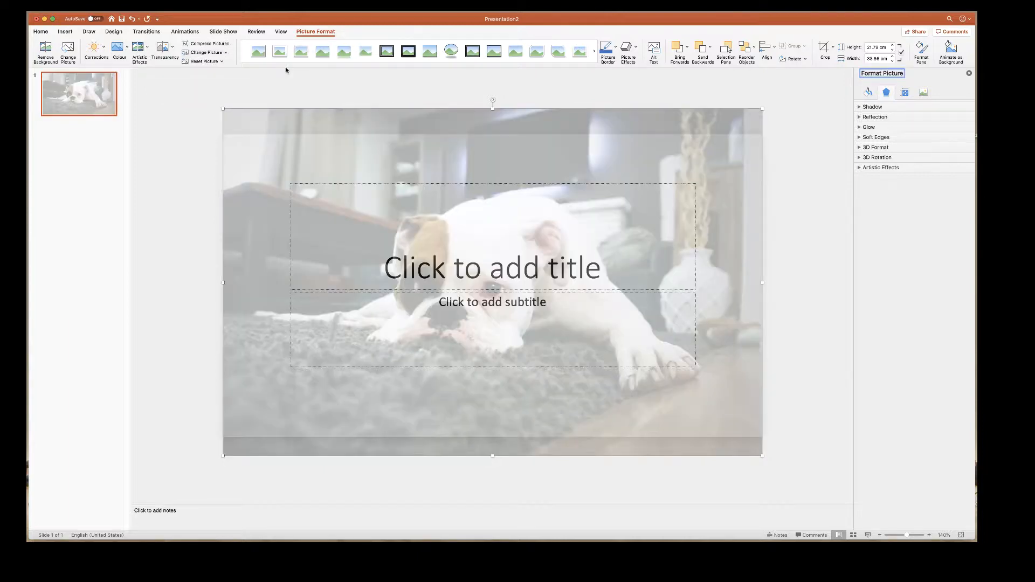
pyautogui.moveTo(284, 110)
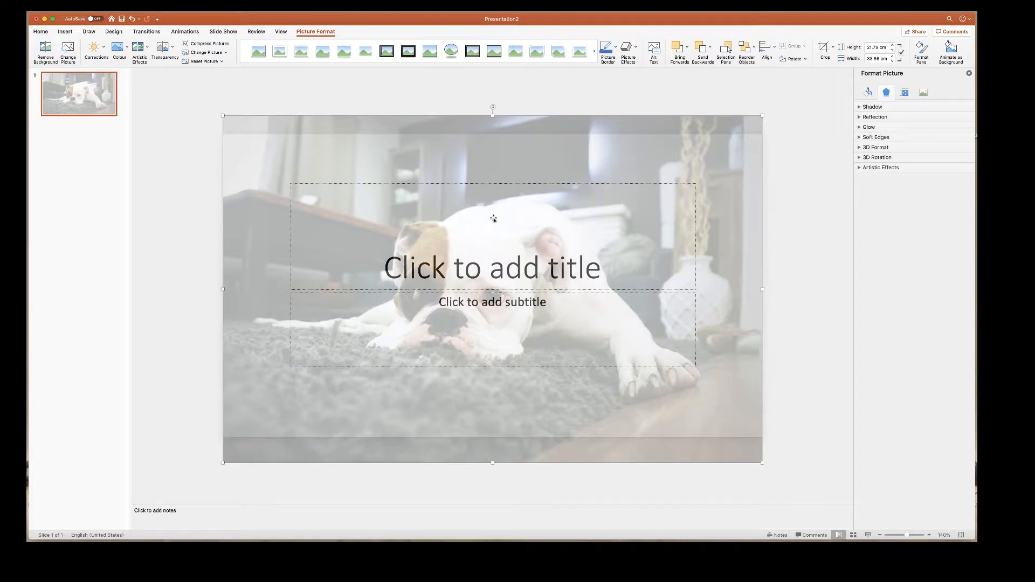
pyautogui.moveTo(522, 236)
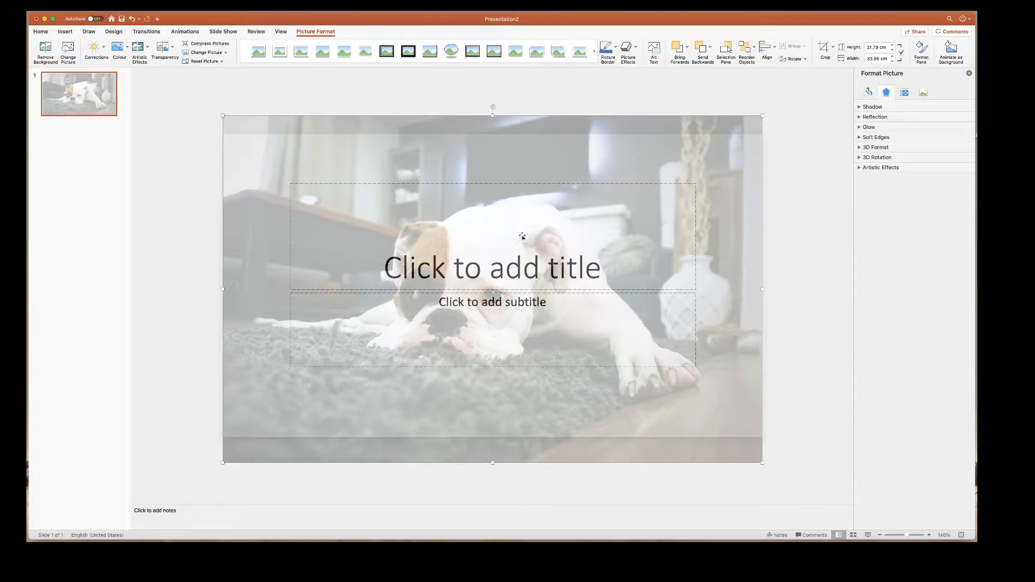
pyautogui.moveTo(600, 270)
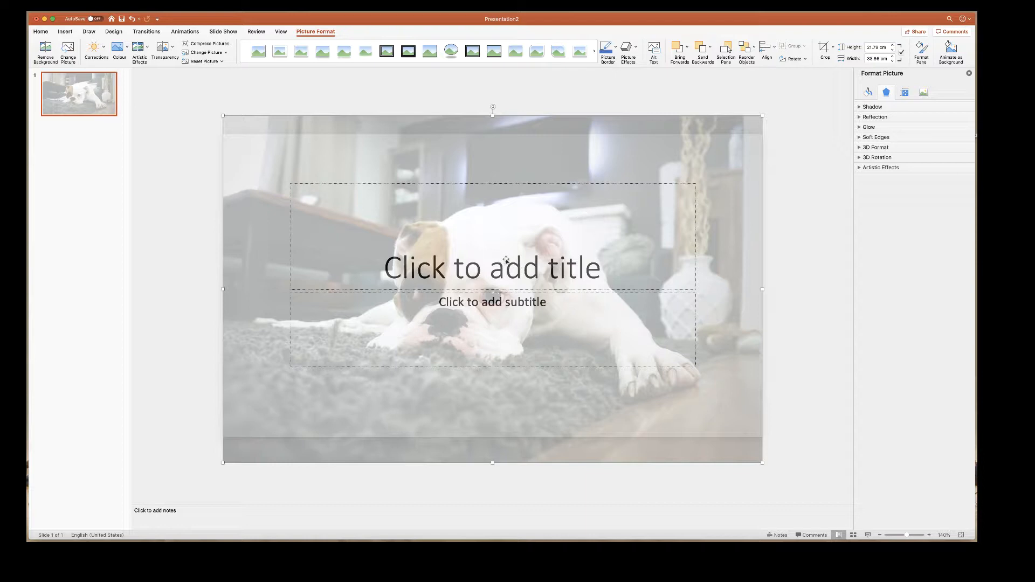
pyautogui.moveTo(467, 257)
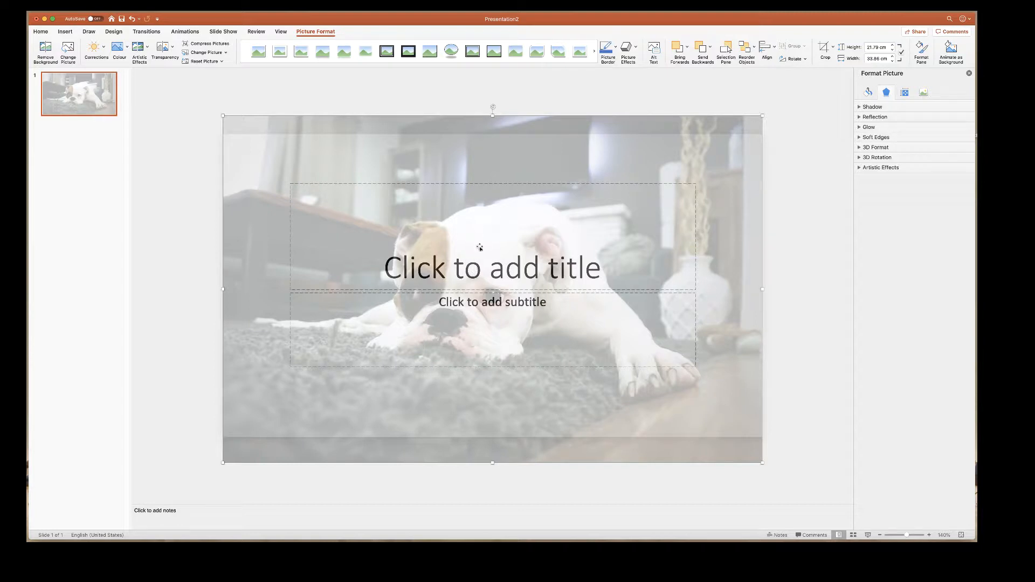
pyautogui.moveTo(489, 180)
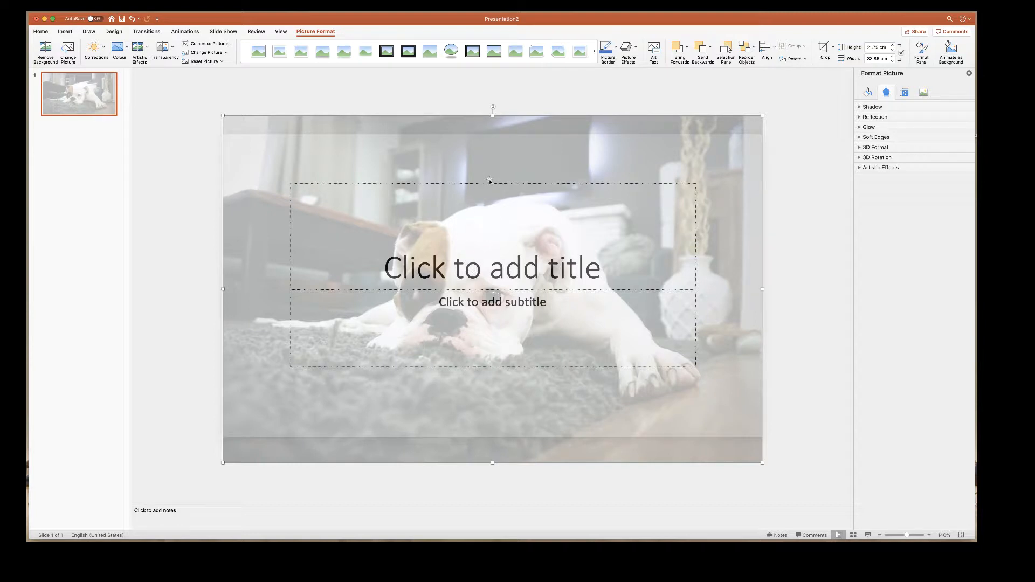
pyautogui.moveTo(502, 168)
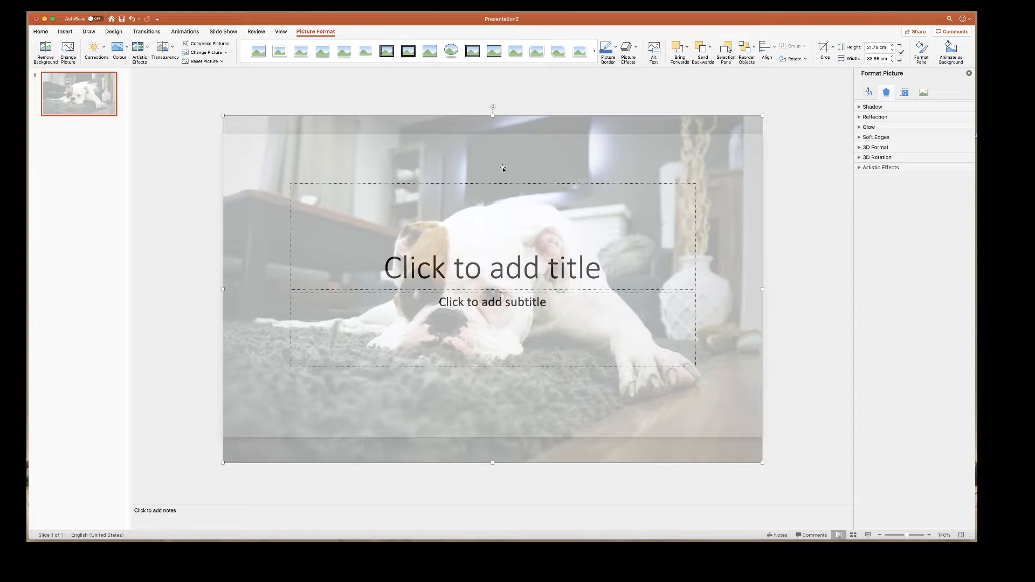
pyautogui.moveTo(474, 198)
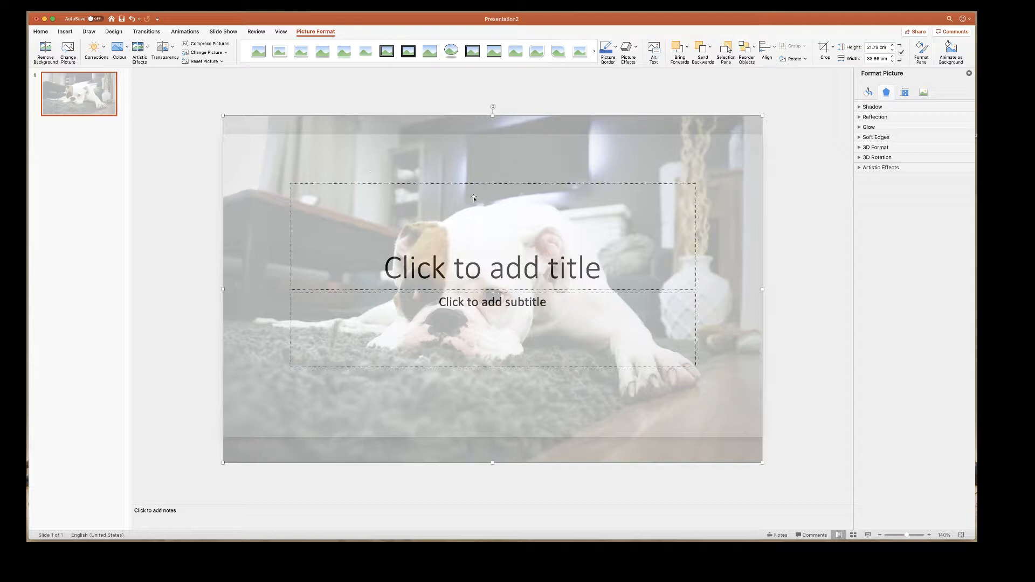
pyautogui.moveTo(622, 127)
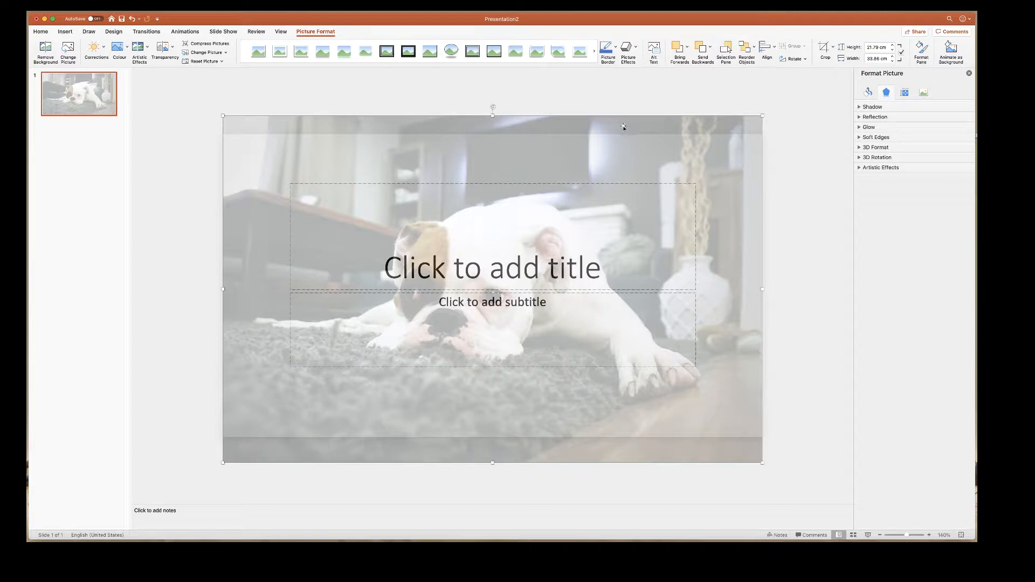
pyautogui.moveTo(621, 131)
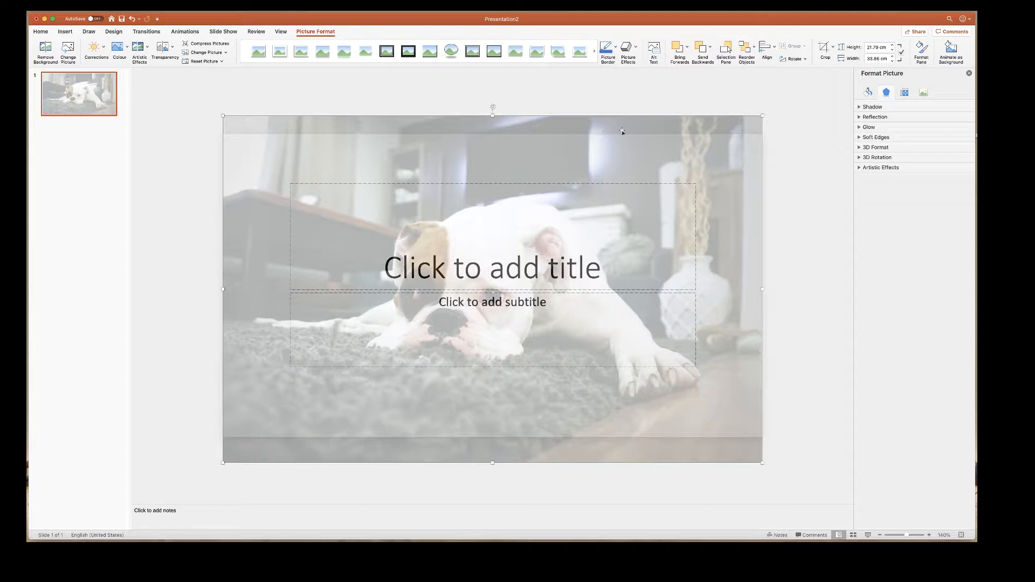
pyautogui.moveTo(788, 96)
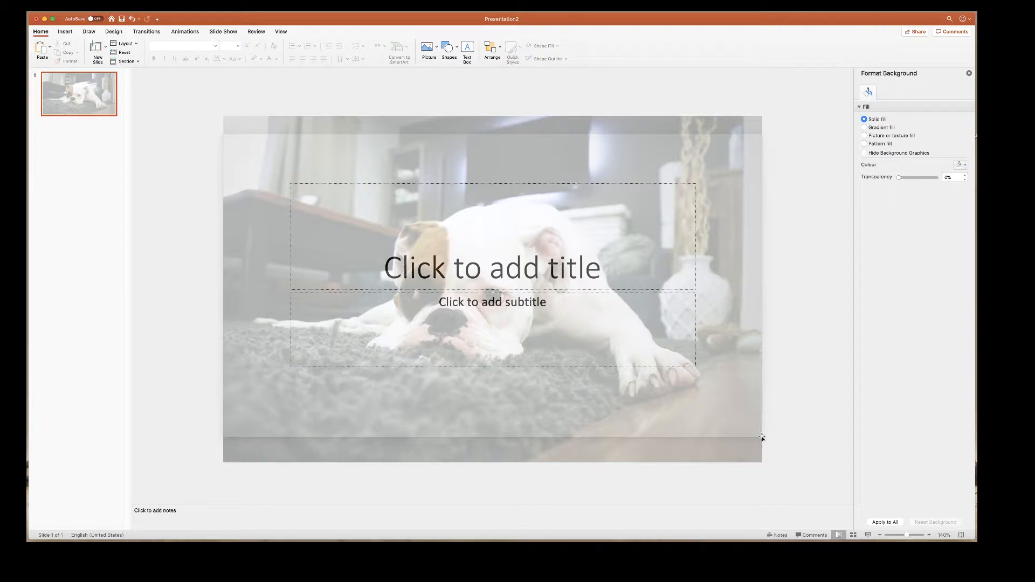
pyautogui.moveTo(353, 434)
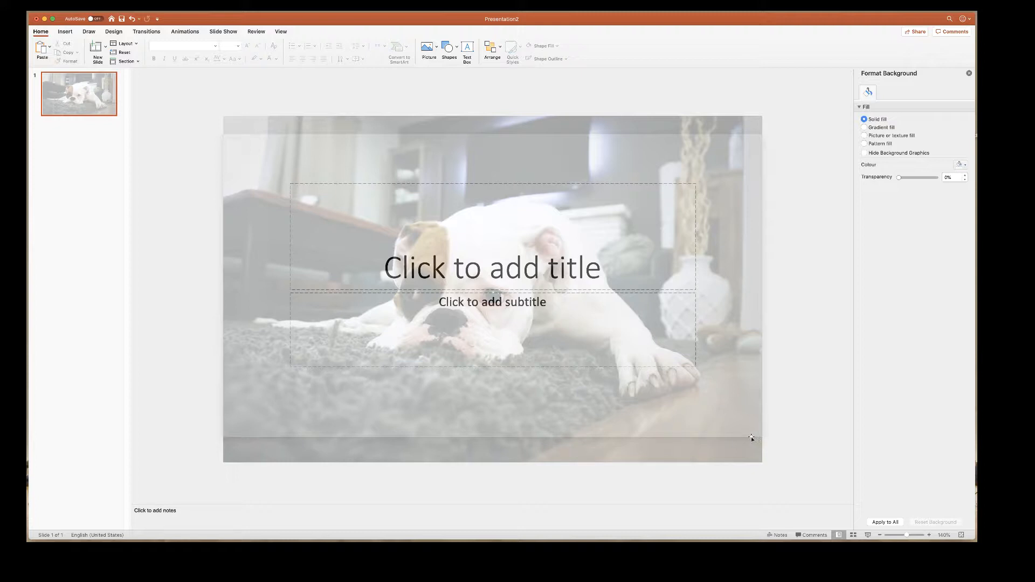
pyautogui.moveTo(236, 151)
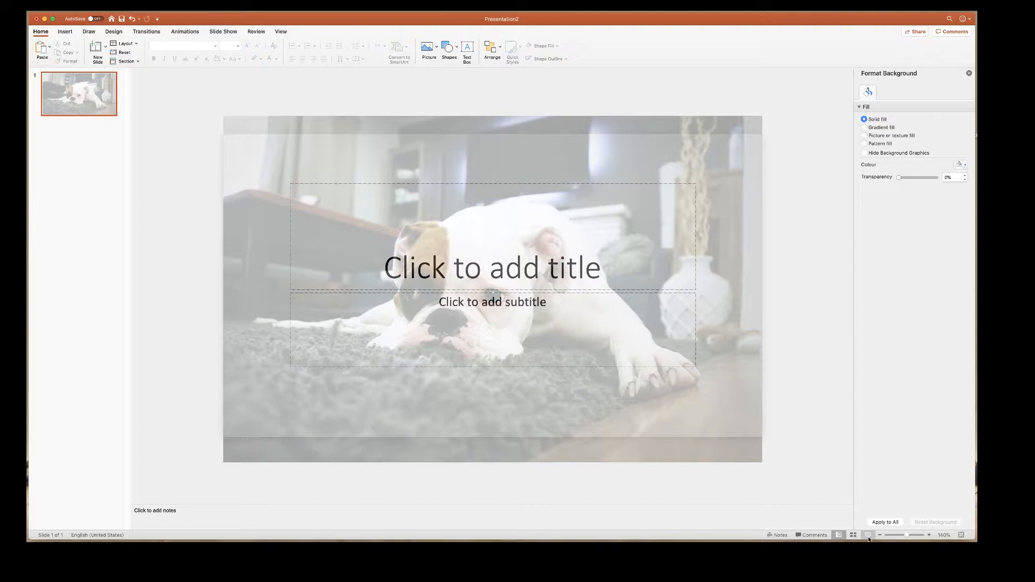
pyautogui.moveTo(866, 533)
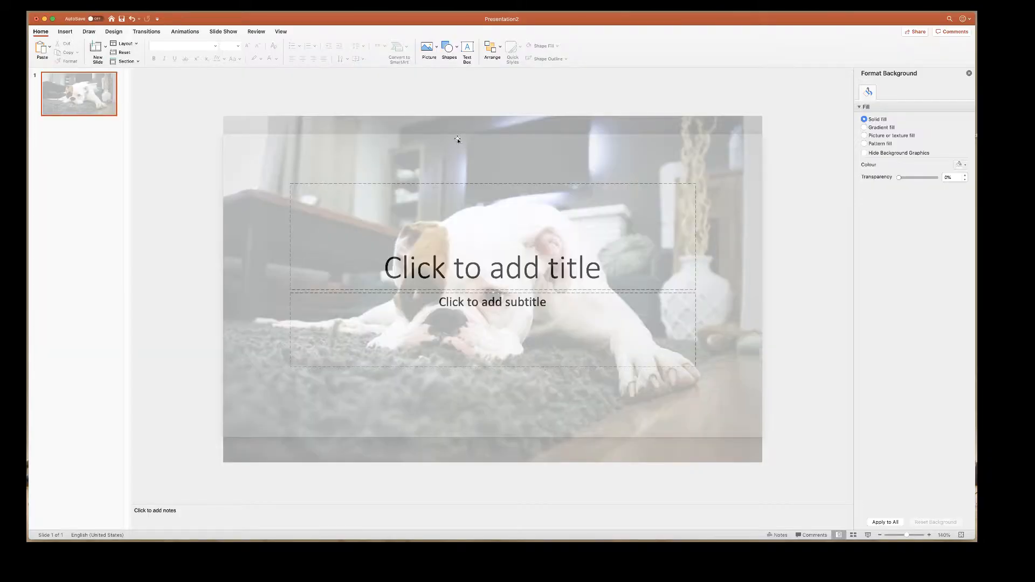
pyautogui.moveTo(488, 122)
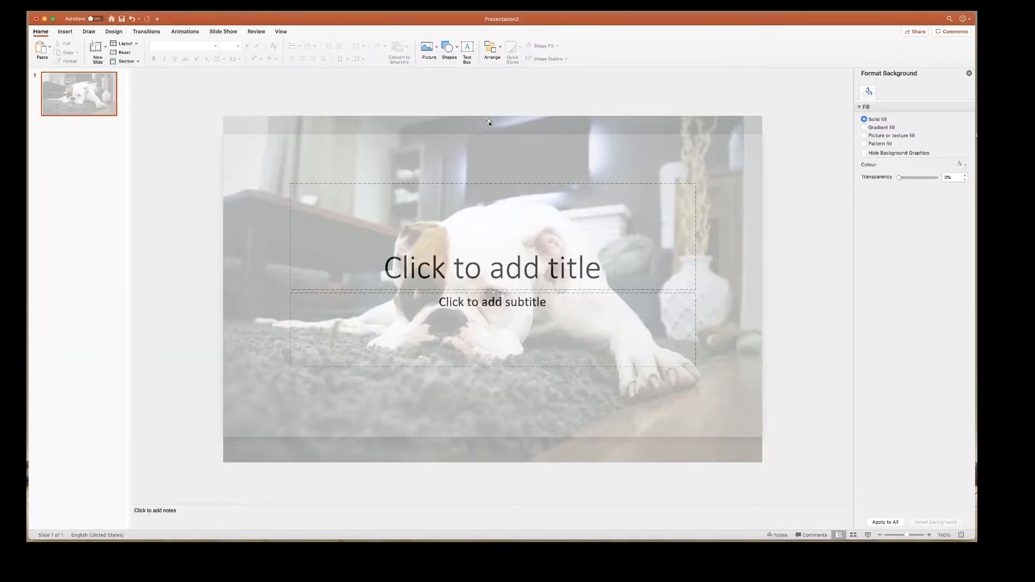
pyautogui.moveTo(467, 135)
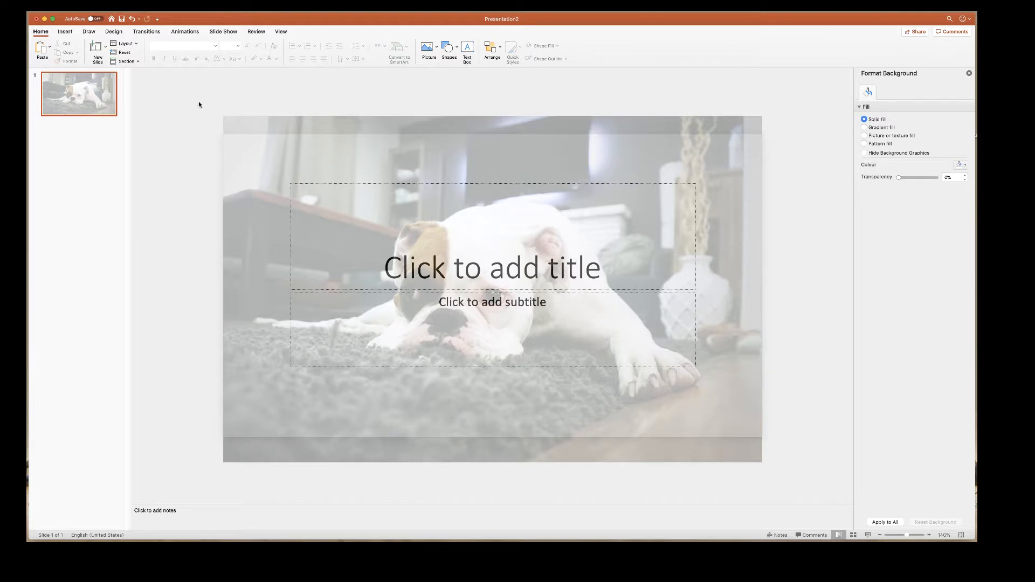
pyautogui.moveTo(271, 172)
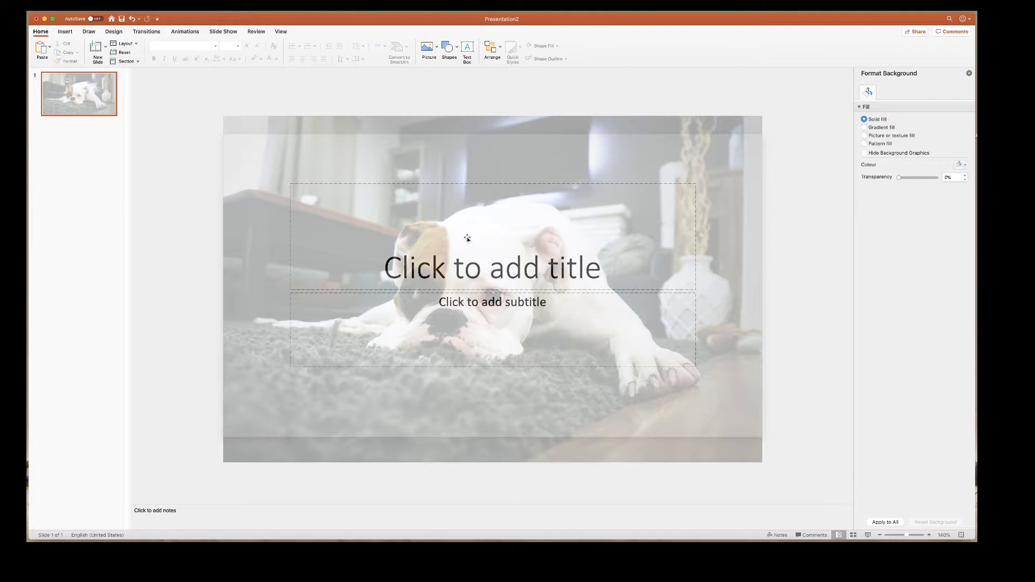
pyautogui.moveTo(472, 272)
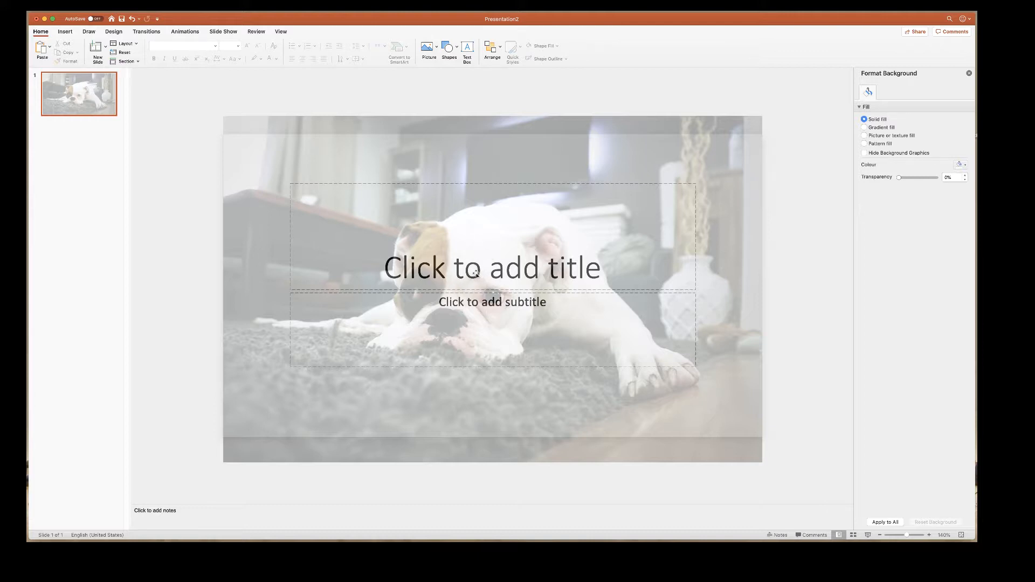
pyautogui.moveTo(333, 51)
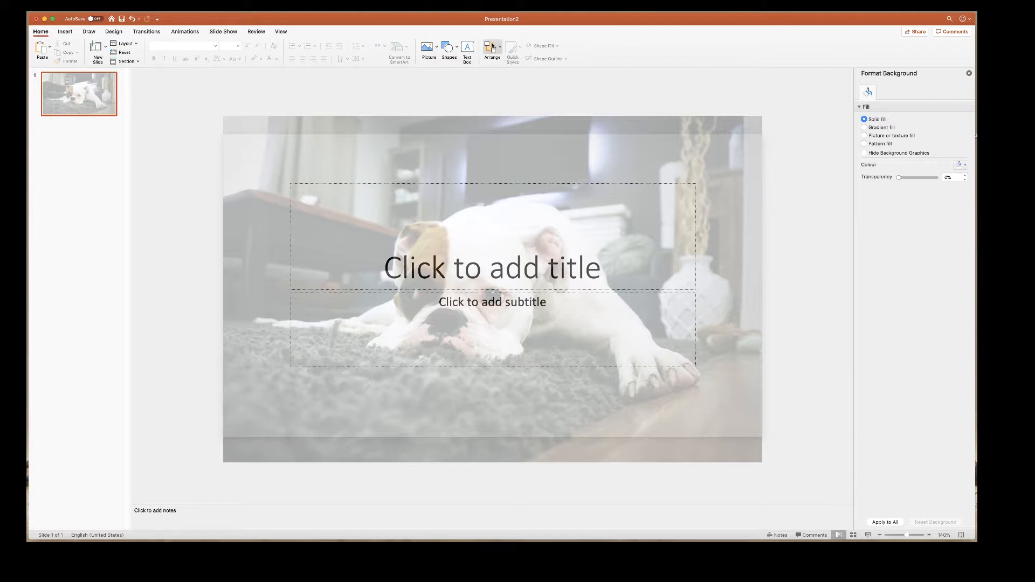
pyautogui.click(492, 53)
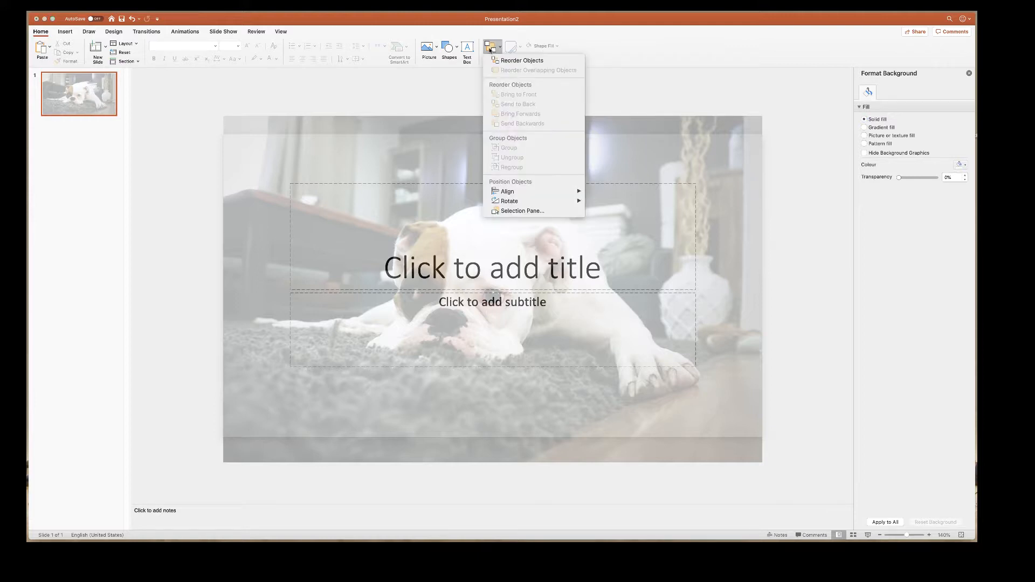
pyautogui.moveTo(522, 60)
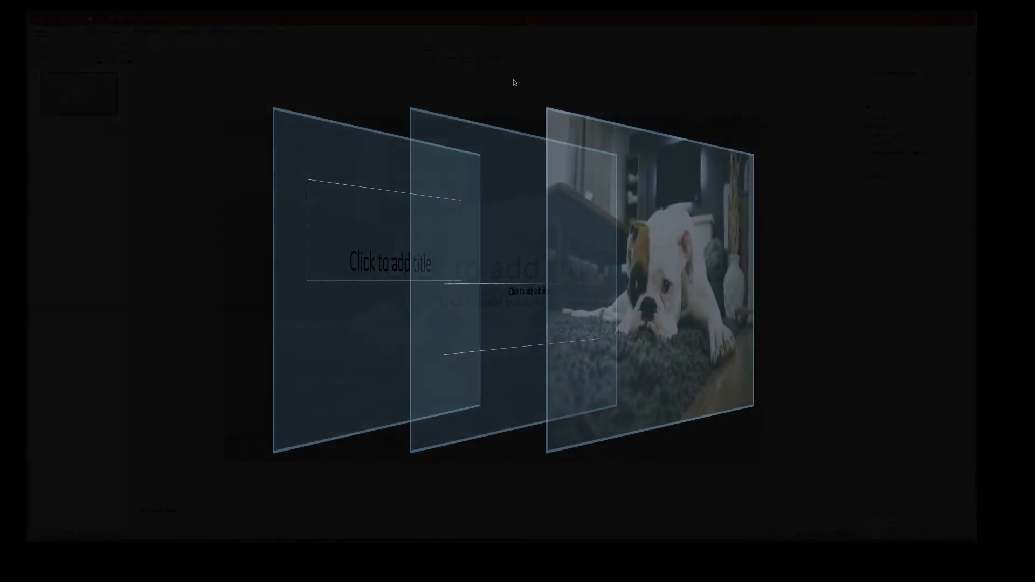
pyautogui.moveTo(800, 216)
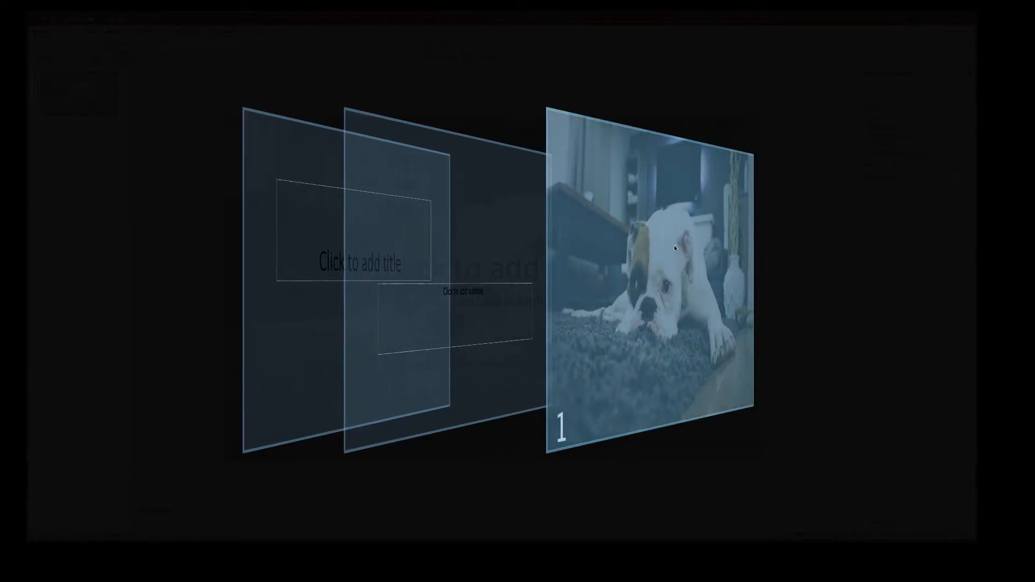
pyautogui.moveTo(640, 278)
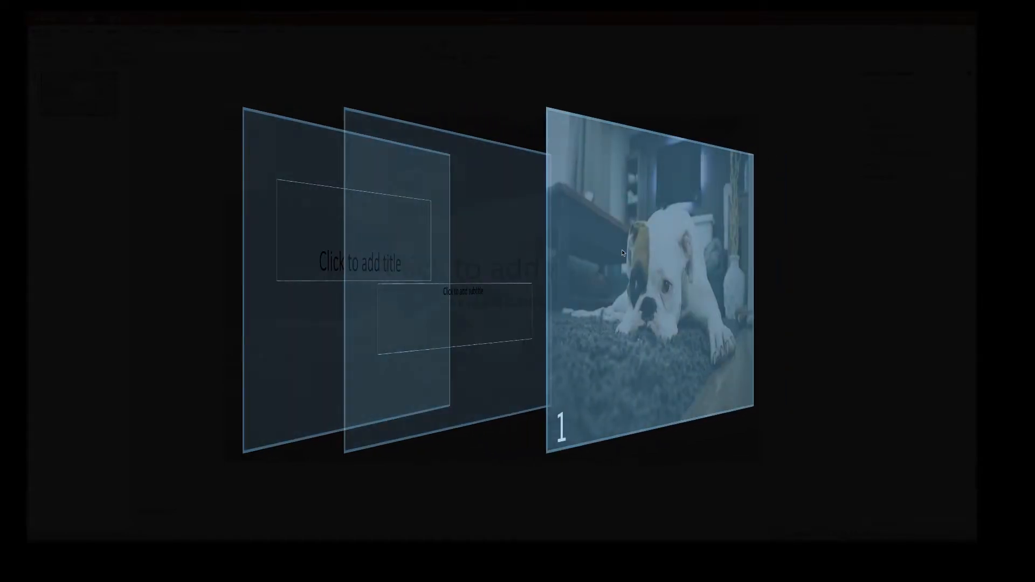
pyautogui.moveTo(619, 281)
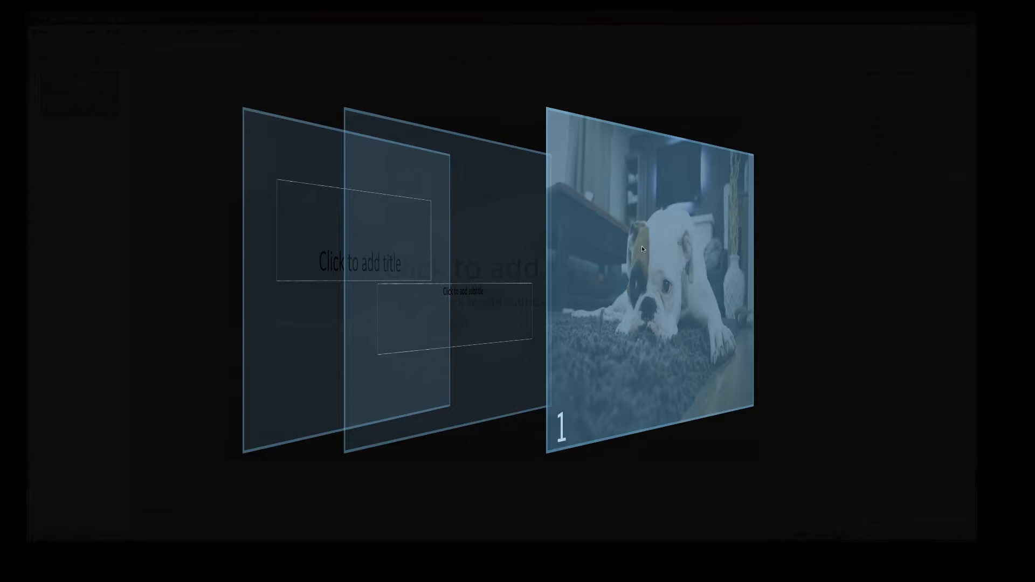
pyautogui.moveTo(657, 246)
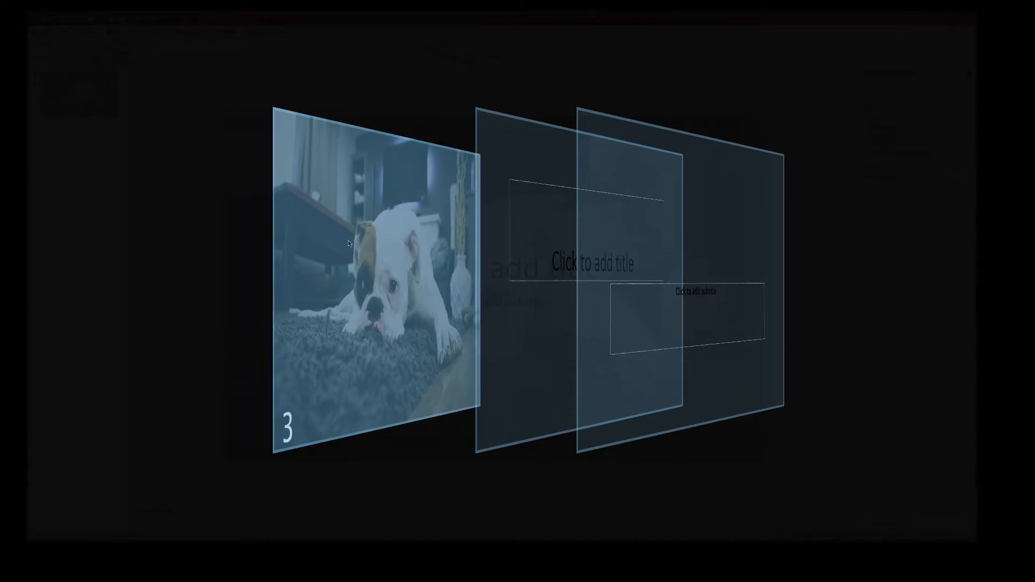
pyautogui.moveTo(407, 240)
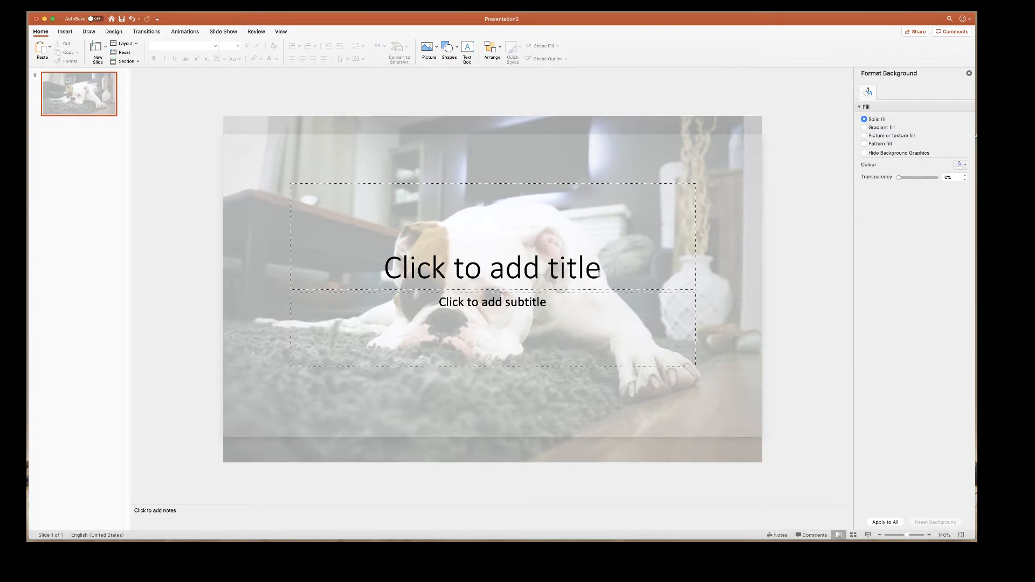
# - Enter 'Title' in the slide's title placeholder over the dog photo
pyautogui.click(492, 267)
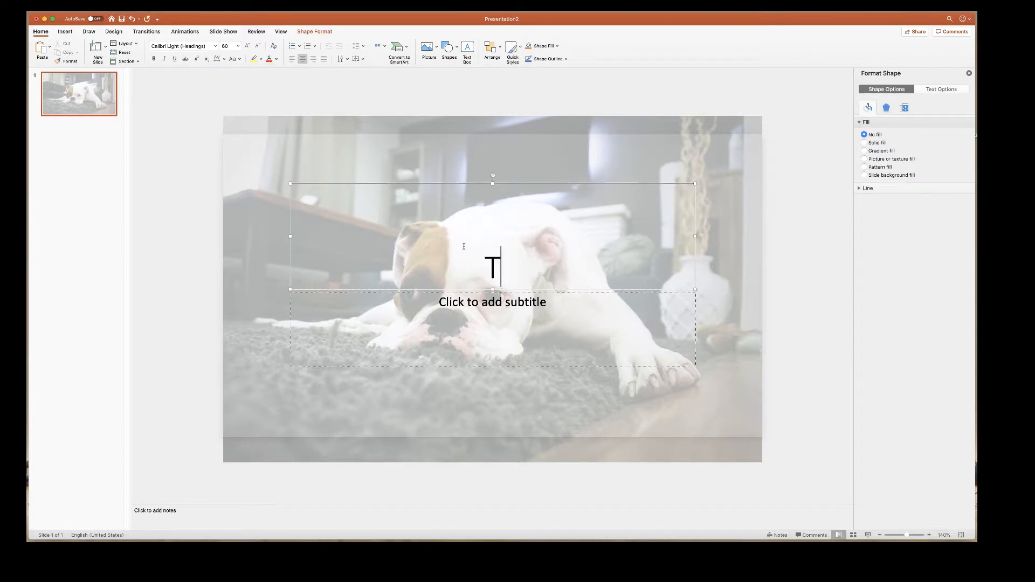
pyautogui.write('Title')
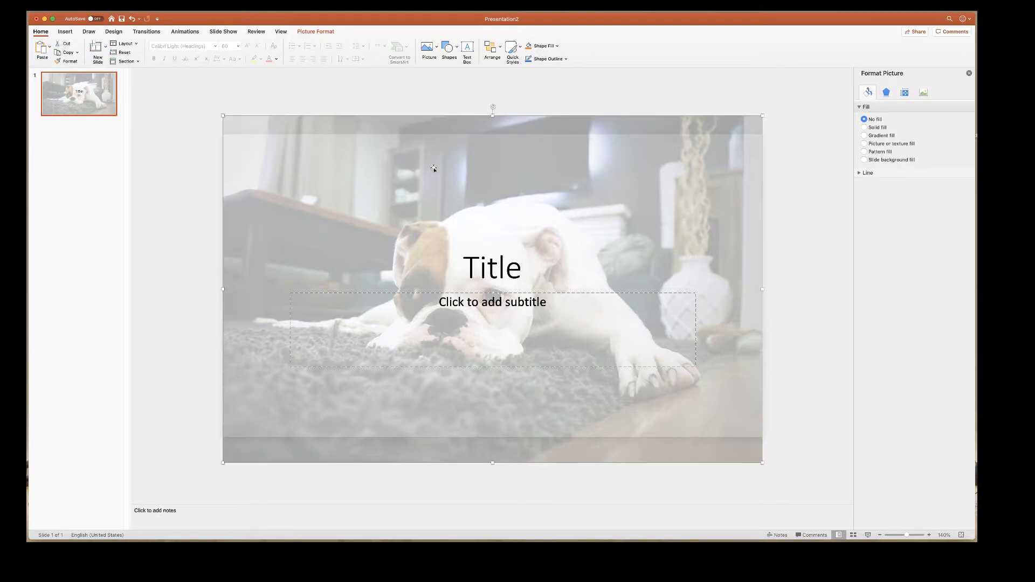
pyautogui.moveTo(474, 159)
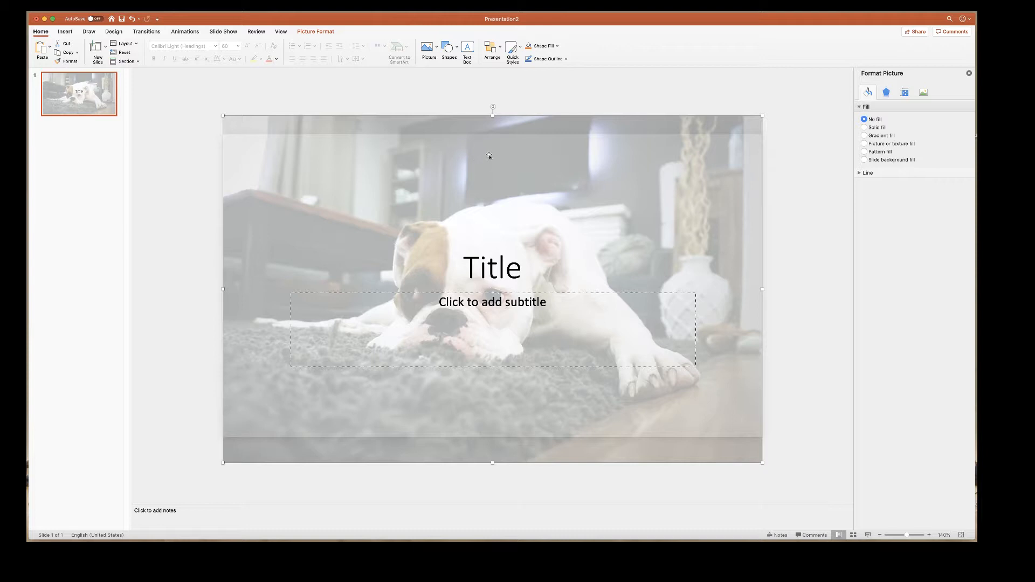
pyautogui.moveTo(505, 110)
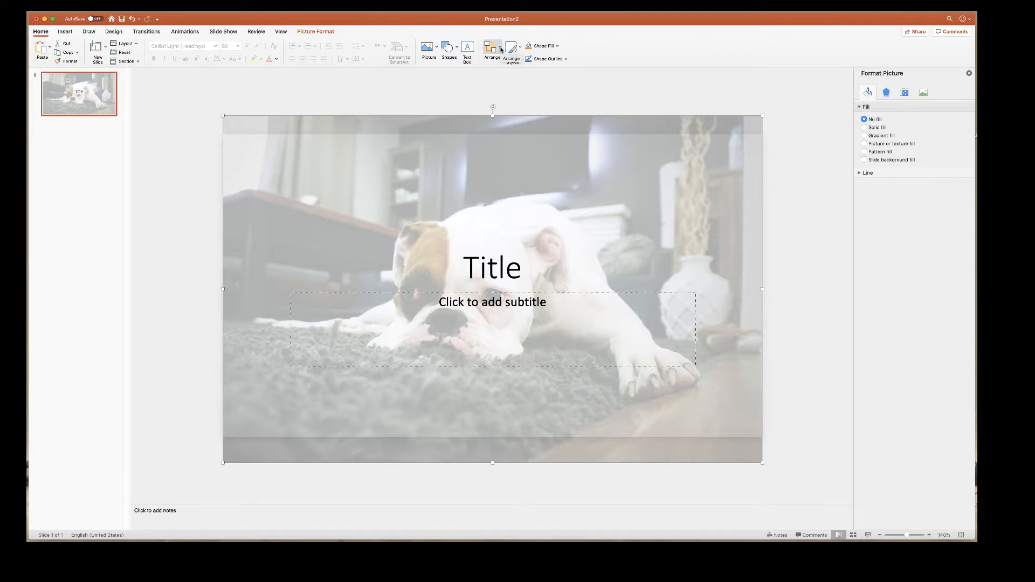
# - Bring the dog photo to front, then send it to back and one layer further back behind the text
pyautogui.click(492, 50)
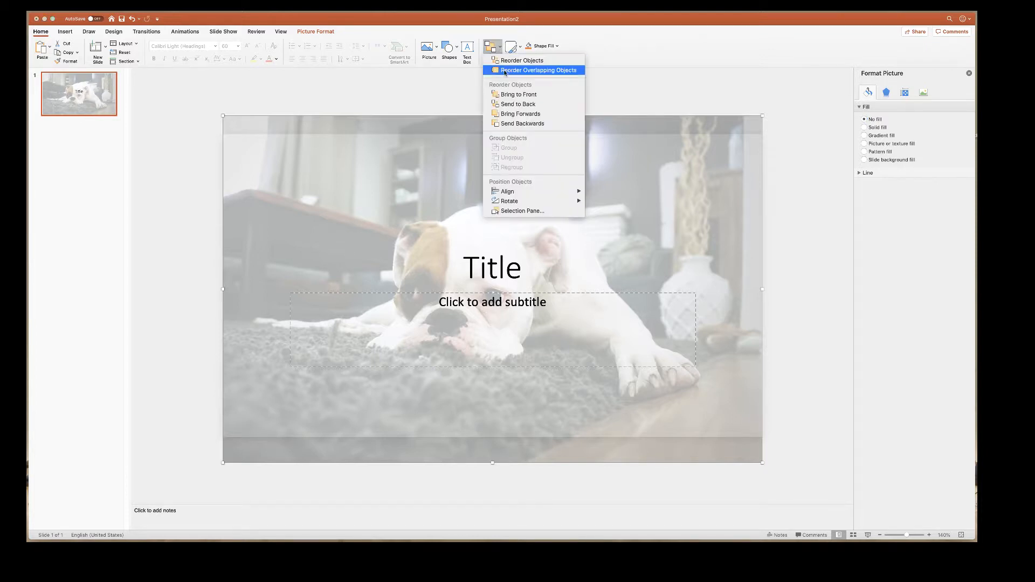
pyautogui.moveTo(522, 123)
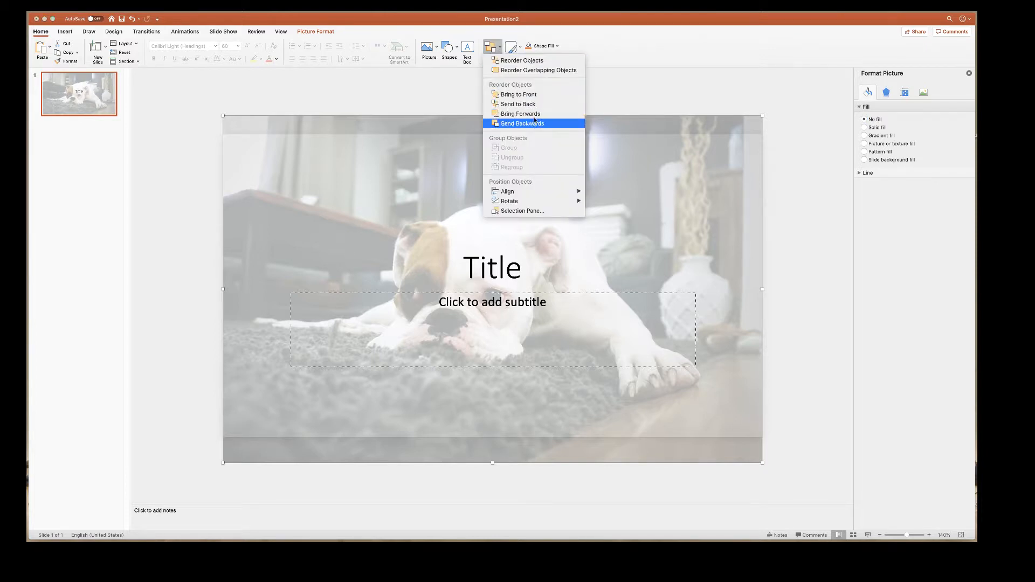
pyautogui.moveTo(518, 95)
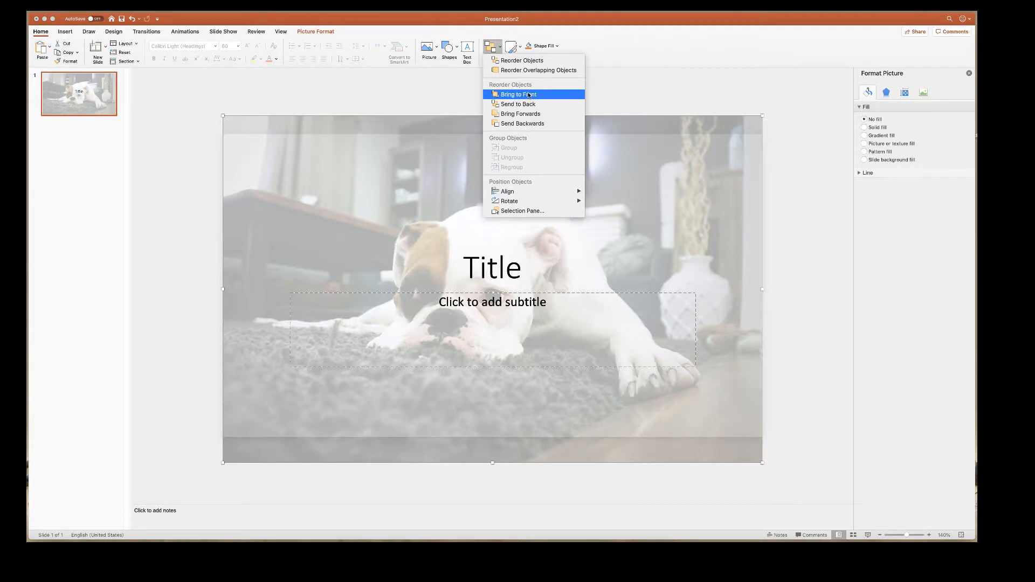
pyautogui.click(517, 95)
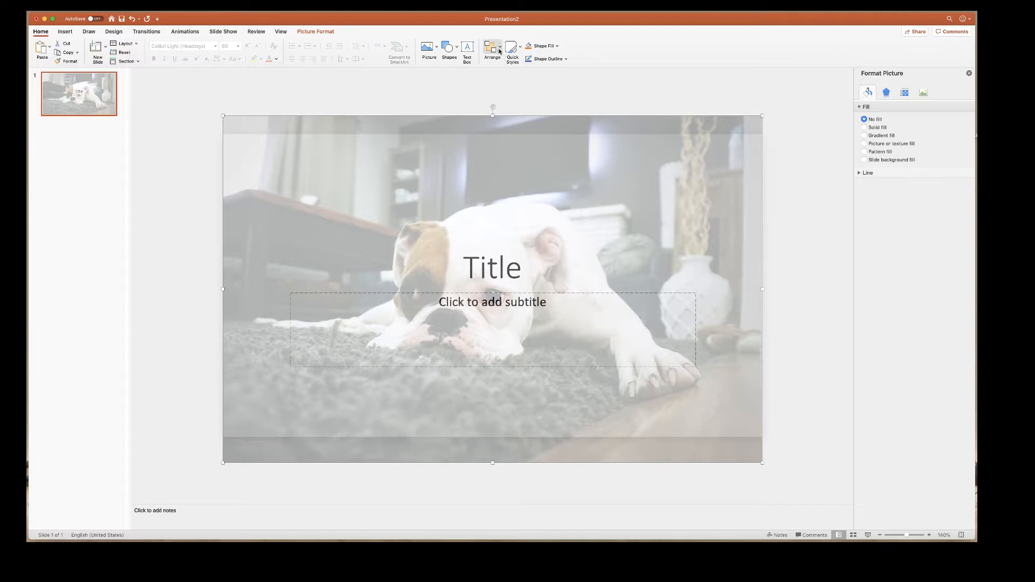
pyautogui.click(492, 46)
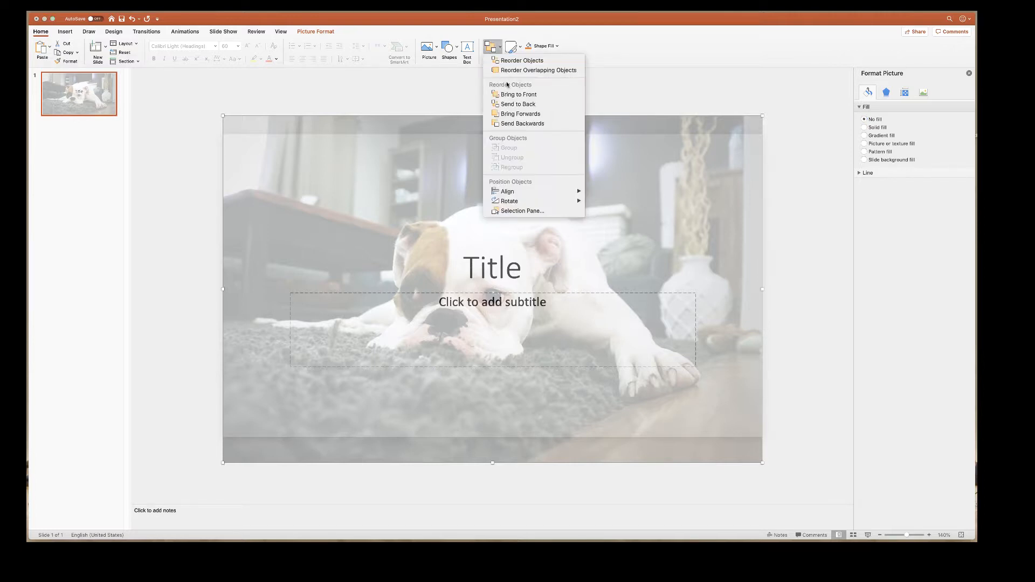
pyautogui.moveTo(519, 105)
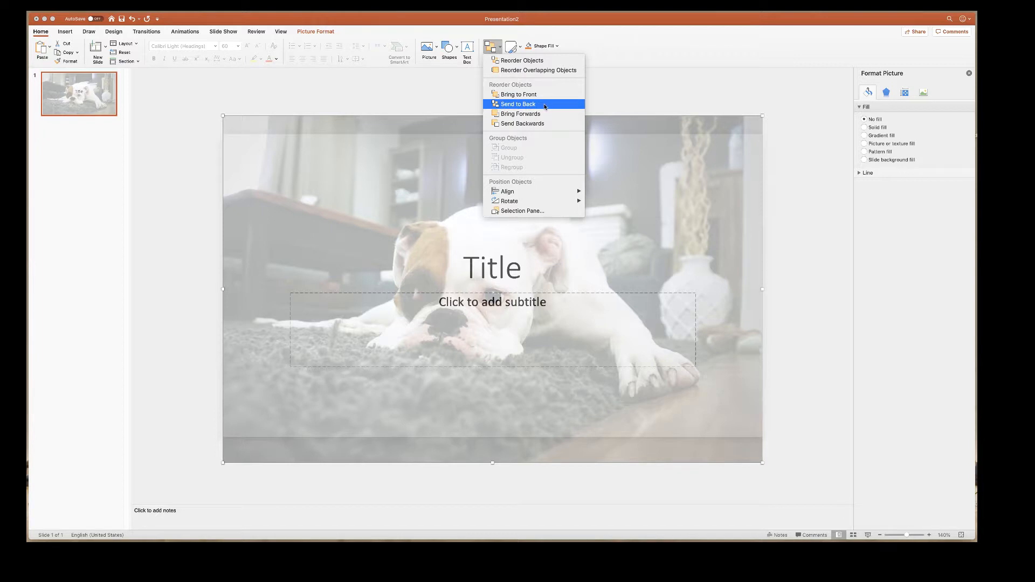
pyautogui.click(517, 105)
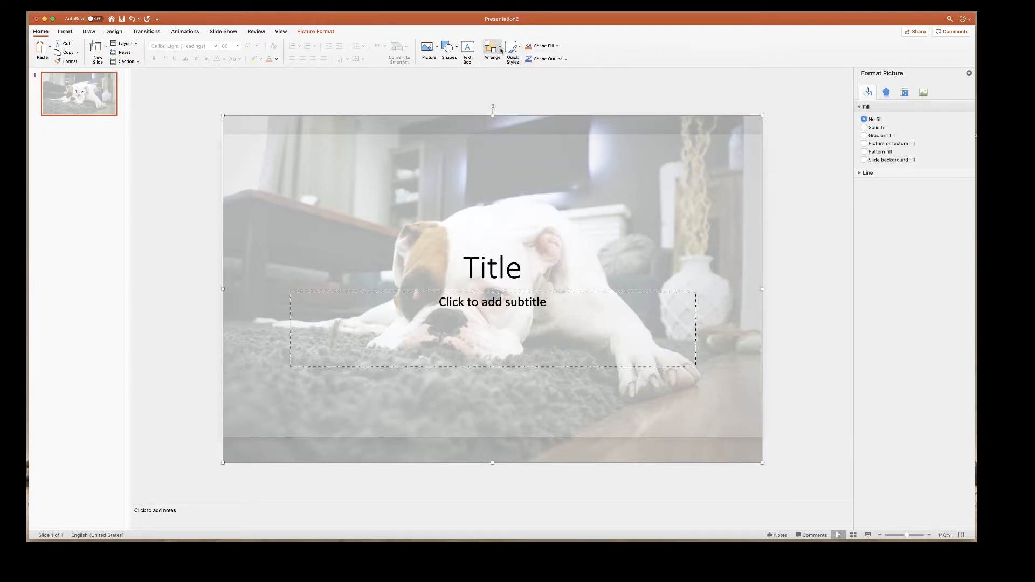
pyautogui.click(492, 49)
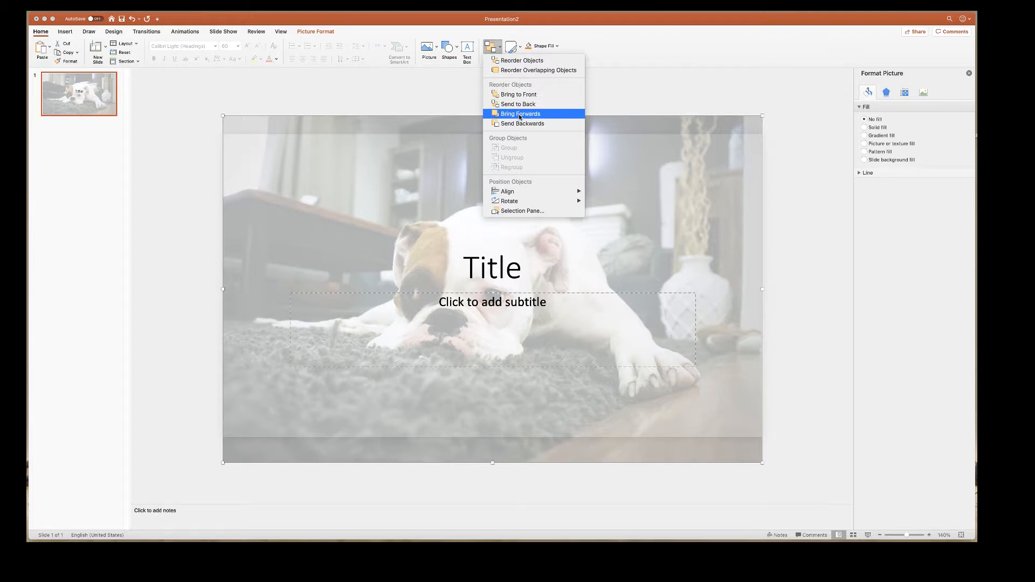
pyautogui.moveTo(521, 123)
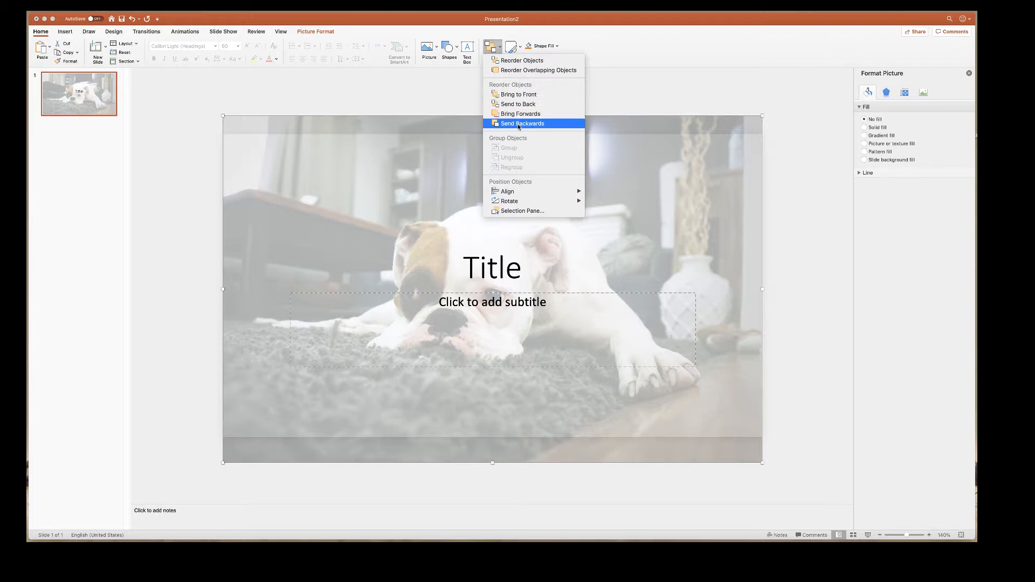
pyautogui.click(522, 123)
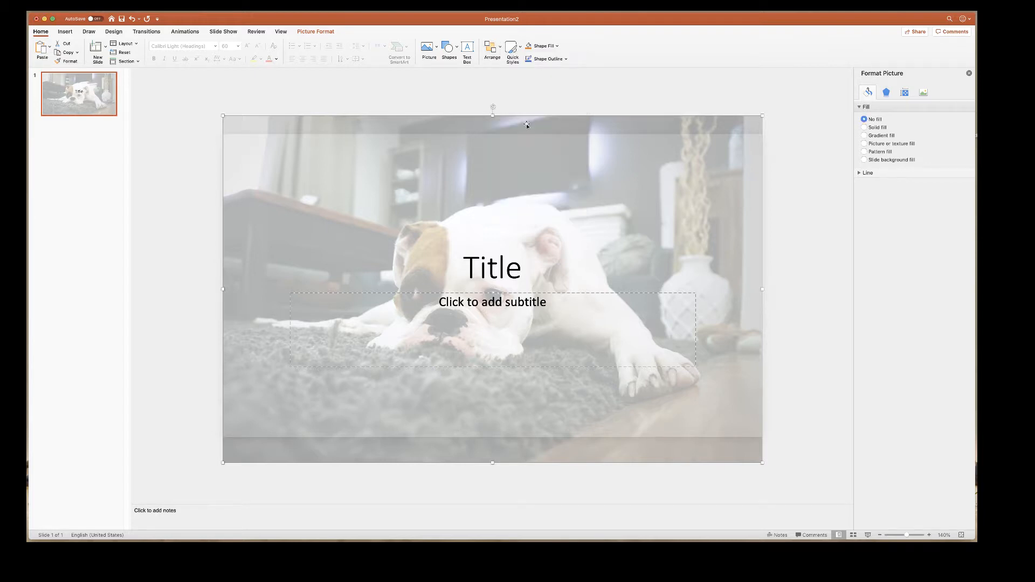
pyautogui.click(492, 46)
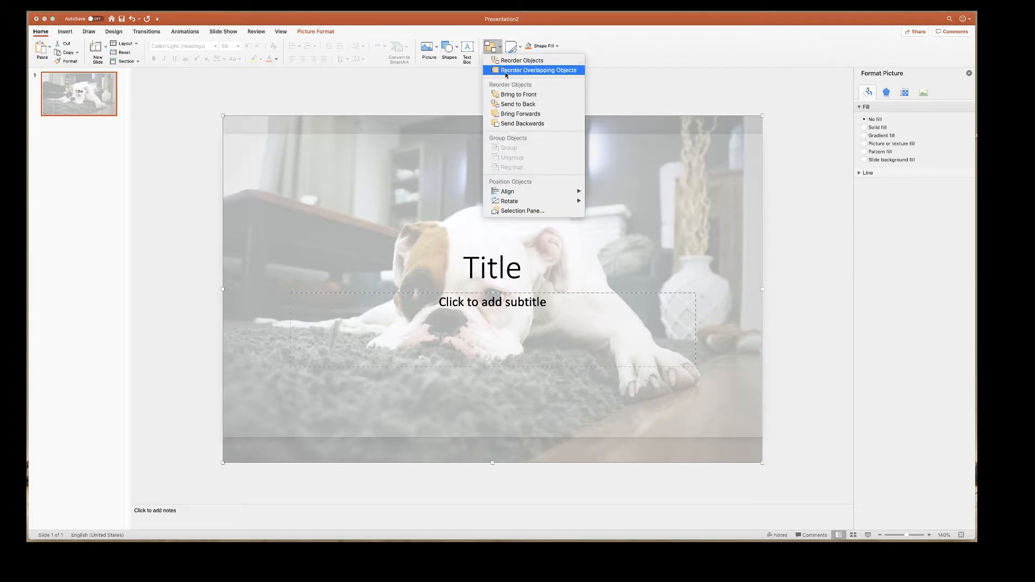
pyautogui.moveTo(509, 113)
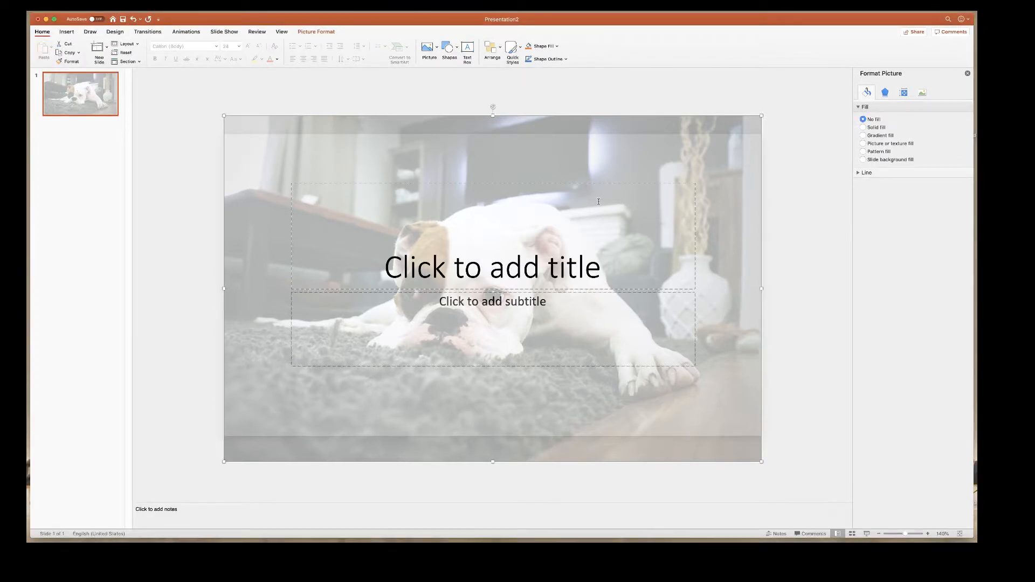
pyautogui.moveTo(491, 91)
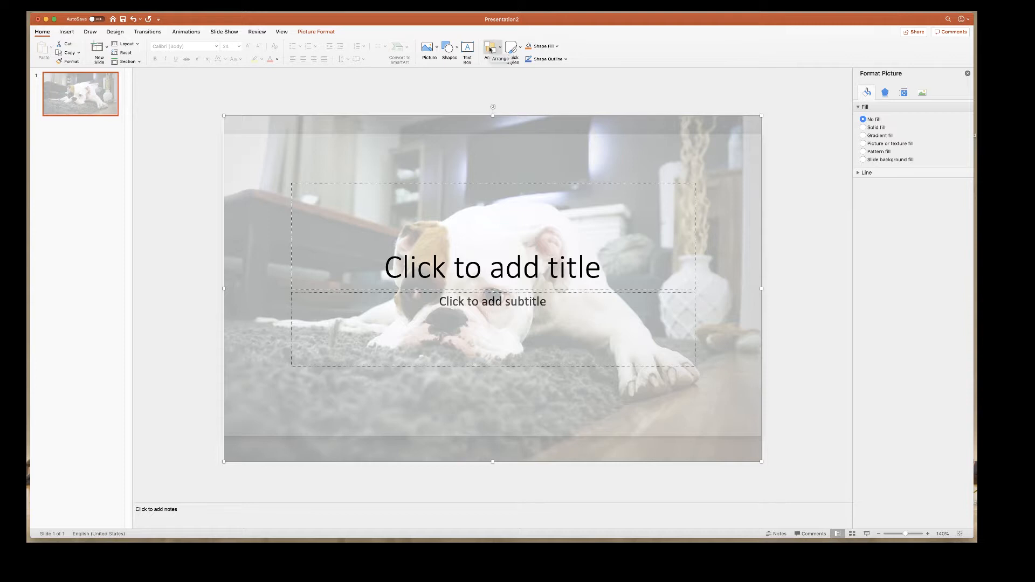
# - Show the Arrange menu's layered reordering view for the dog photo
pyautogui.click(492, 50)
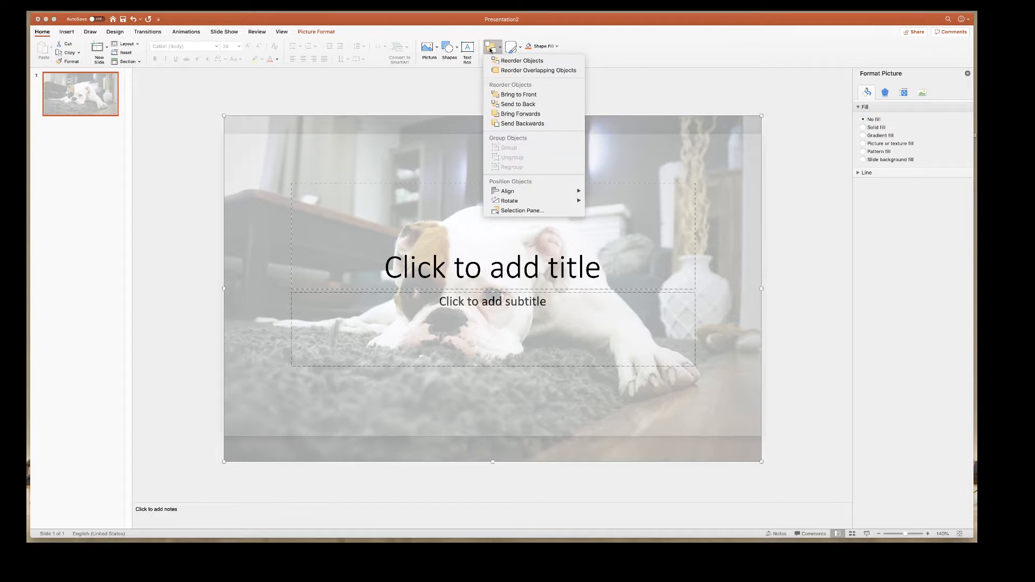
pyautogui.moveTo(522, 61)
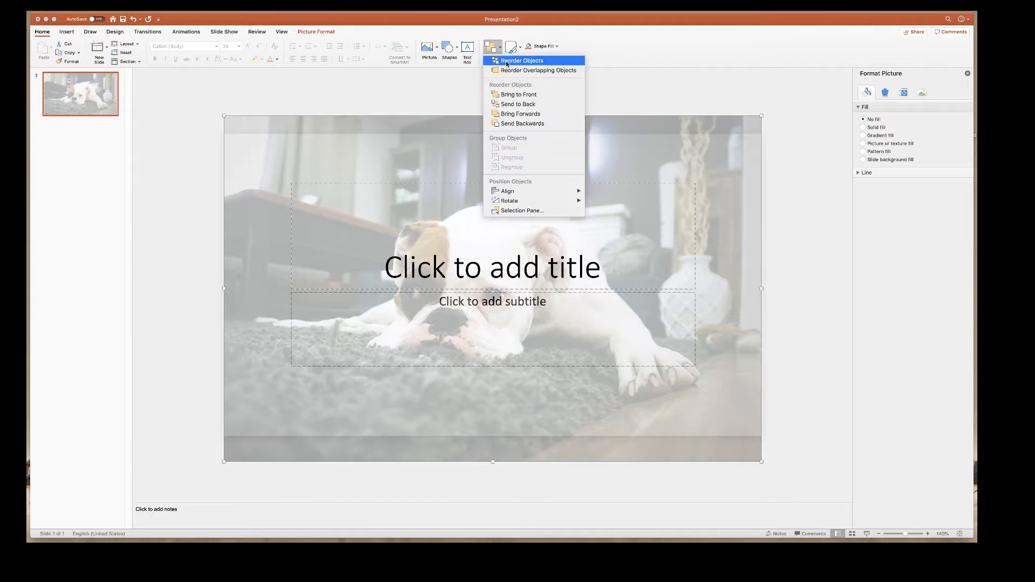
pyautogui.click(521, 61)
pyautogui.write('Title')
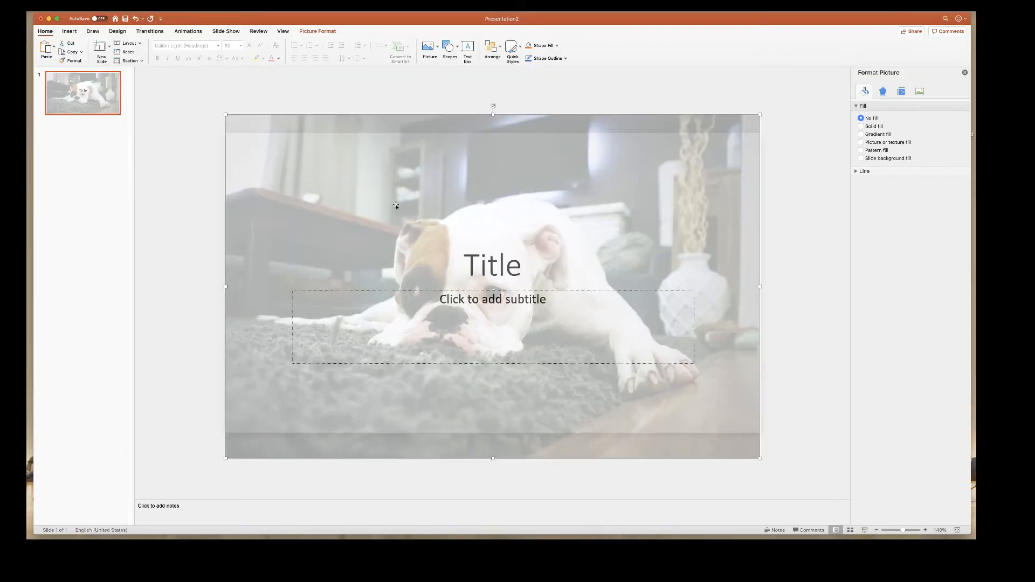
pyautogui.moveTo(425, 205)
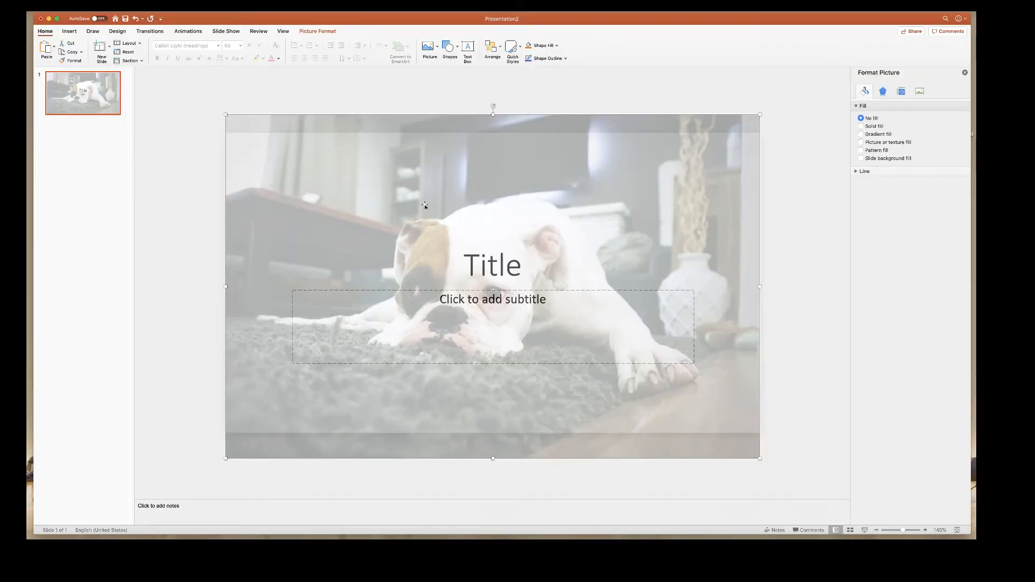
pyautogui.moveTo(517, 285)
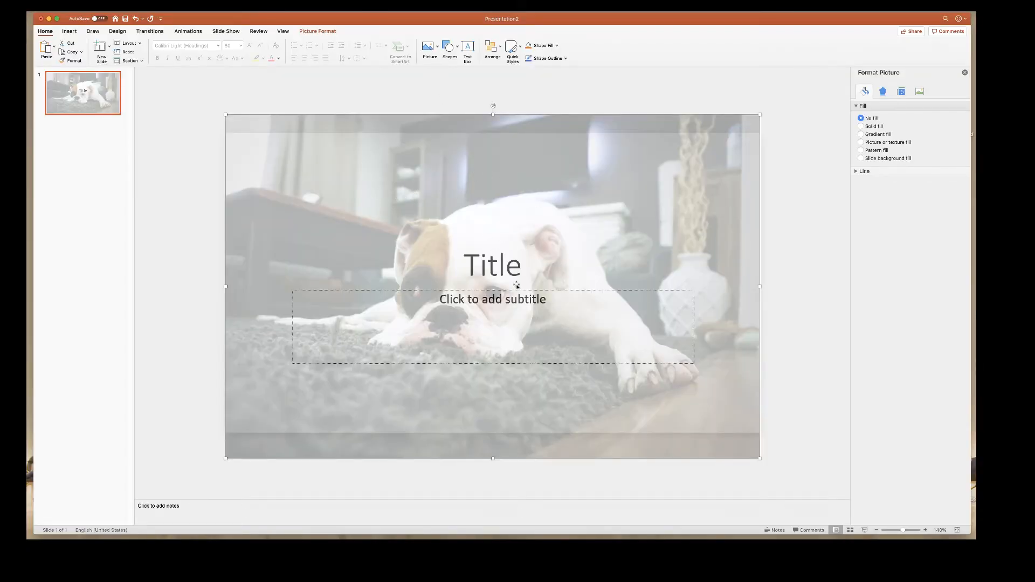
pyautogui.moveTo(448, 189)
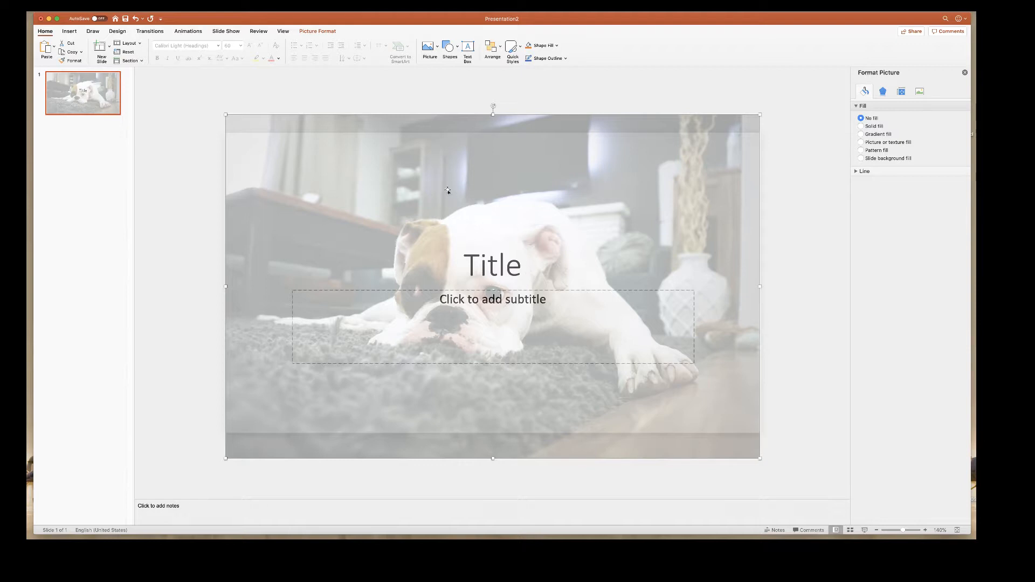
pyautogui.moveTo(534, 265)
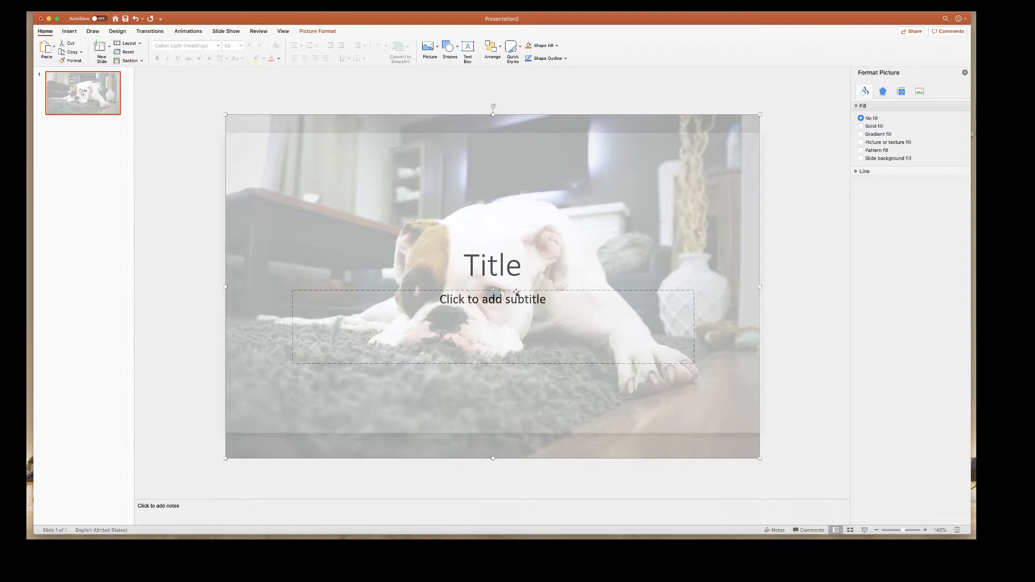
# - Delete the title and subtitle placeholders, leaving only the faded dog photo
pyautogui.click(492, 264)
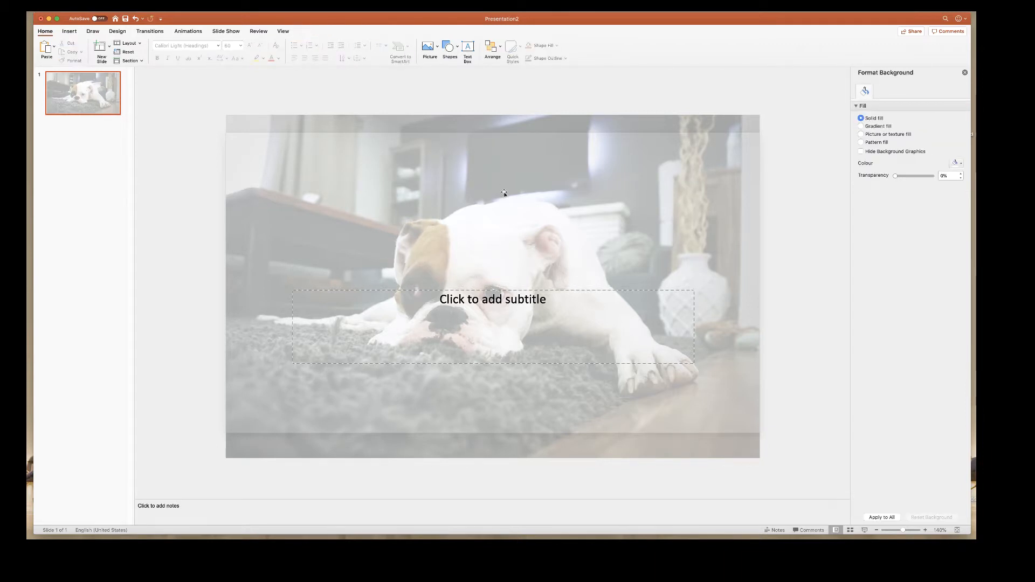
pyautogui.click(492, 298)
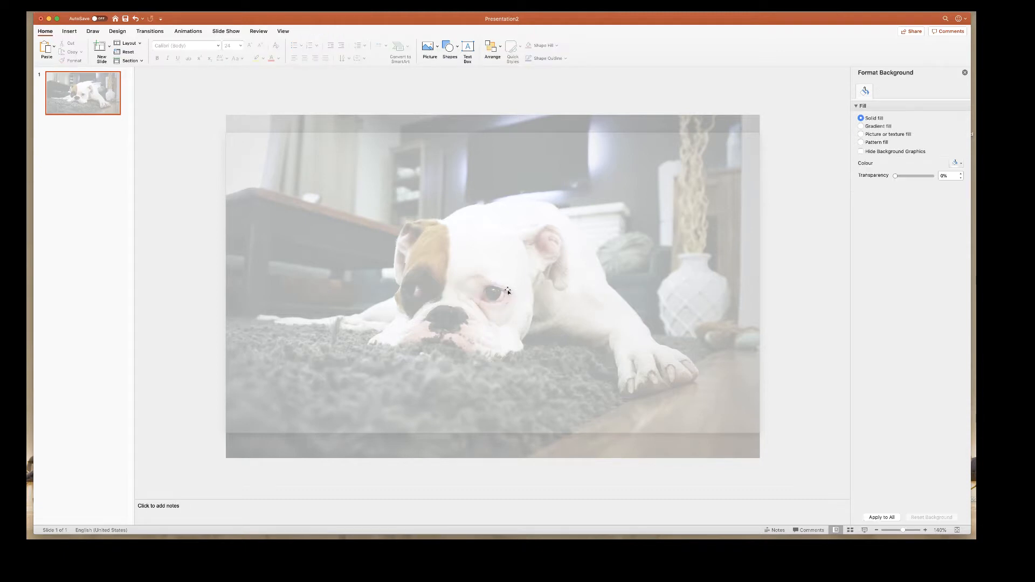
pyautogui.moveTo(476, 178)
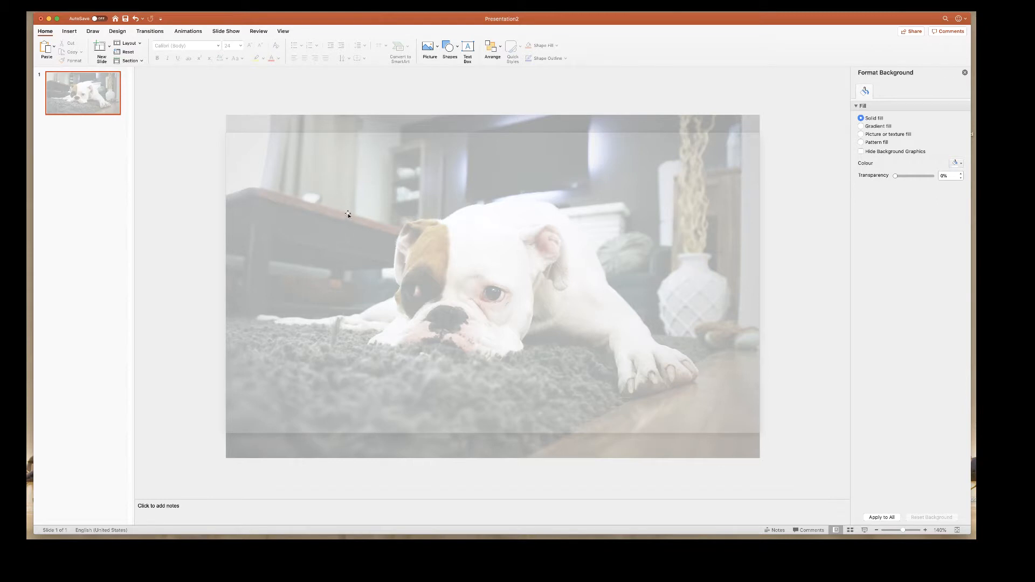
pyautogui.moveTo(86, 42)
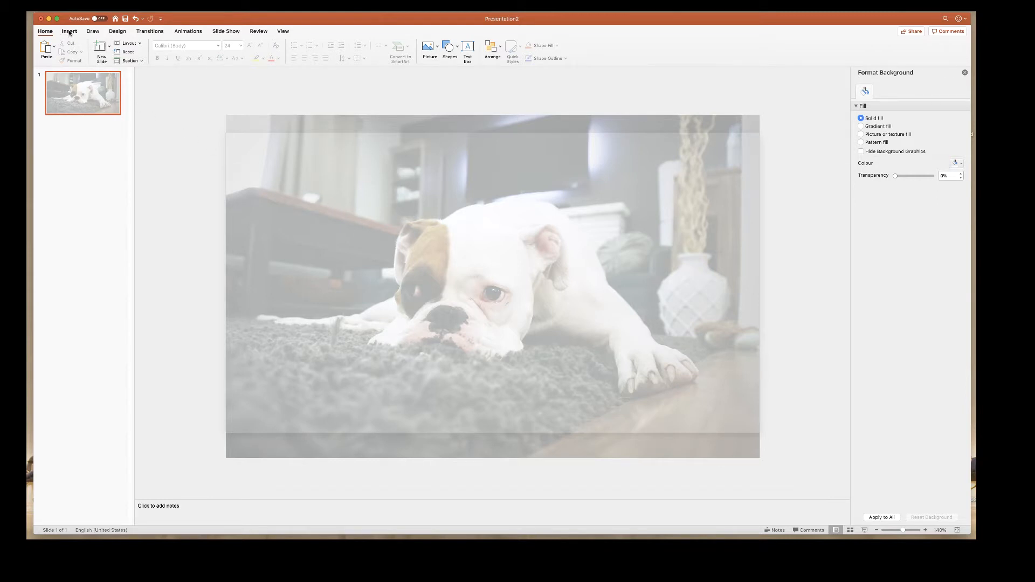
# - Duplicate the dog slide until the deck has four identical slides, then return to slide 1
pyautogui.click(69, 31)
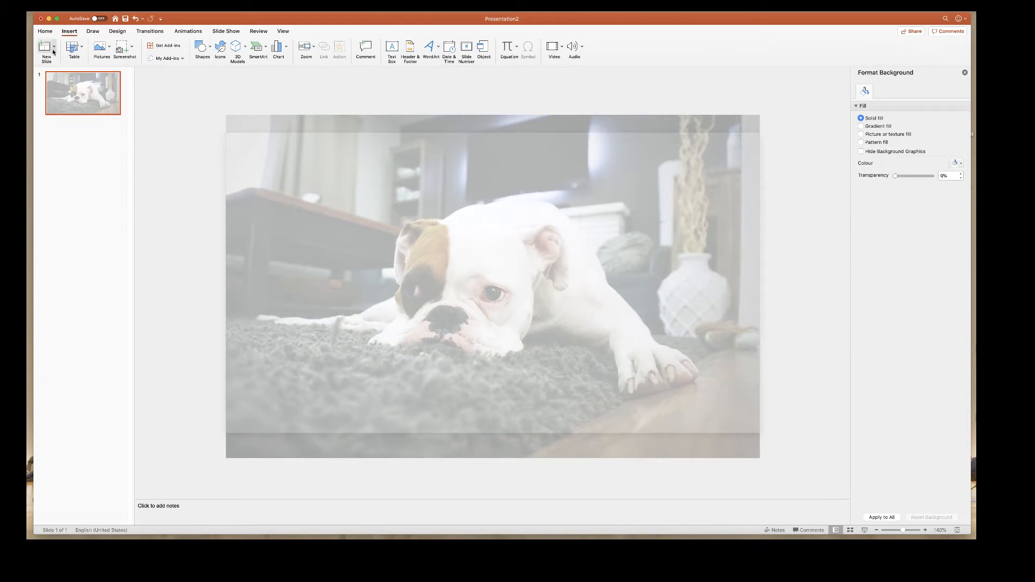
pyautogui.click(45, 51)
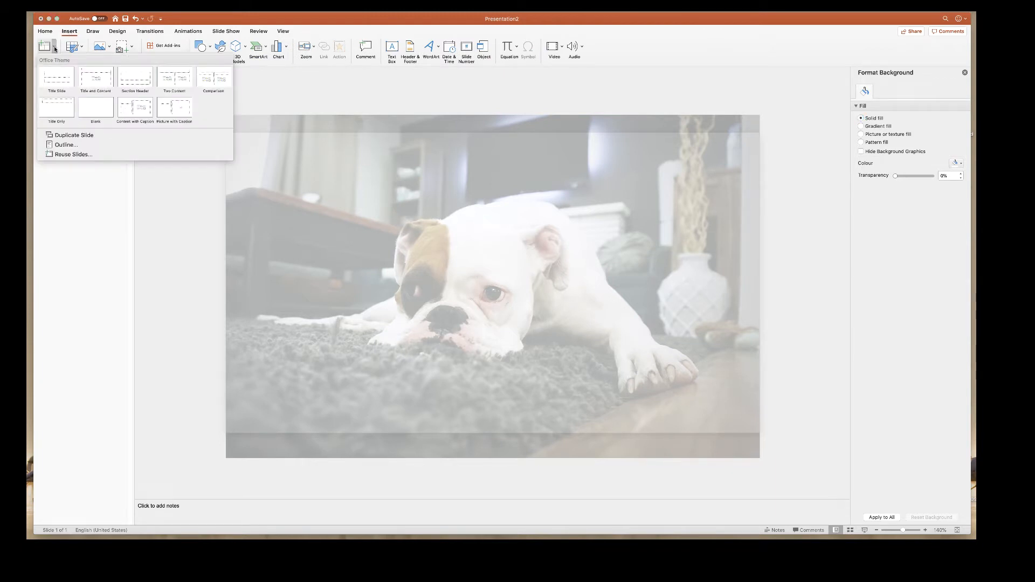
pyautogui.moveTo(73, 136)
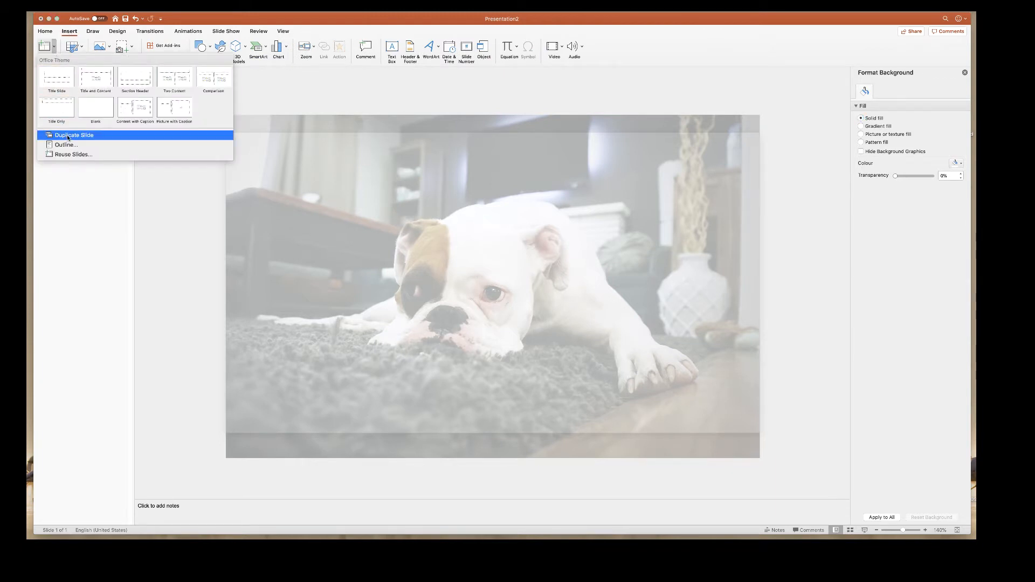
pyautogui.click(75, 135)
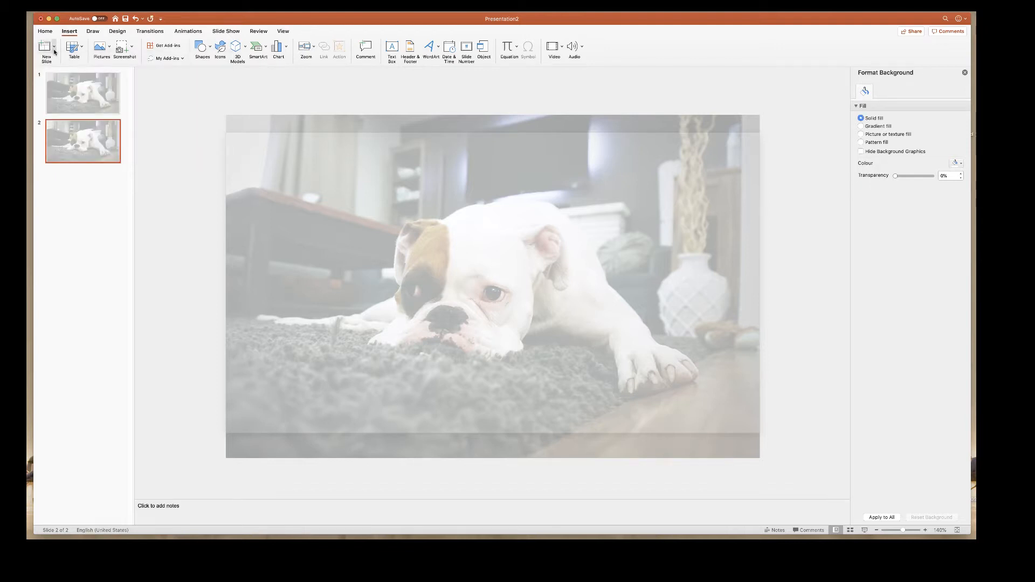
pyautogui.click(45, 48)
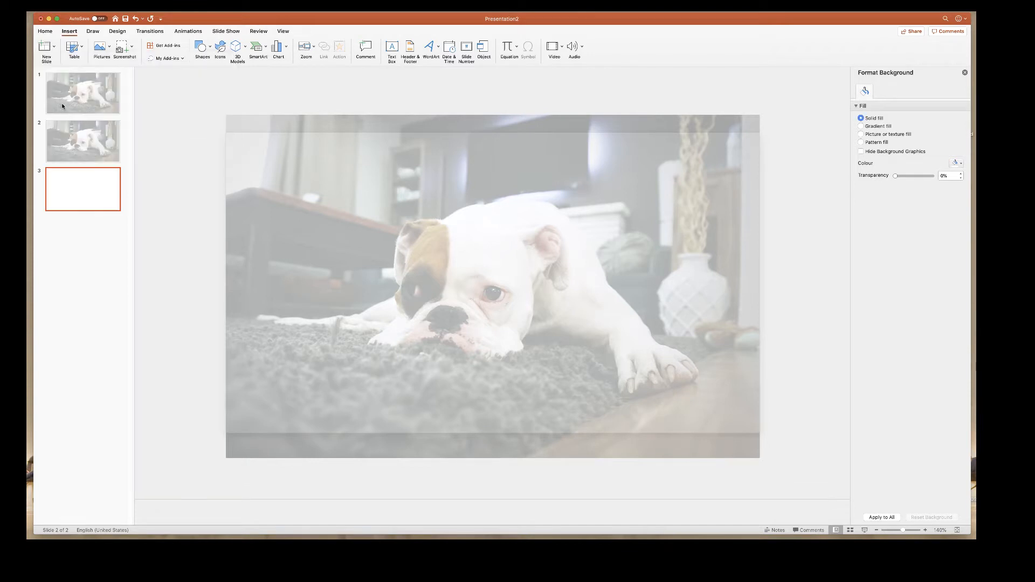
pyautogui.click(47, 47)
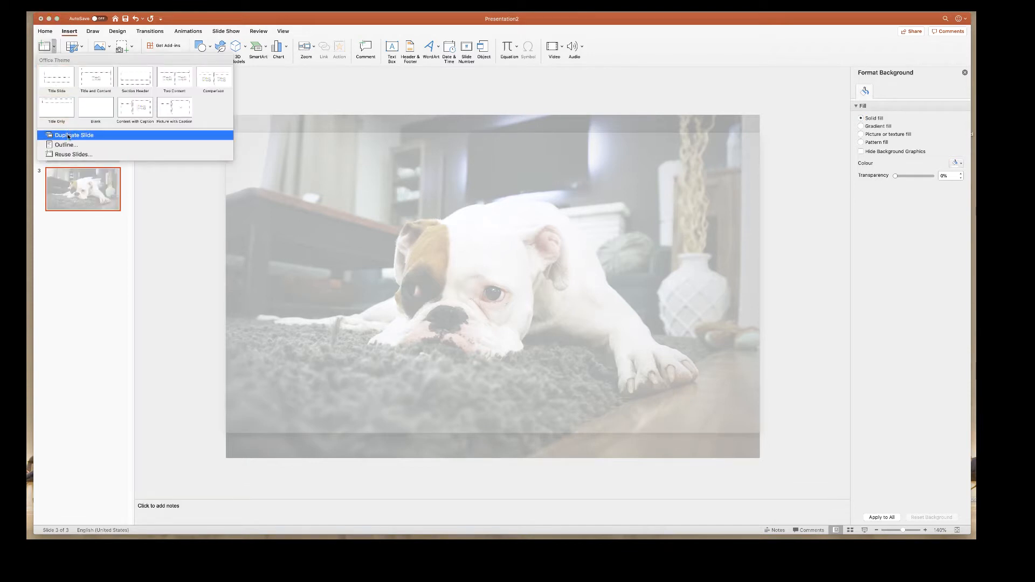
pyautogui.click(74, 136)
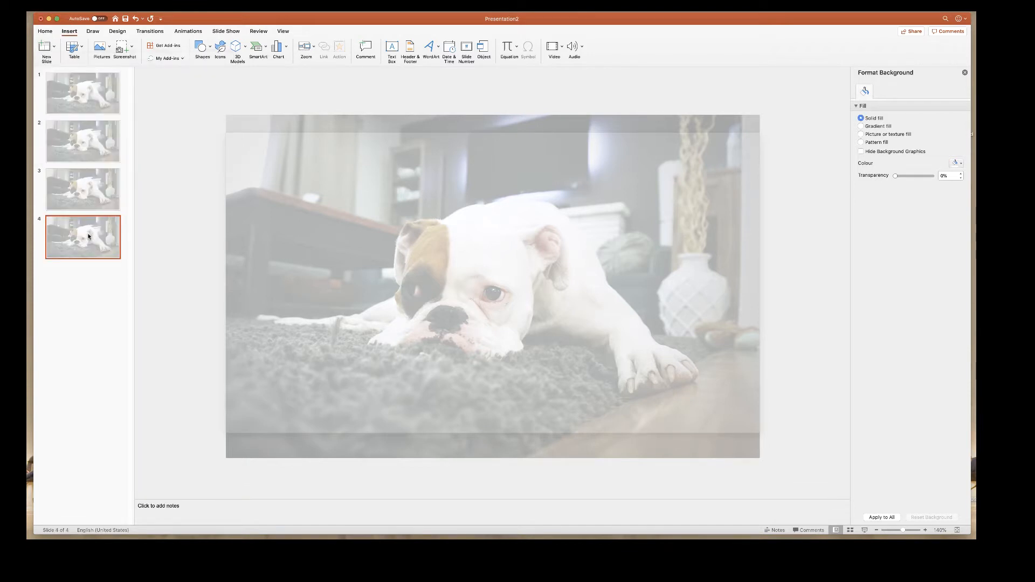
pyautogui.click(83, 93)
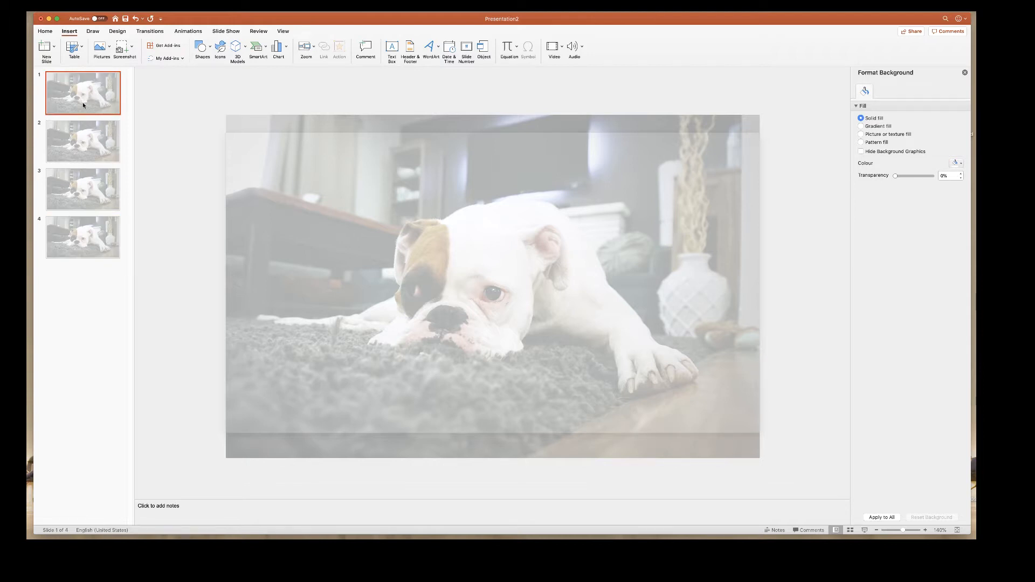
pyautogui.moveTo(218, 48)
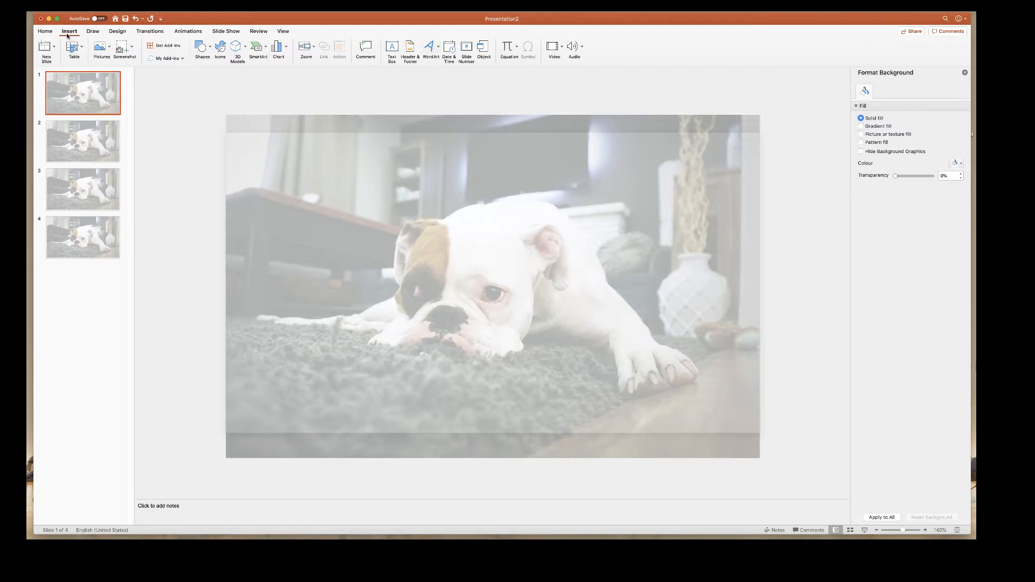
pyautogui.moveTo(463, 72)
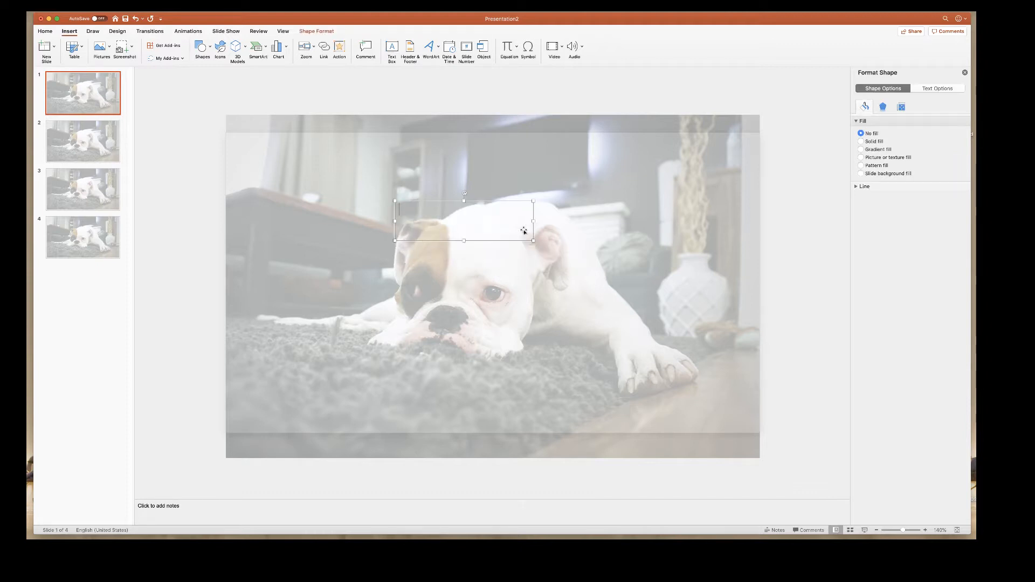
# - Add text boxes above the dog's head labelling the slides SLIDE 1 through SLIDE 4
pyautogui.write('SLIDE 1')
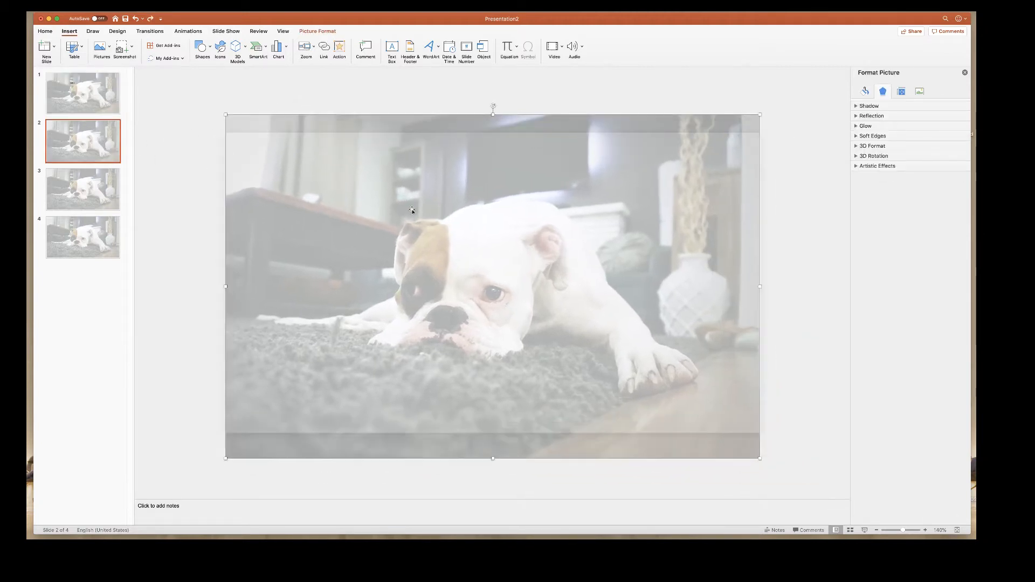
pyautogui.moveTo(423, 192)
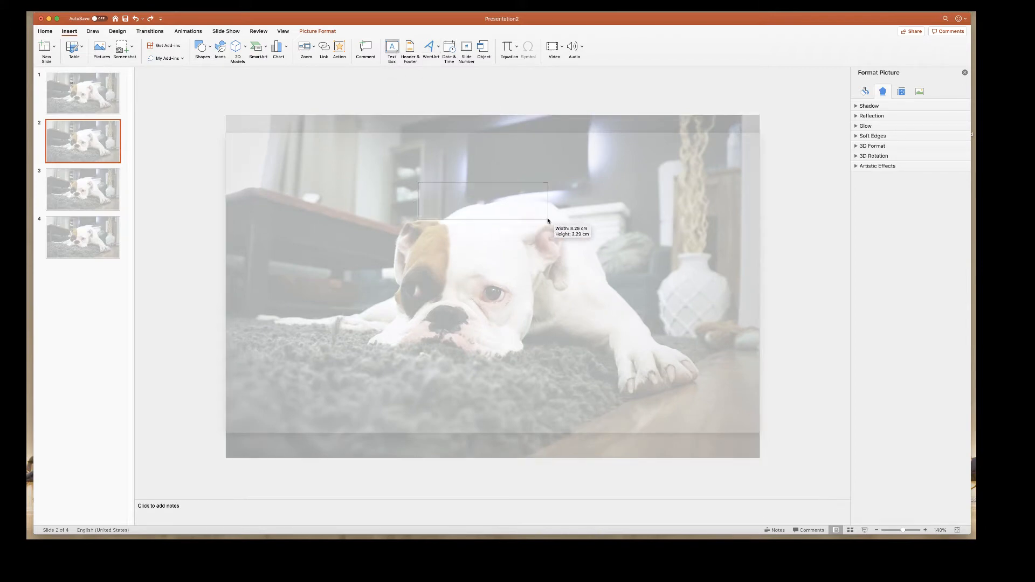
pyautogui.write('SLIDE 2')
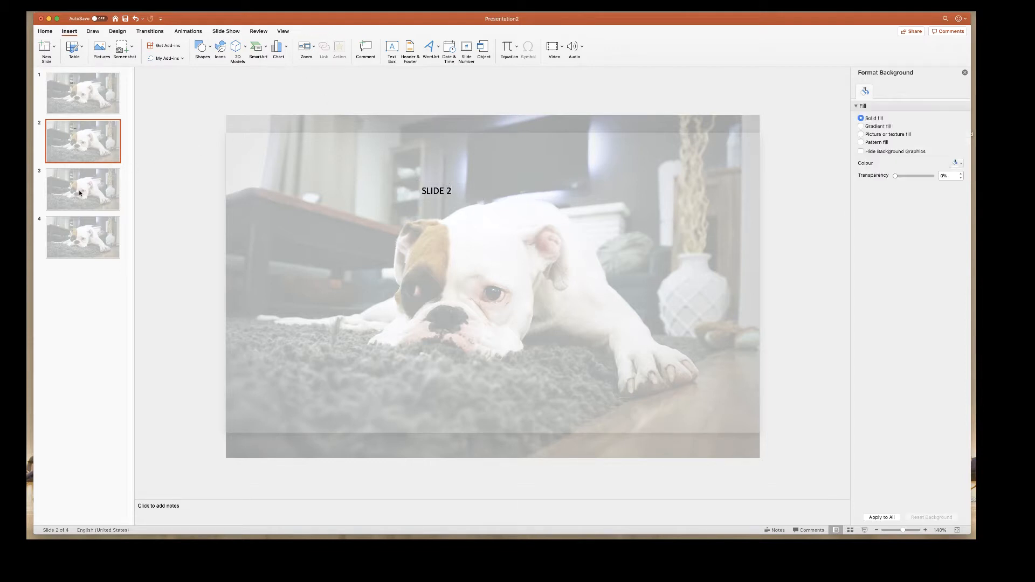
pyautogui.click(83, 189)
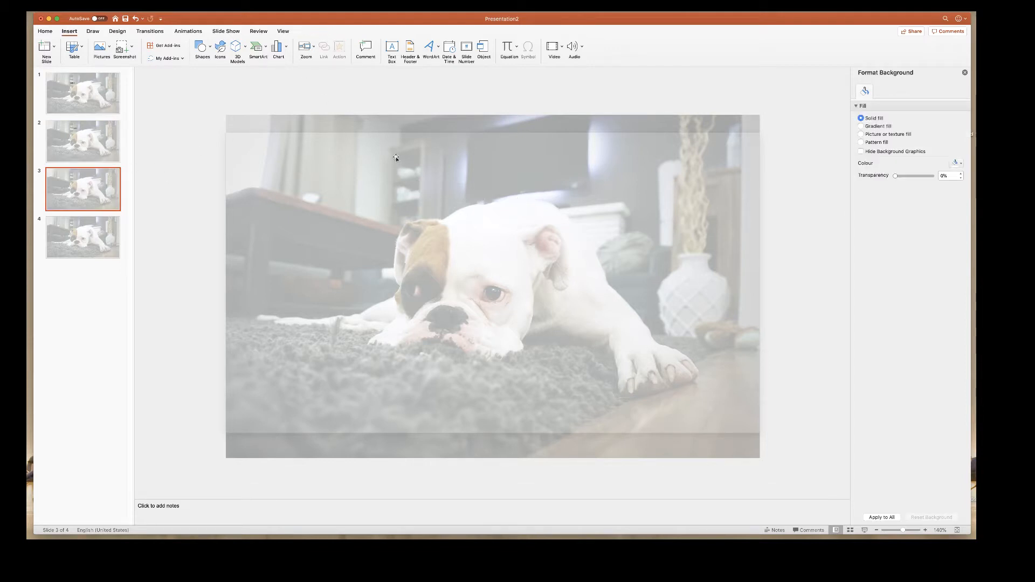
pyautogui.moveTo(395, 159); pyautogui.dragTo(408, 223)
pyautogui.write('SL')
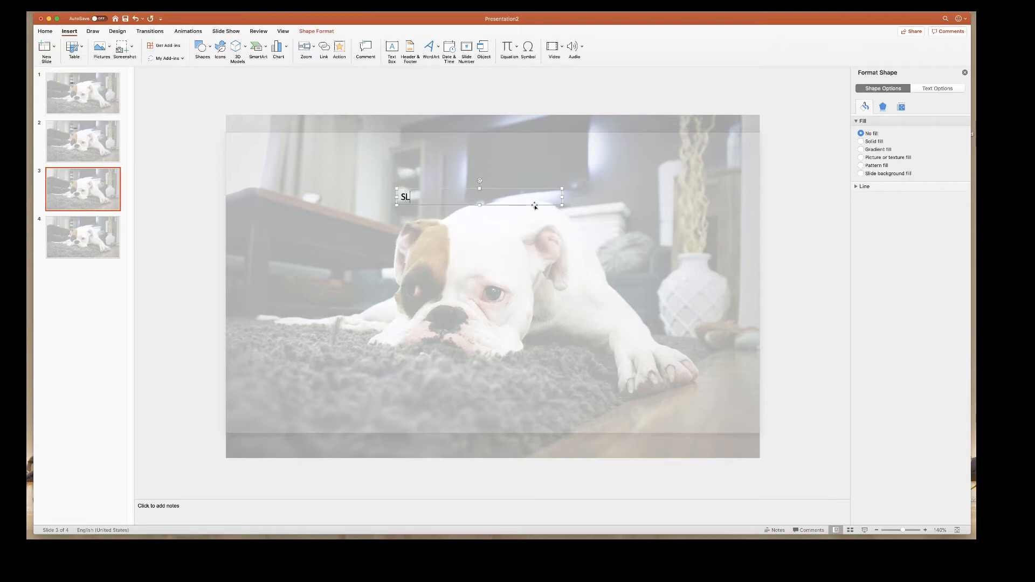
pyautogui.write('IDE 3')
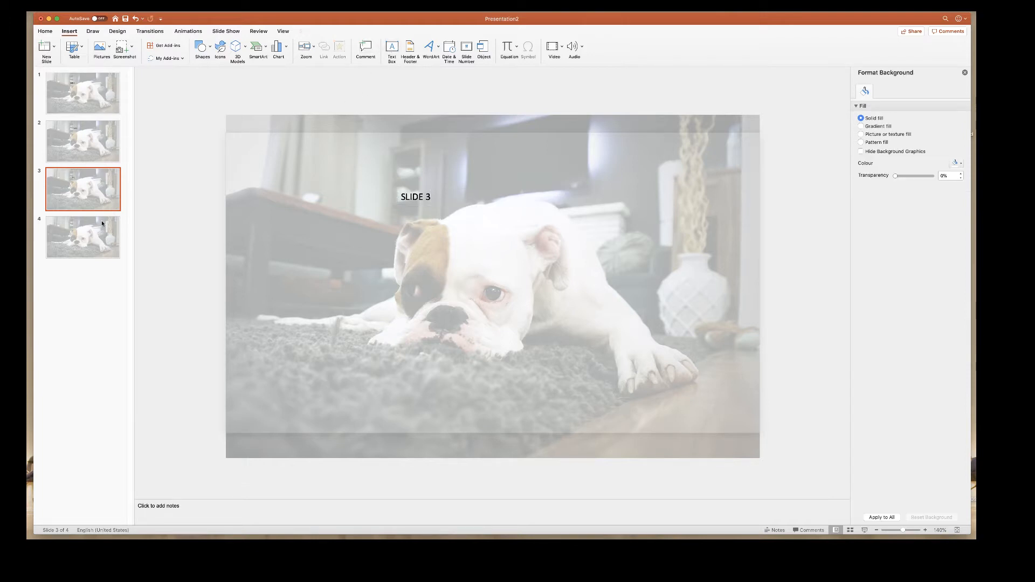
pyautogui.click(83, 237)
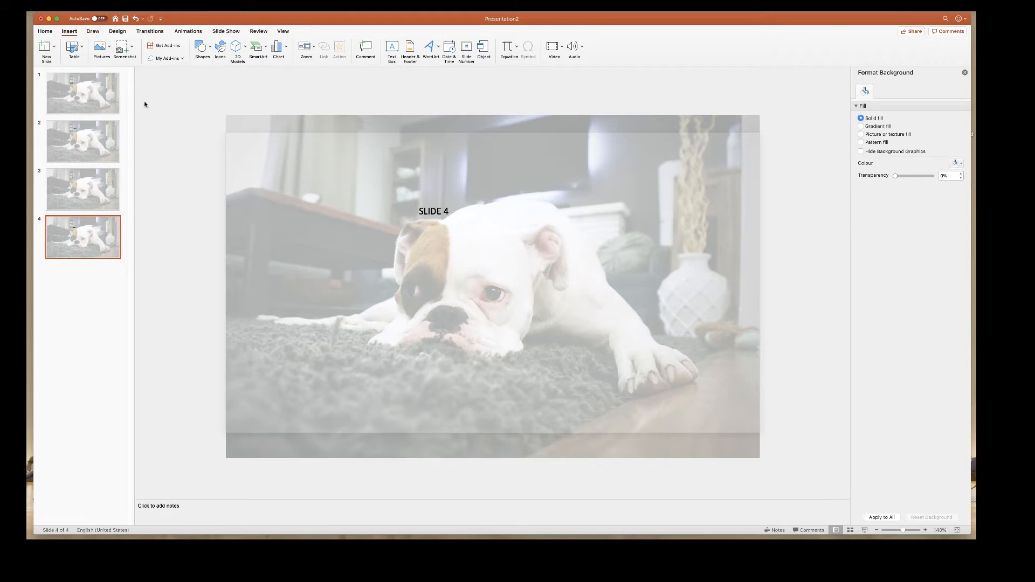
# - Check the SLIDE 1 label on slide 1, then return to slide 4
pyautogui.click(83, 93)
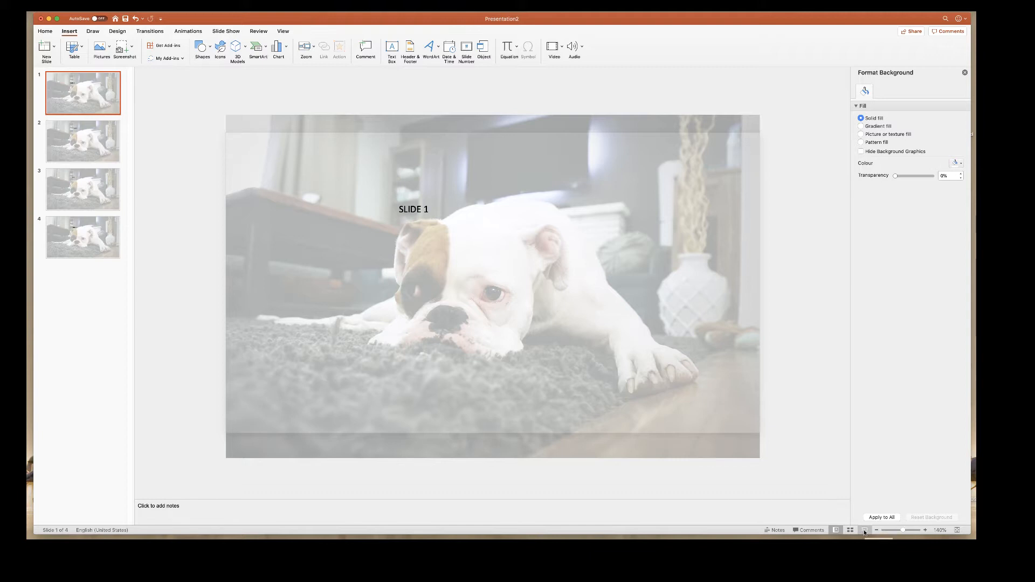
pyautogui.click(83, 237)
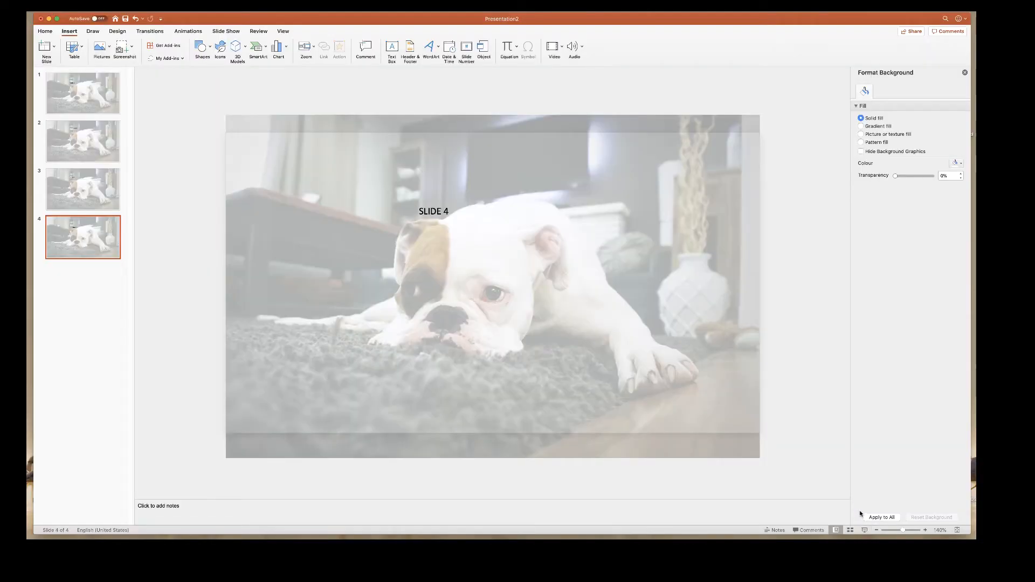
pyautogui.moveTo(631, 208)
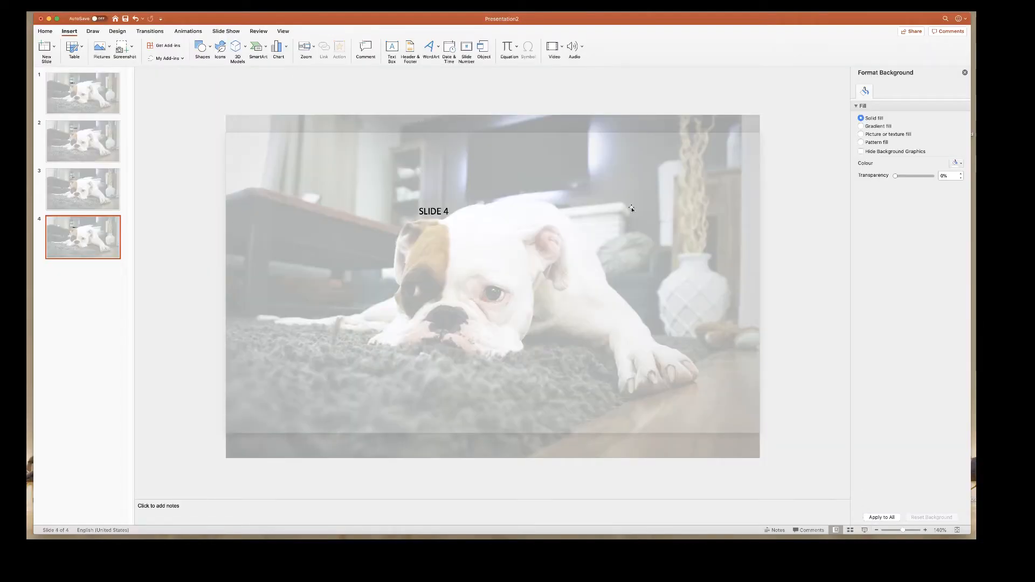
pyautogui.moveTo(524, 263)
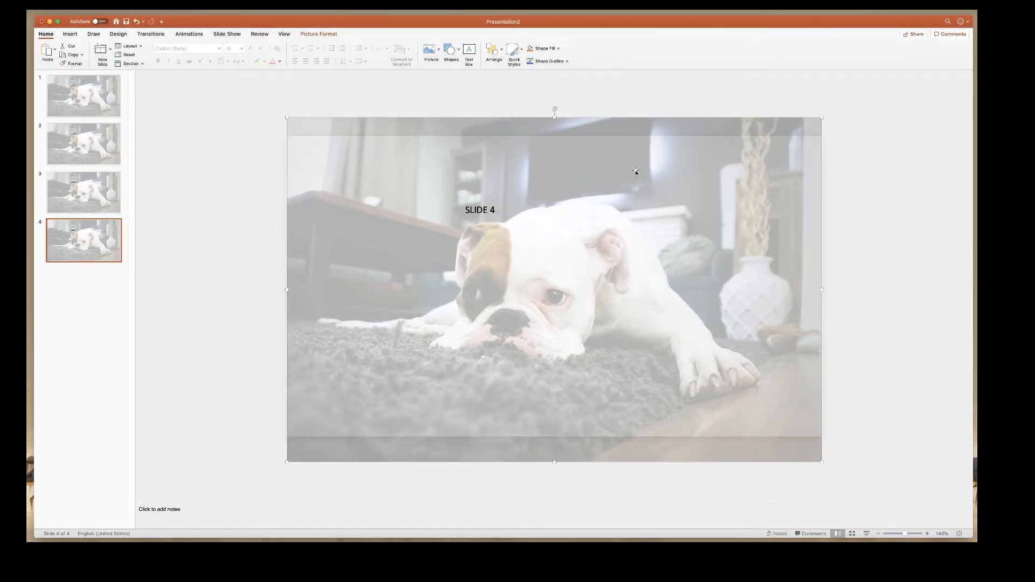
# - Delete the dog photo from slide 1, leaving only its SLIDE 1 label
pyautogui.click(651, 106)
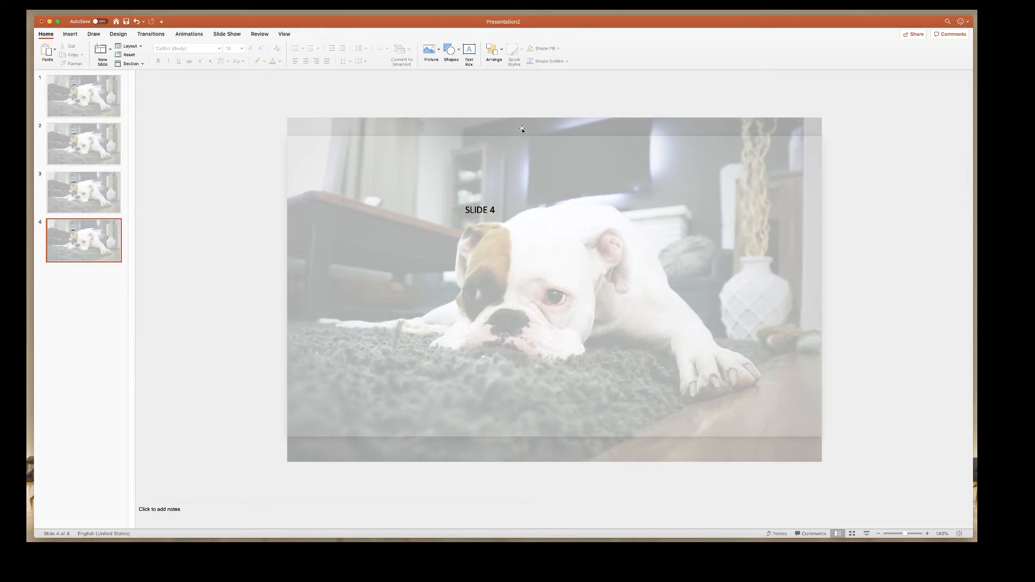
pyautogui.moveTo(224, 134)
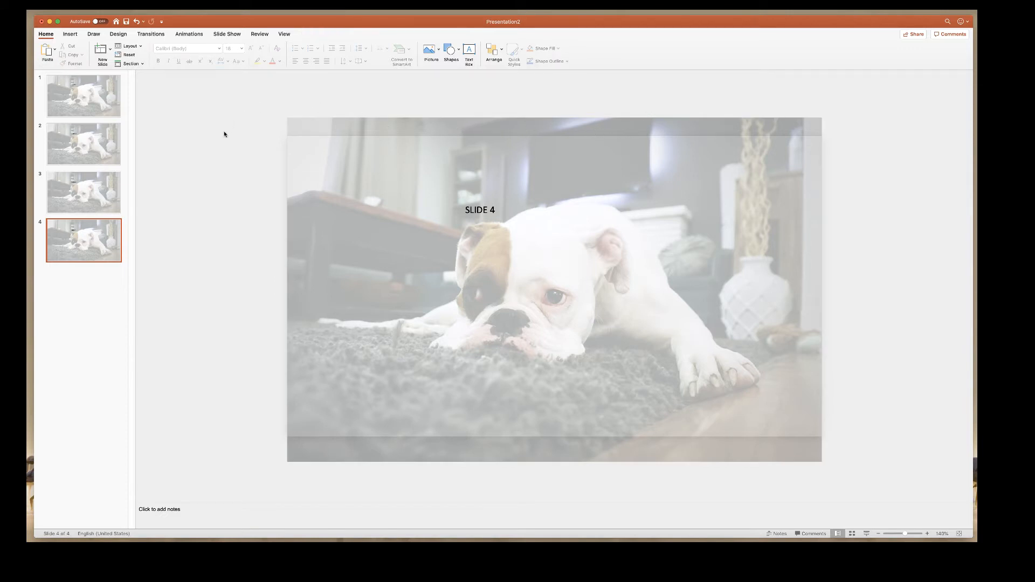
pyautogui.click(83, 96)
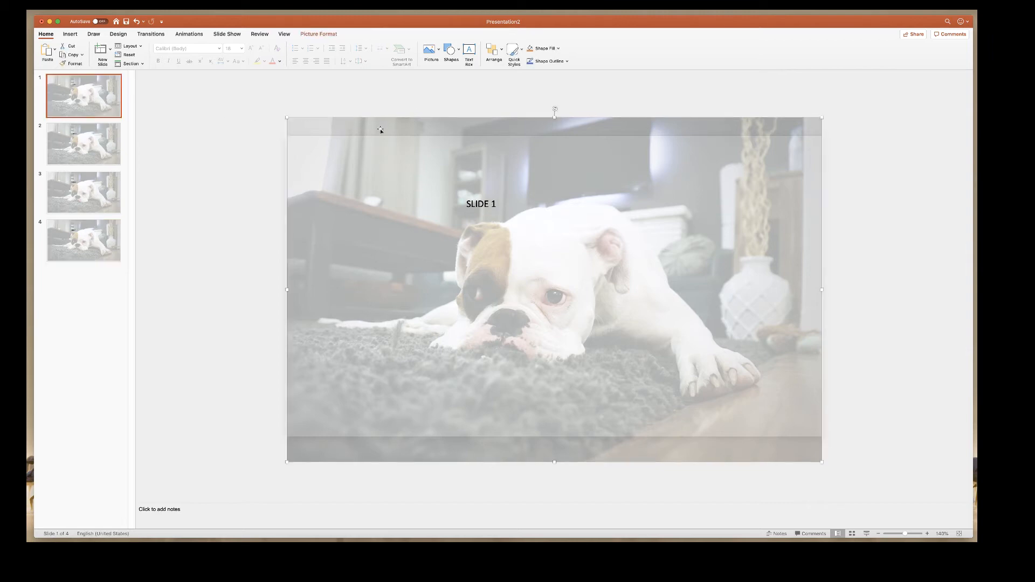
pyautogui.moveTo(378, 119)
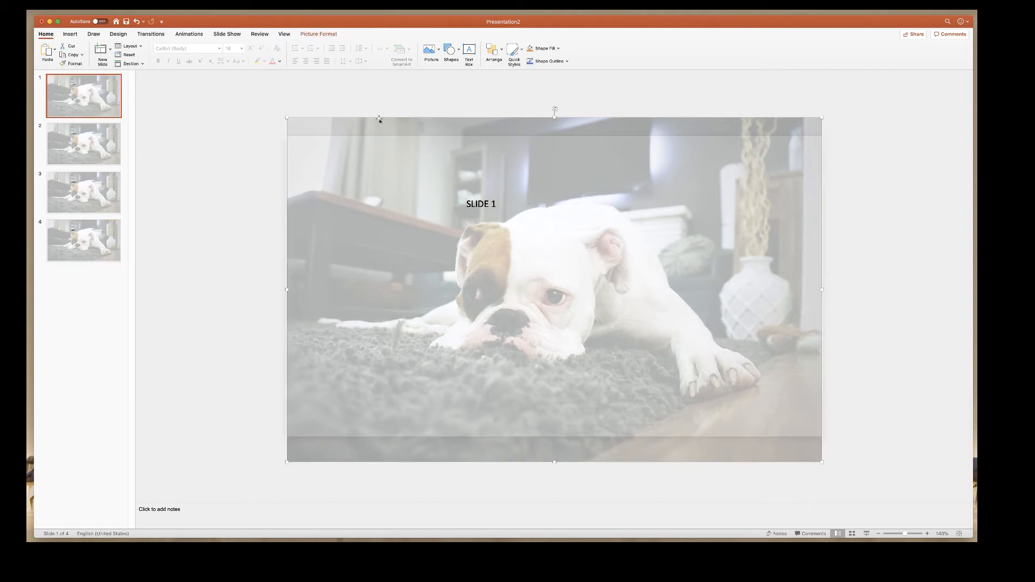
pyautogui.moveTo(588, 115)
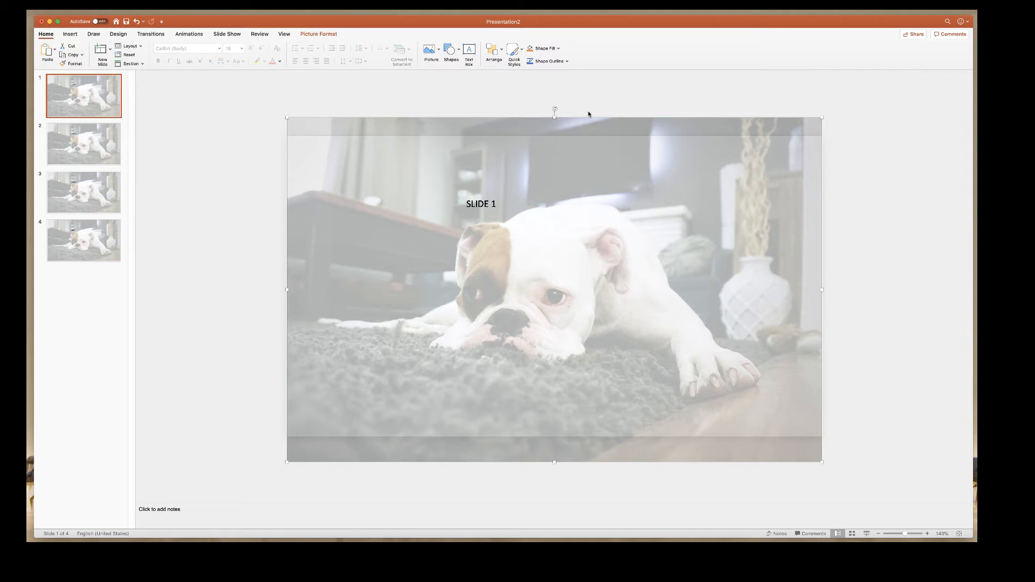
pyautogui.moveTo(540, 260)
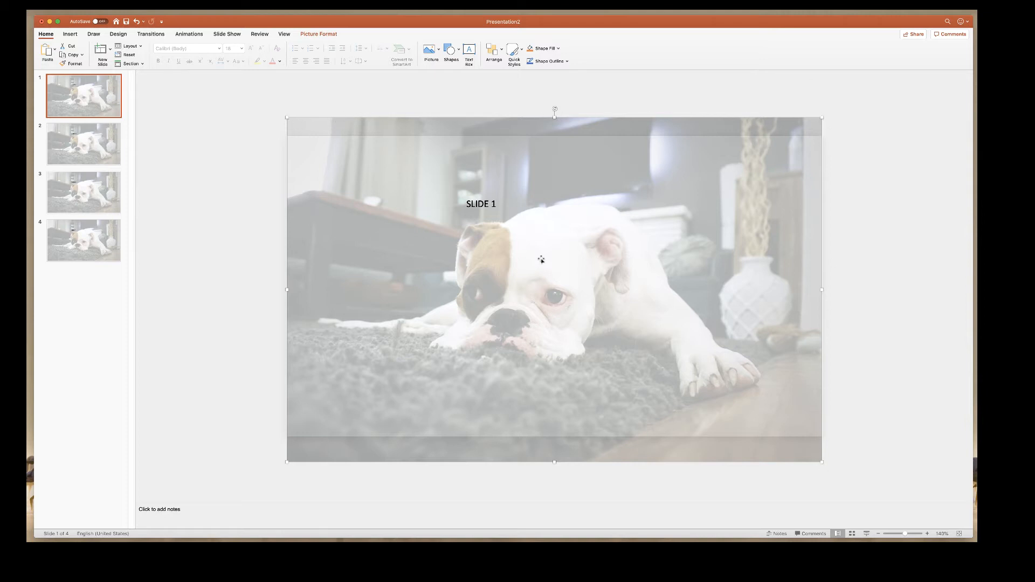
pyautogui.moveTo(302, 122)
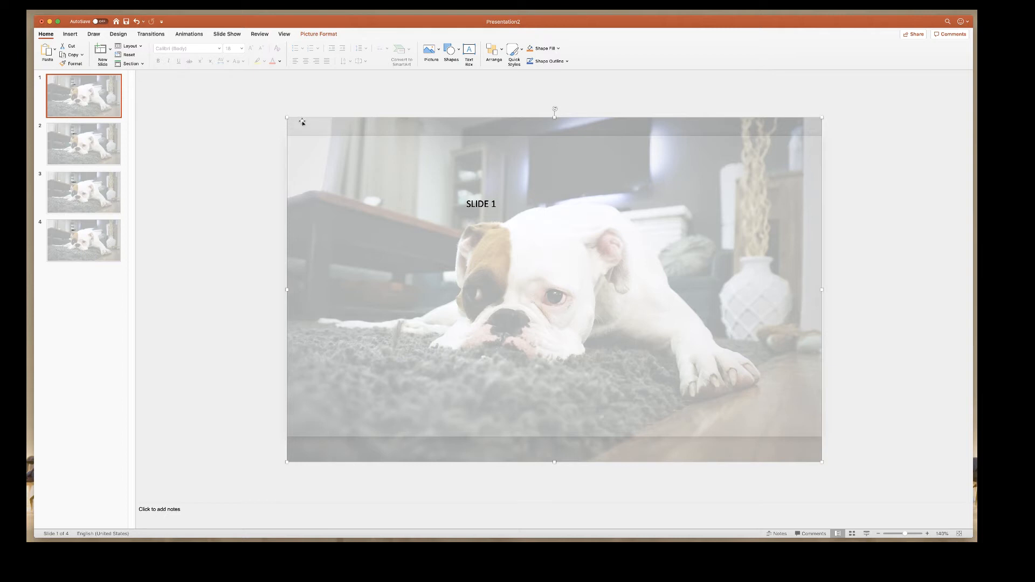
pyautogui.click(481, 203)
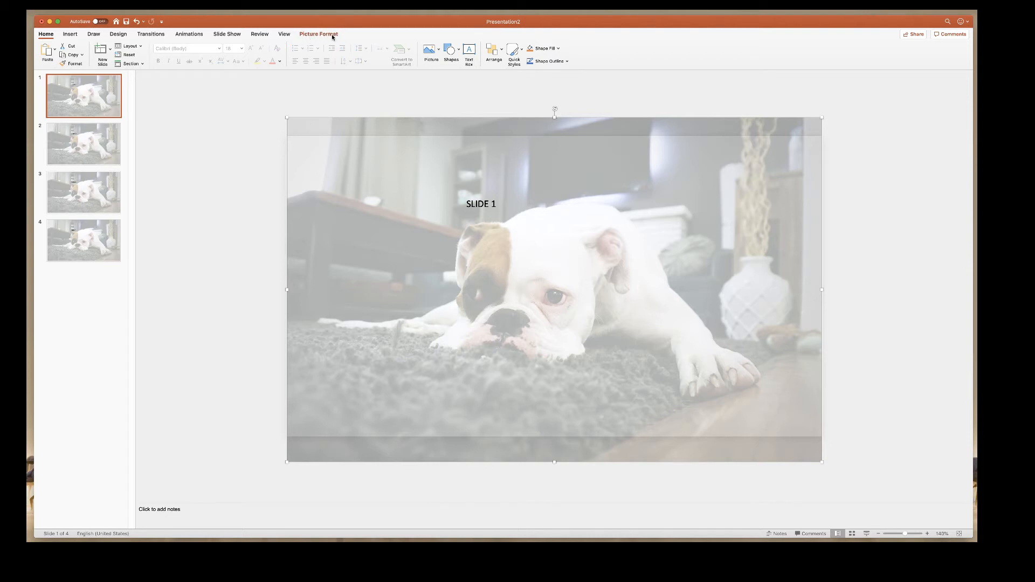
pyautogui.moveTo(340, 128)
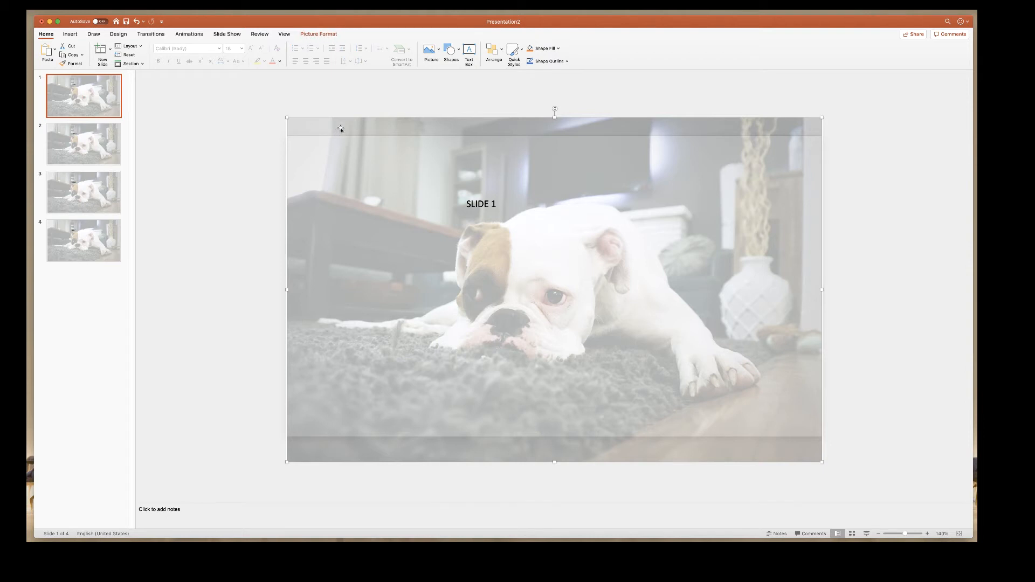
pyautogui.moveTo(329, 130)
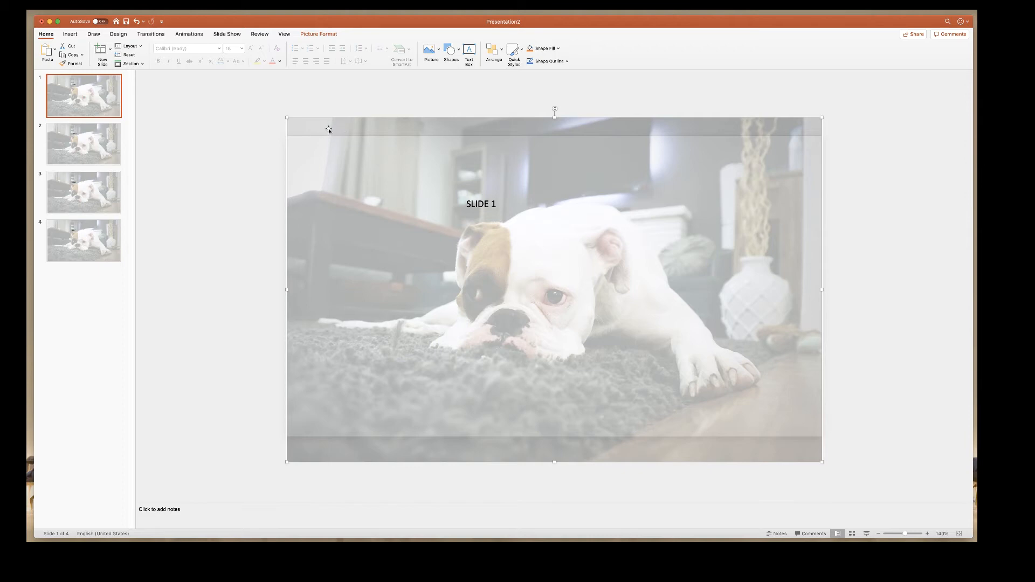
pyautogui.press('delete')
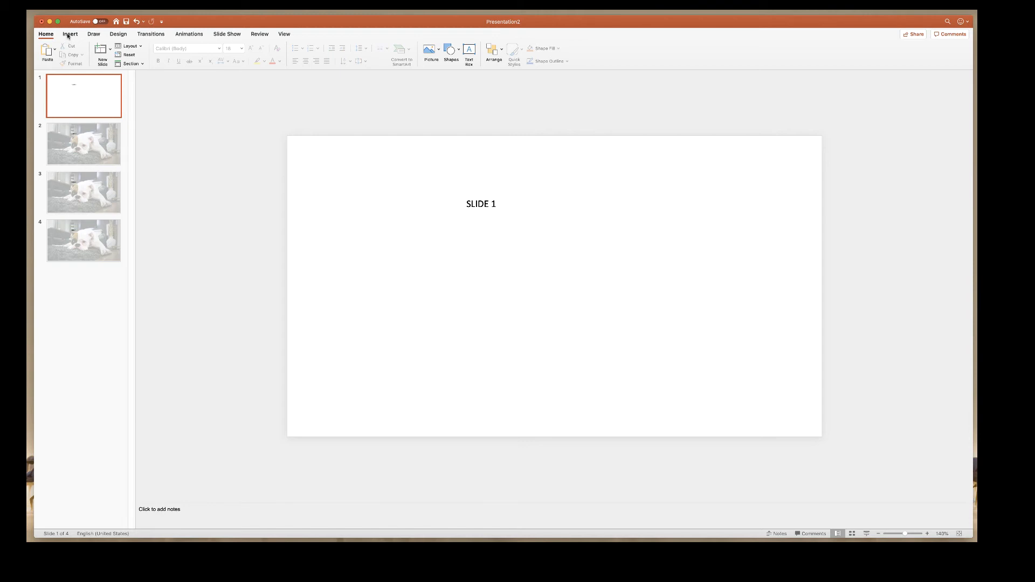
# - Insert the Berries-1.JPG picture from file onto slide 1
pyautogui.click(70, 34)
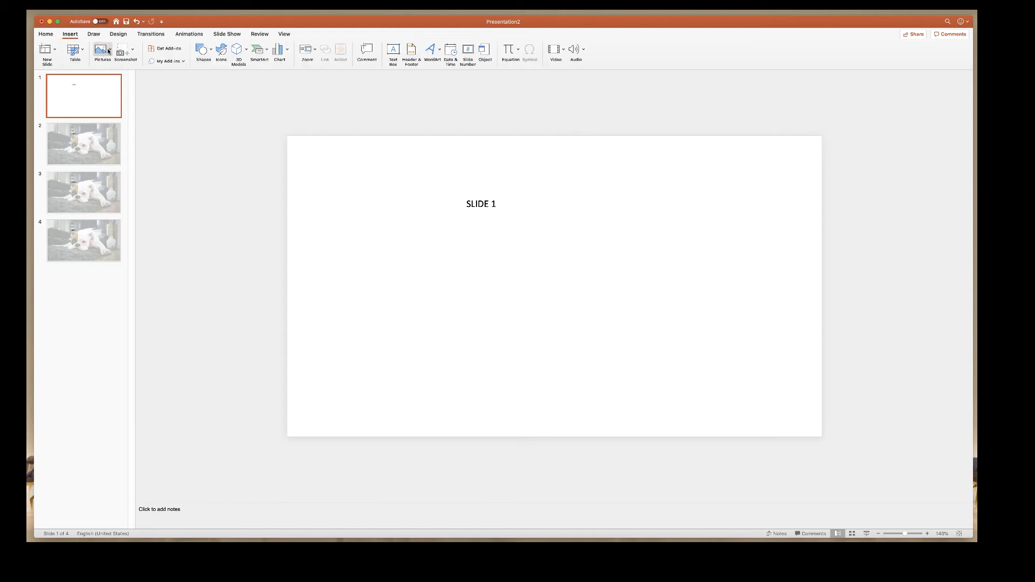
pyautogui.click(101, 50)
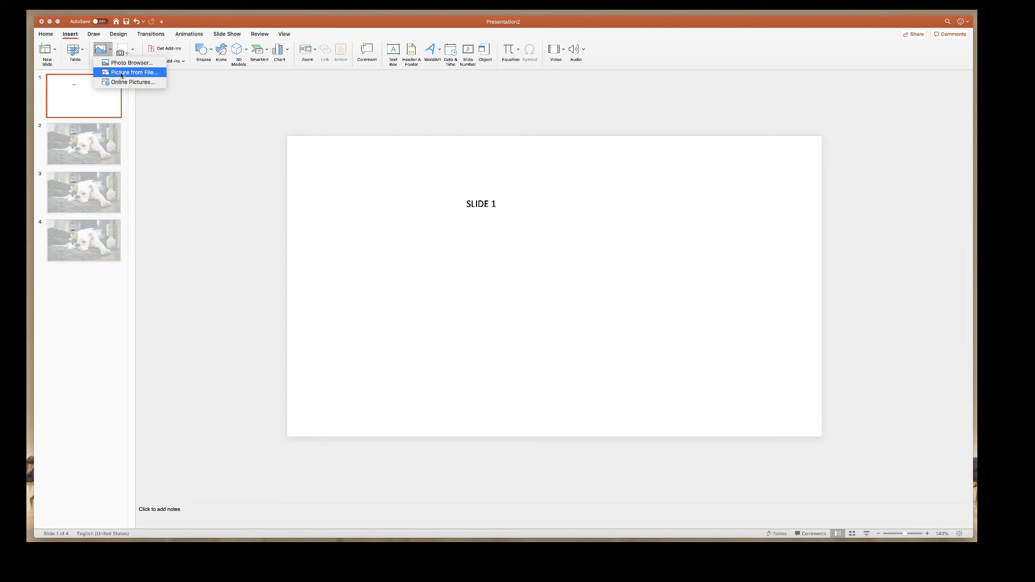
pyautogui.click(134, 73)
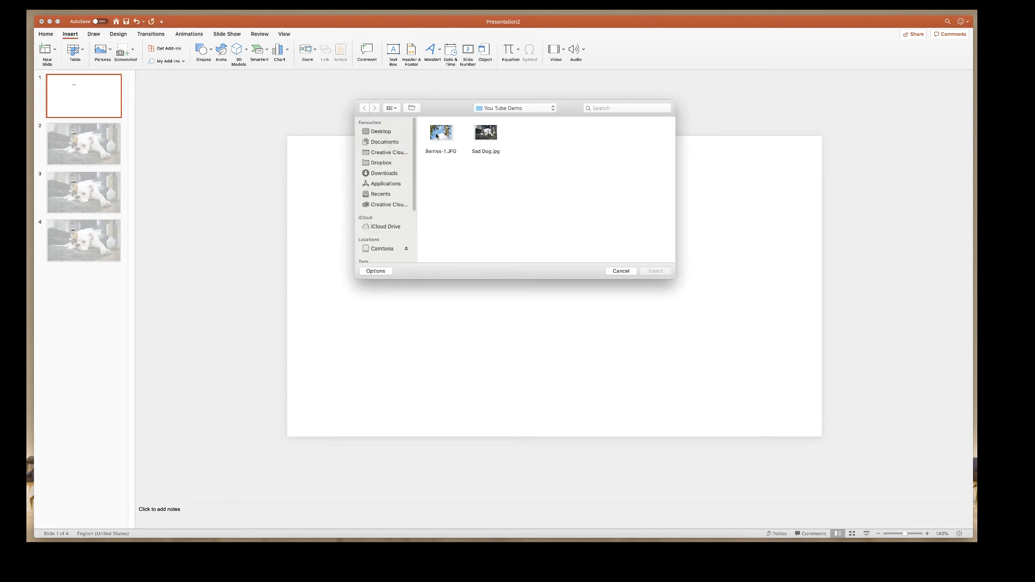
pyautogui.click(620, 271)
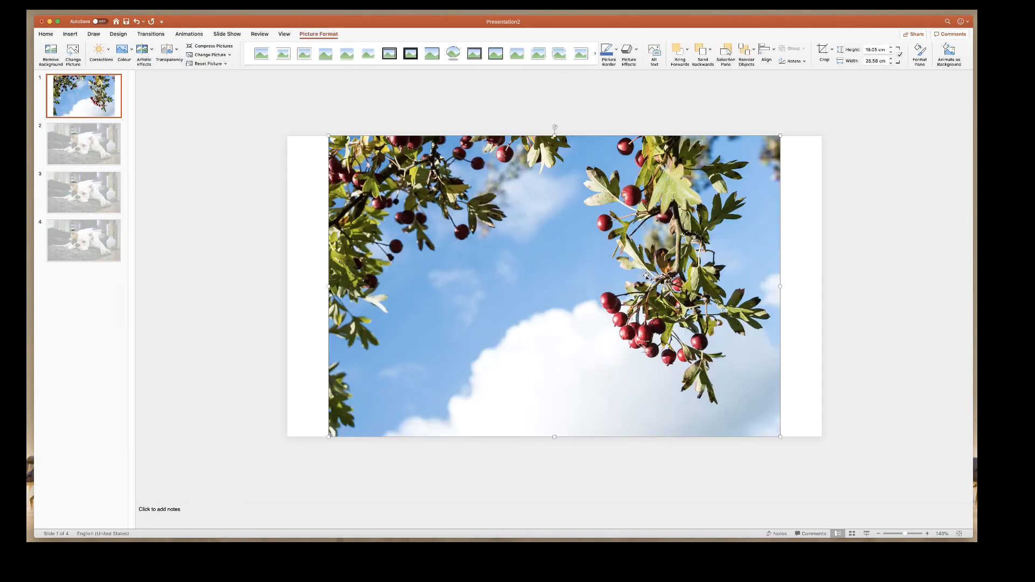
pyautogui.click(947, 53)
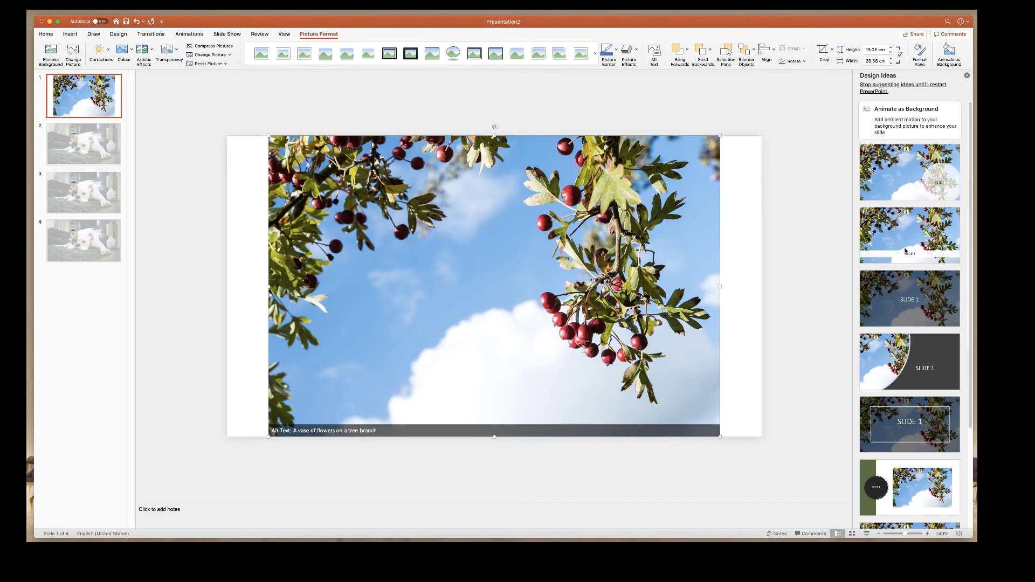
pyautogui.moveTo(902, 410)
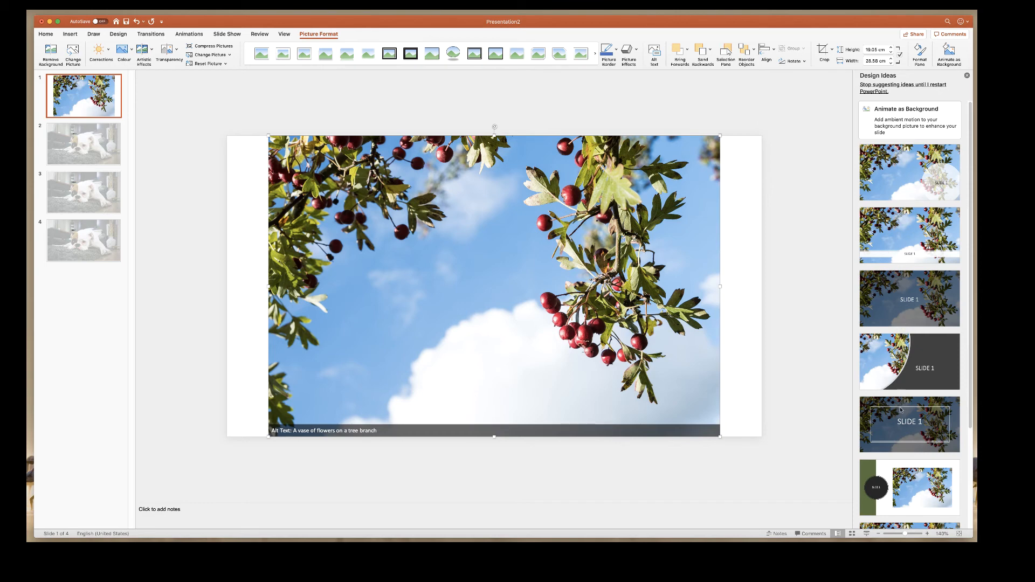
pyautogui.moveTo(935, 355)
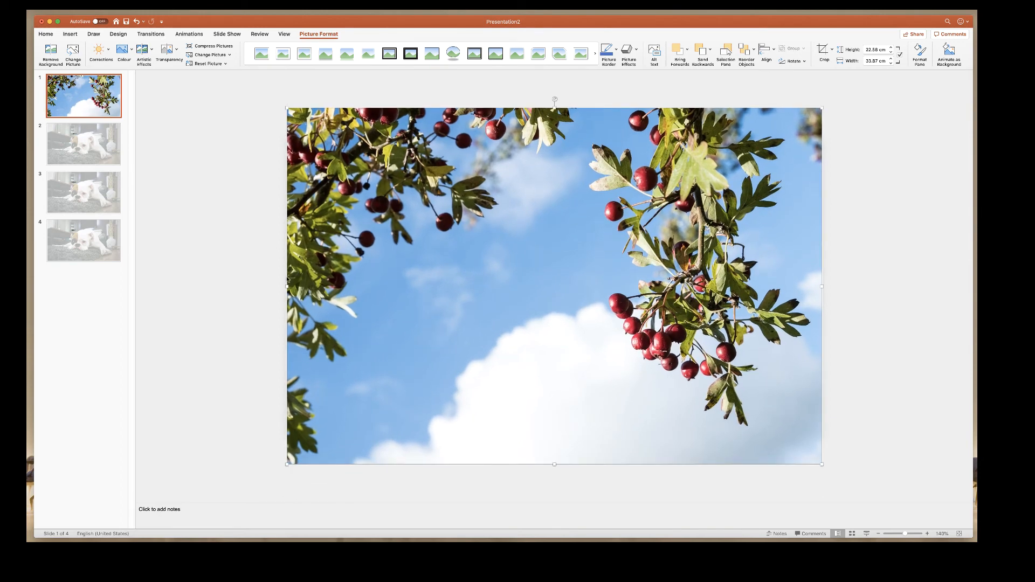
# - Apply transparency to the berries photo so the SLIDE 1 label shows through
pyautogui.click(169, 51)
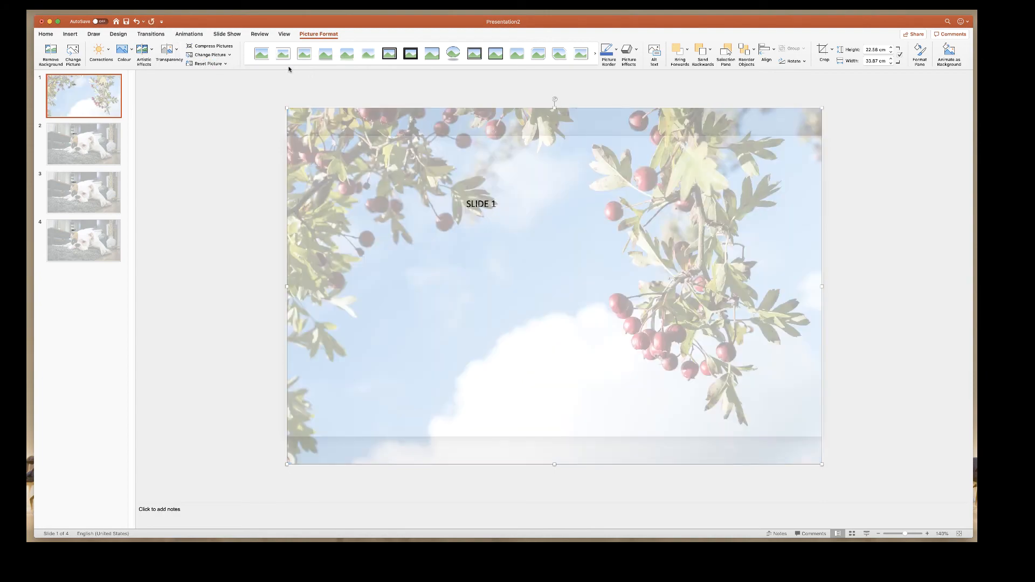
pyautogui.moveTo(206, 64)
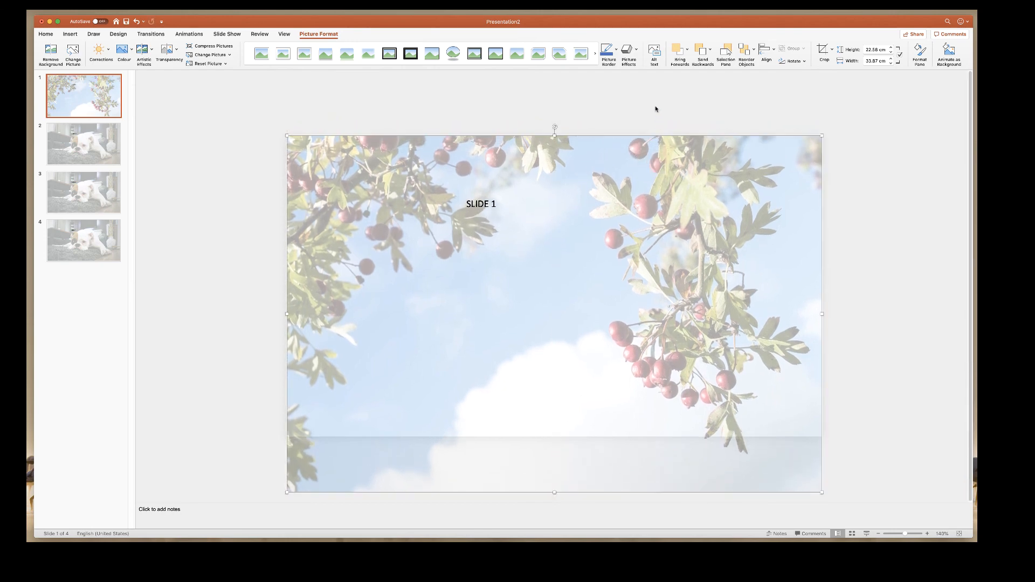
# - Deselect the berries photo by clicking off it on the slide
pyautogui.click(797, 289)
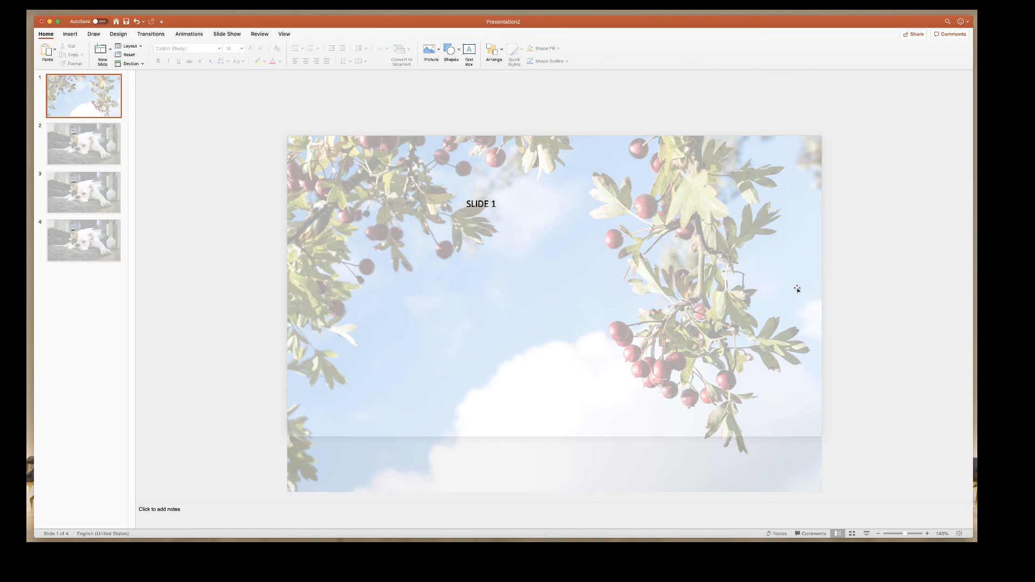
pyautogui.moveTo(851, 514)
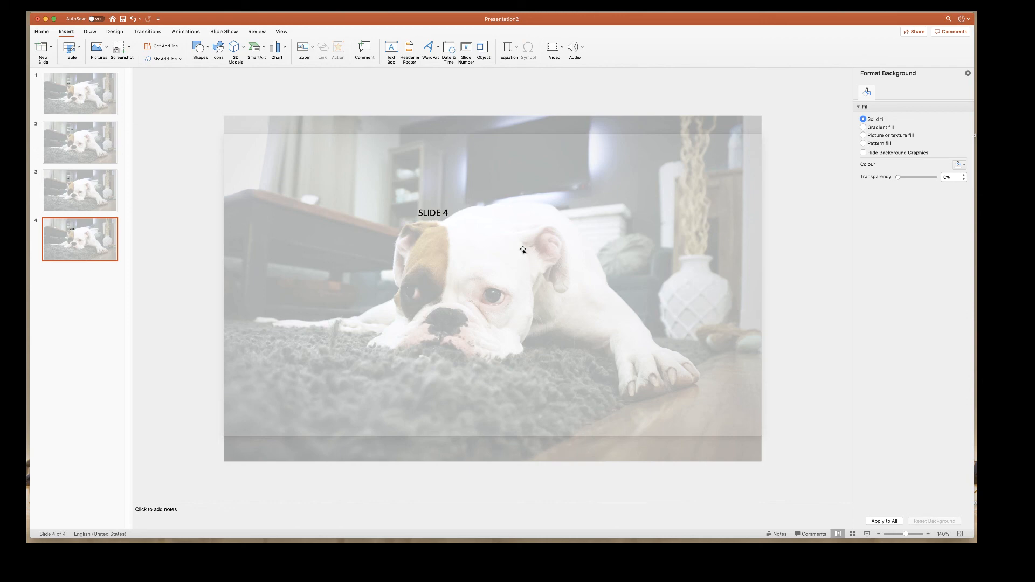
pyautogui.moveTo(527, 246)
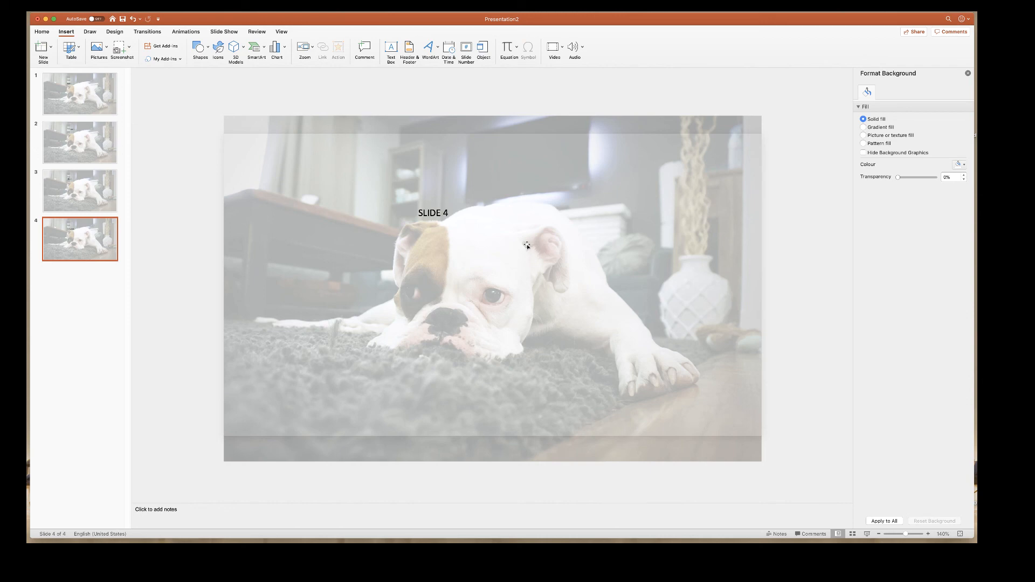